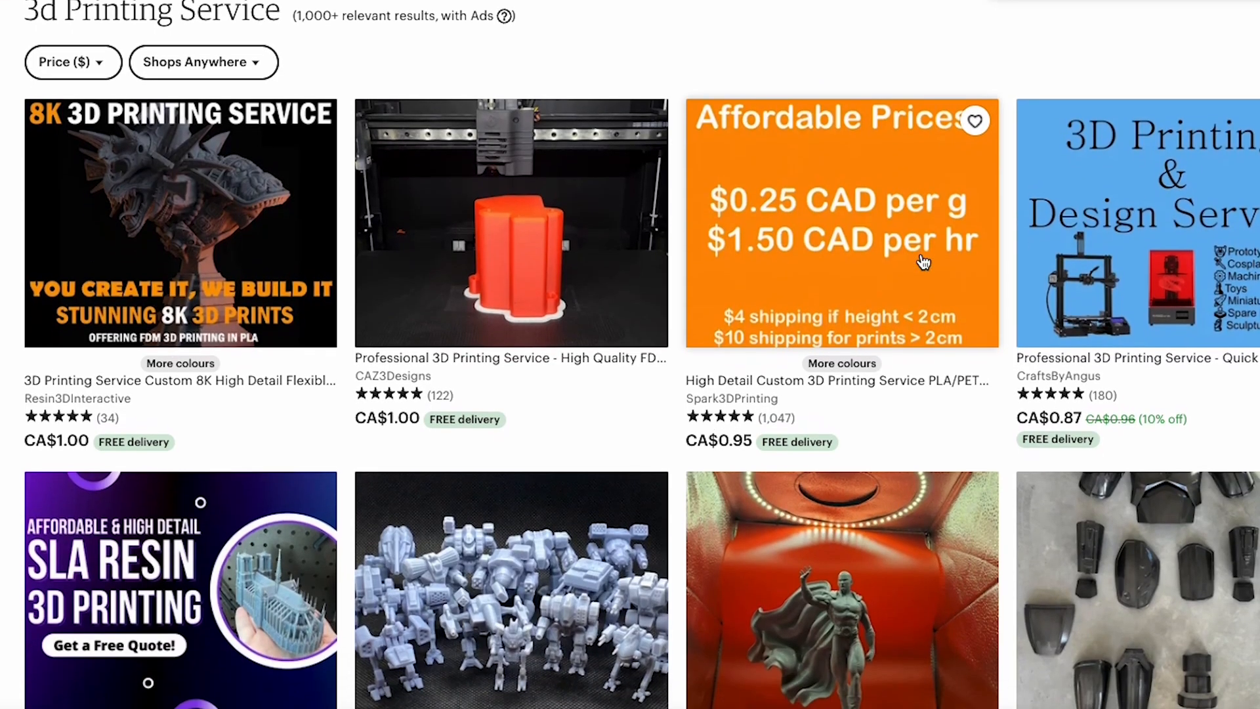
Scroll through the view and bring up the macOS application switcher to leave Fusion 360
scroll("down", 3)
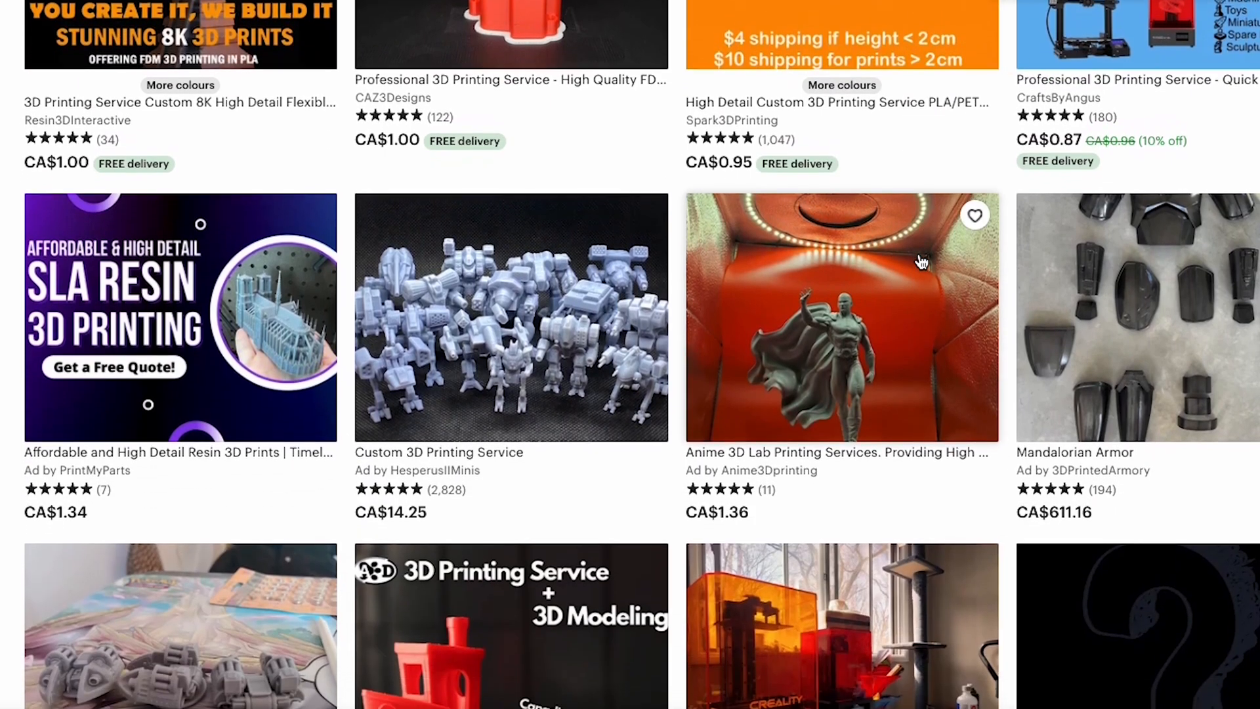
scroll("down", 3)
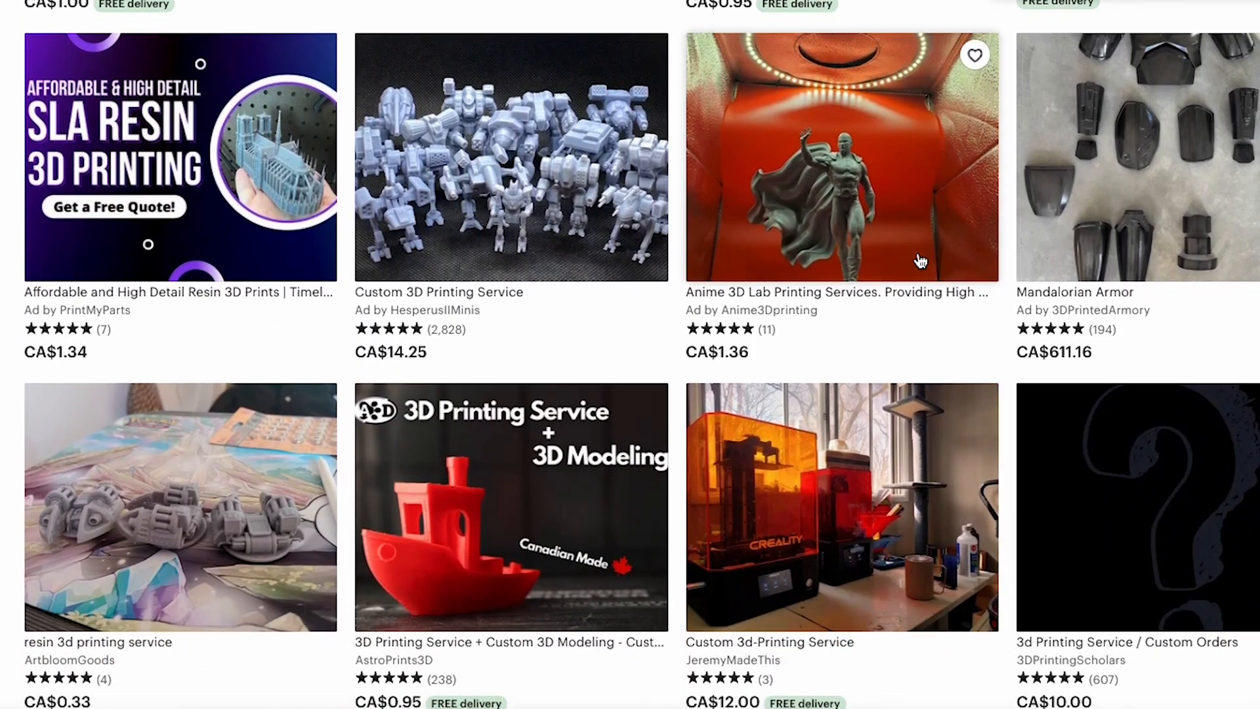
scroll("down", 3)
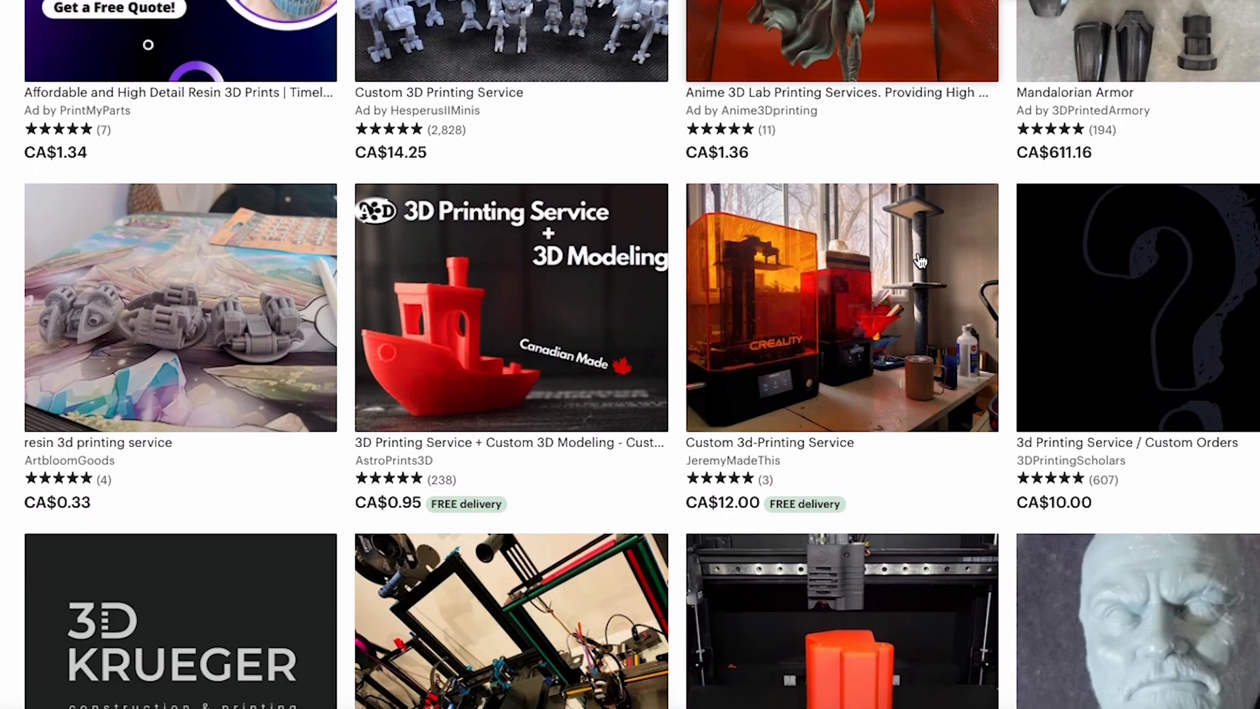
scroll("down", 3)
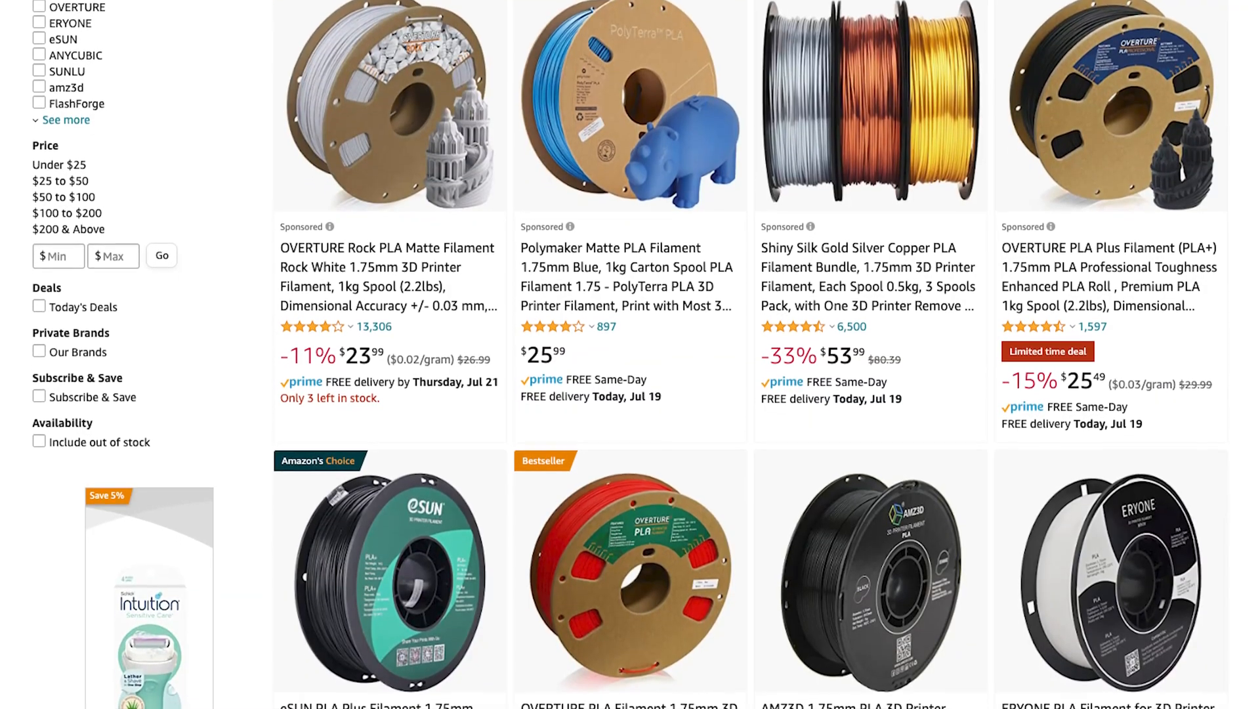
scroll("down", 3)
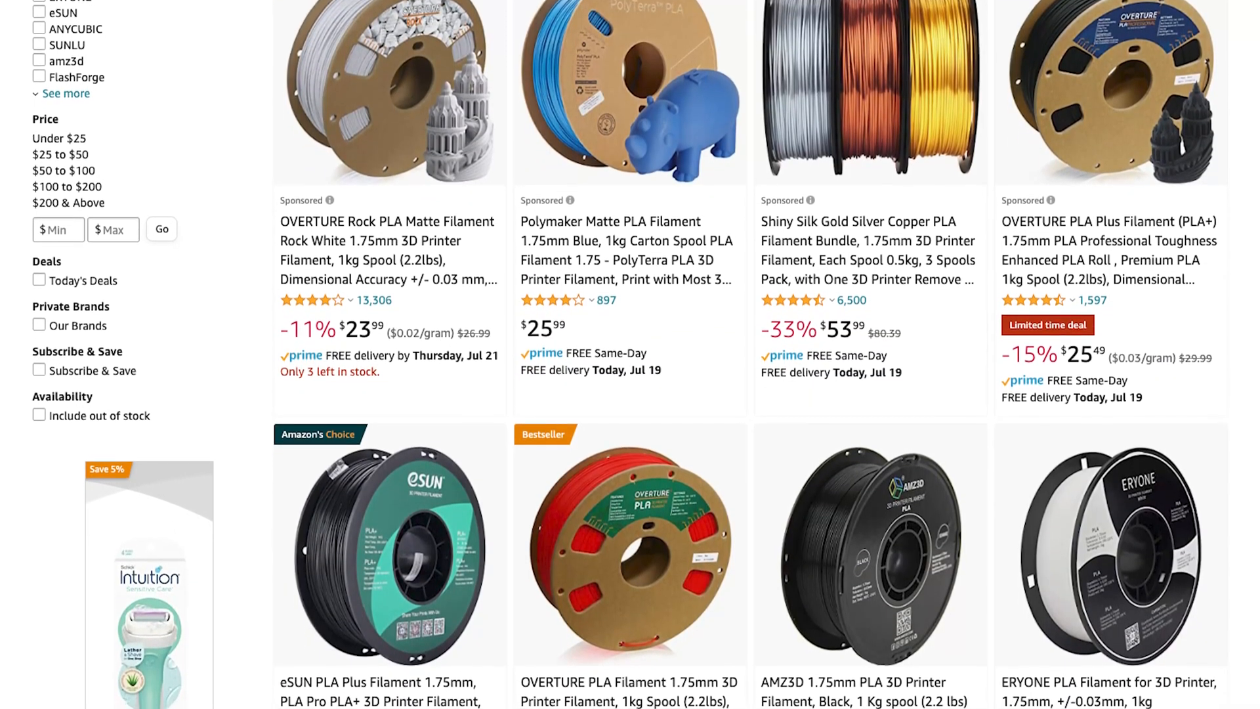
scroll("down", 3)
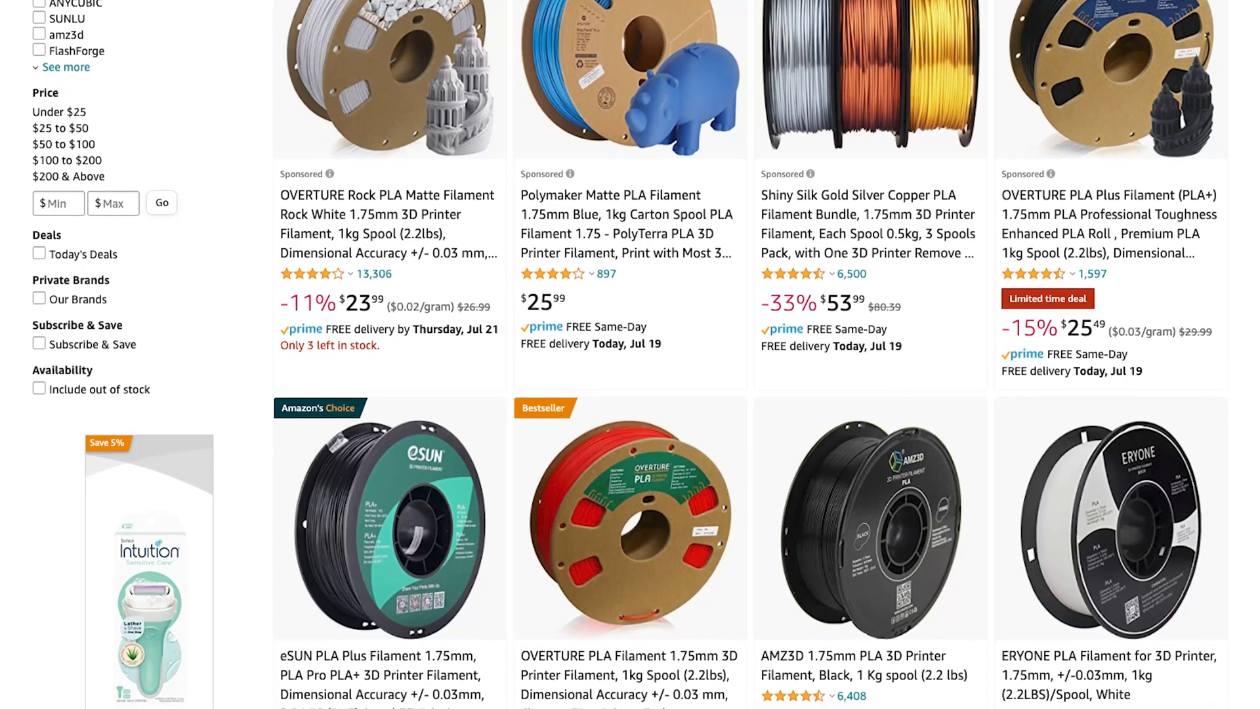
scroll("down", 3)
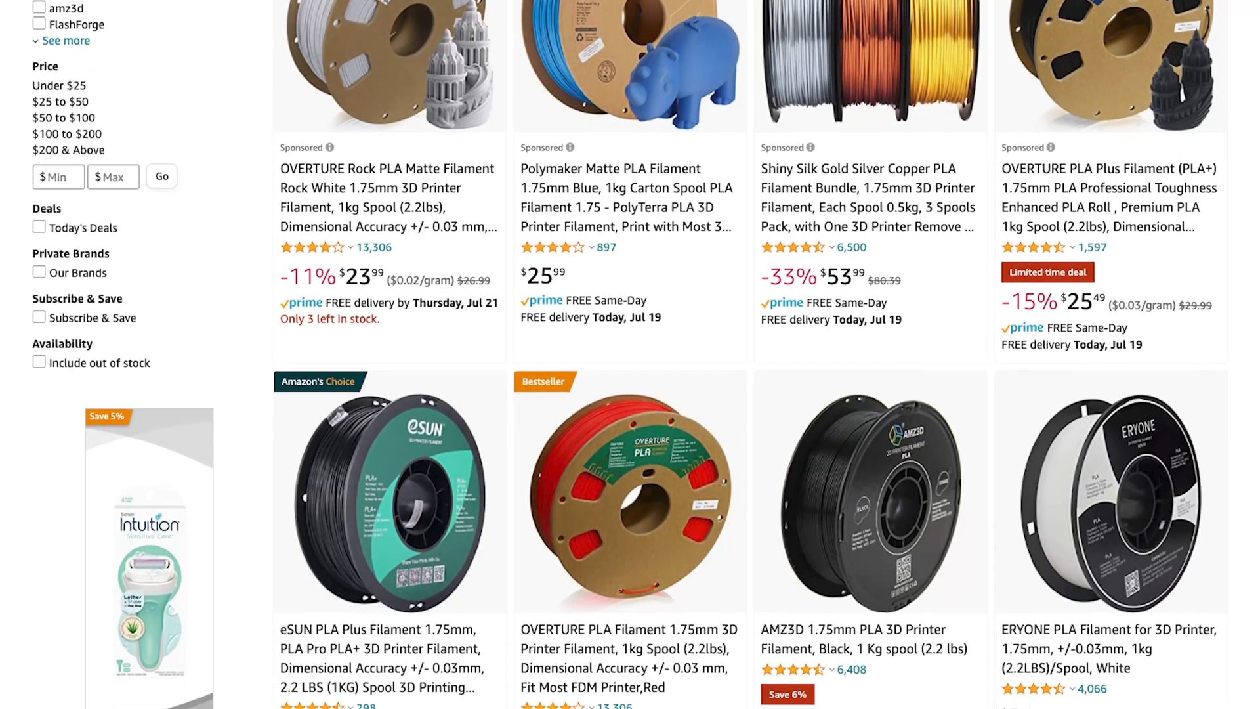
scroll("down", 3)
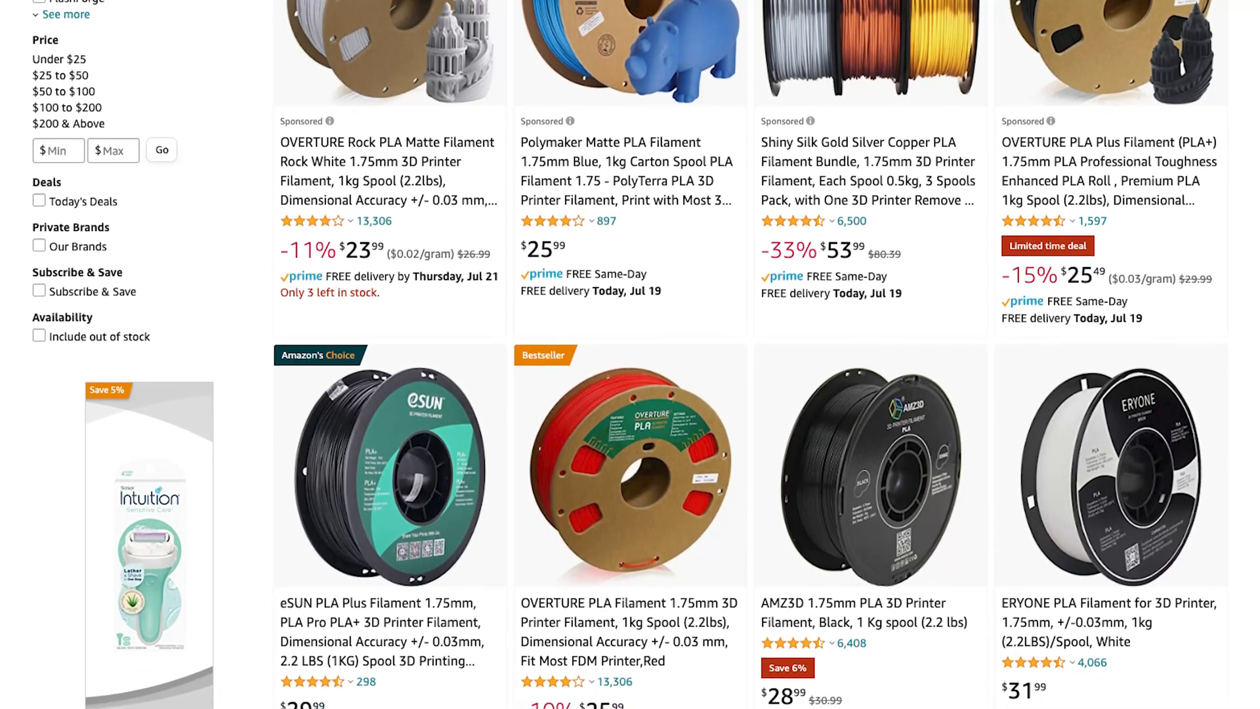
scroll("down", 3)
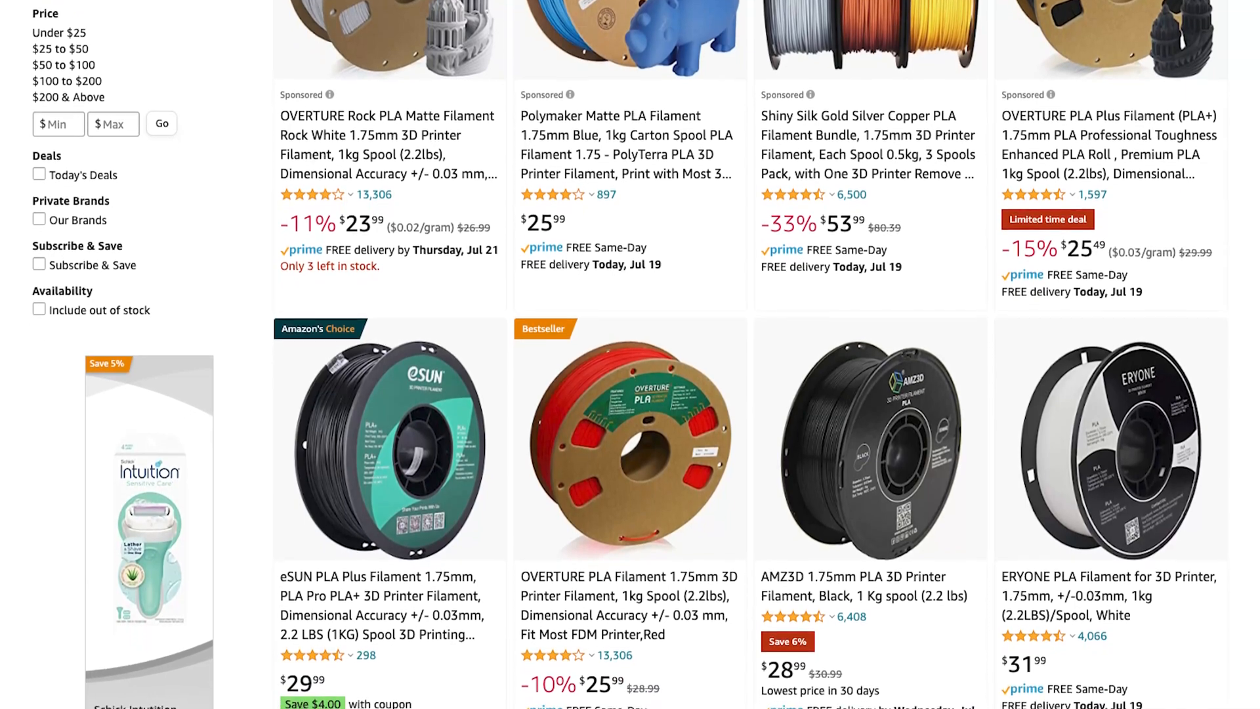
scroll("down", 3)
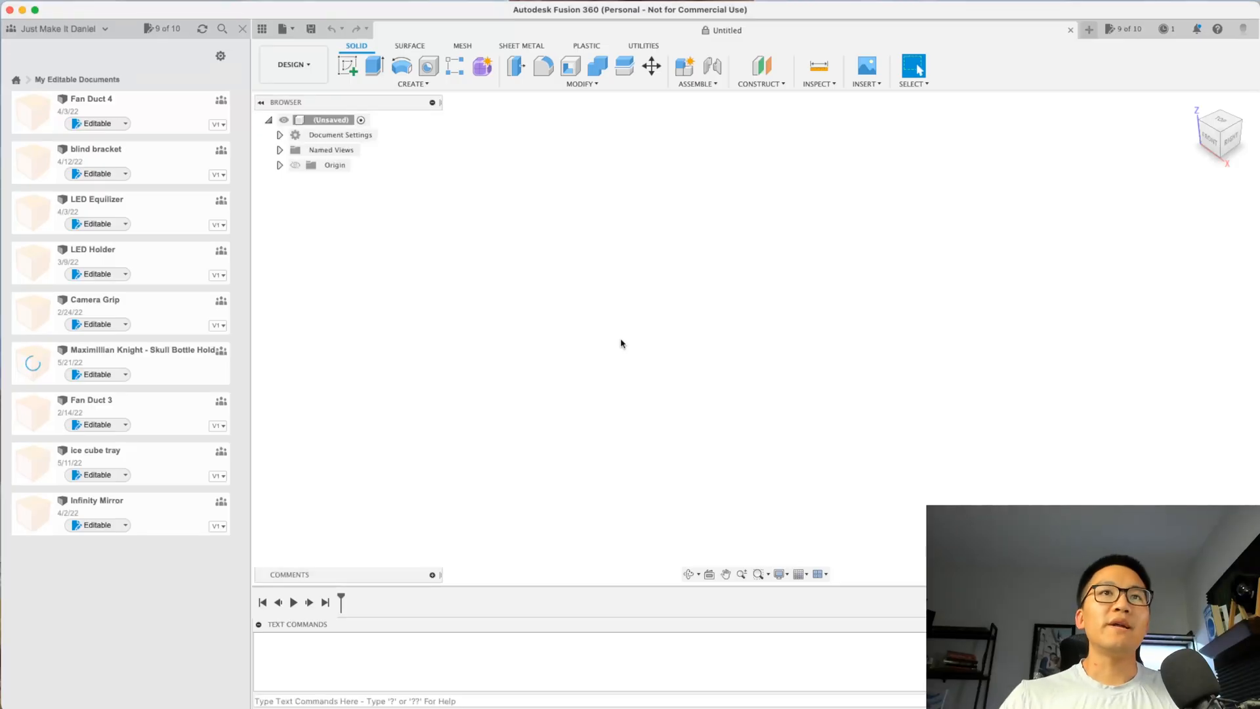
mouse_move(617, 341)
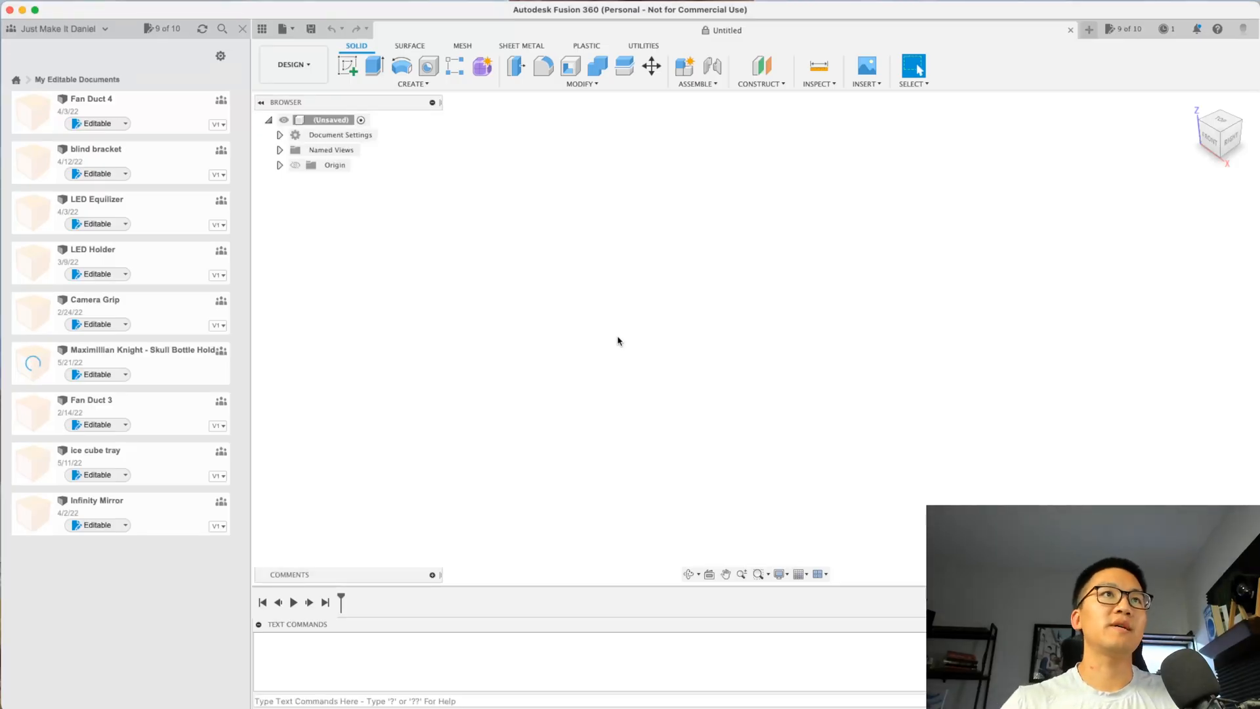
mouse_move(624, 335)
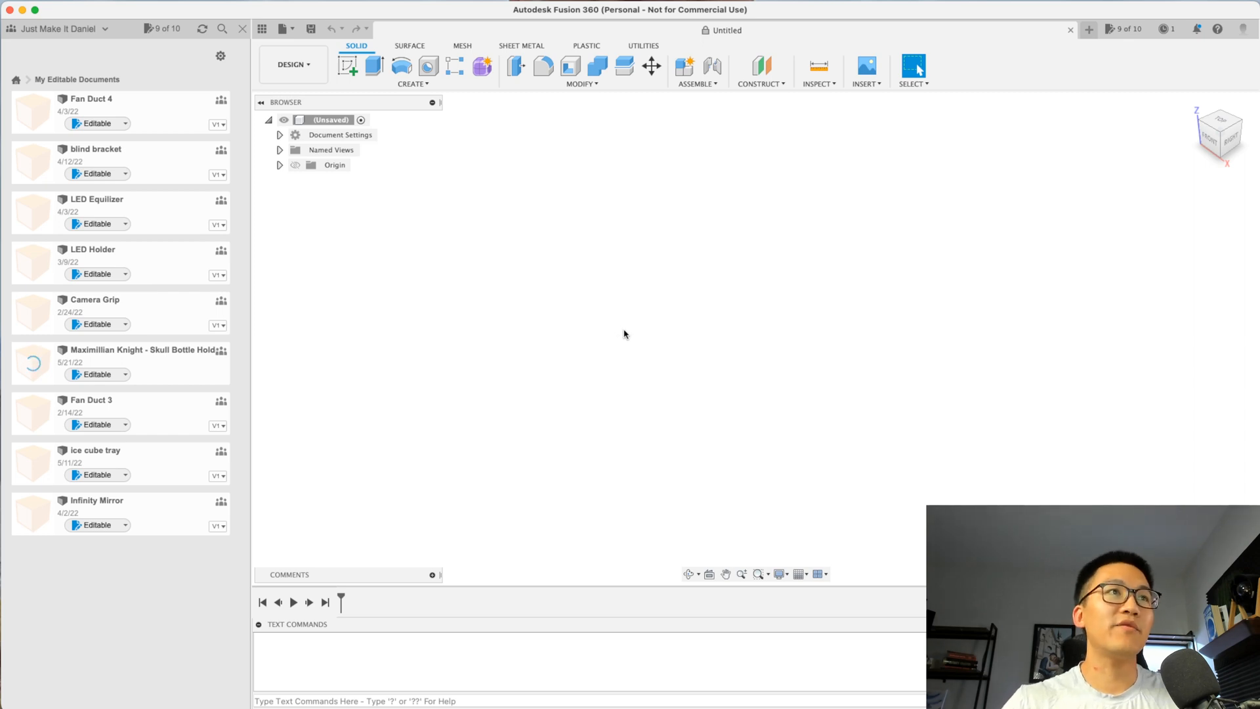
mouse_move(634, 335)
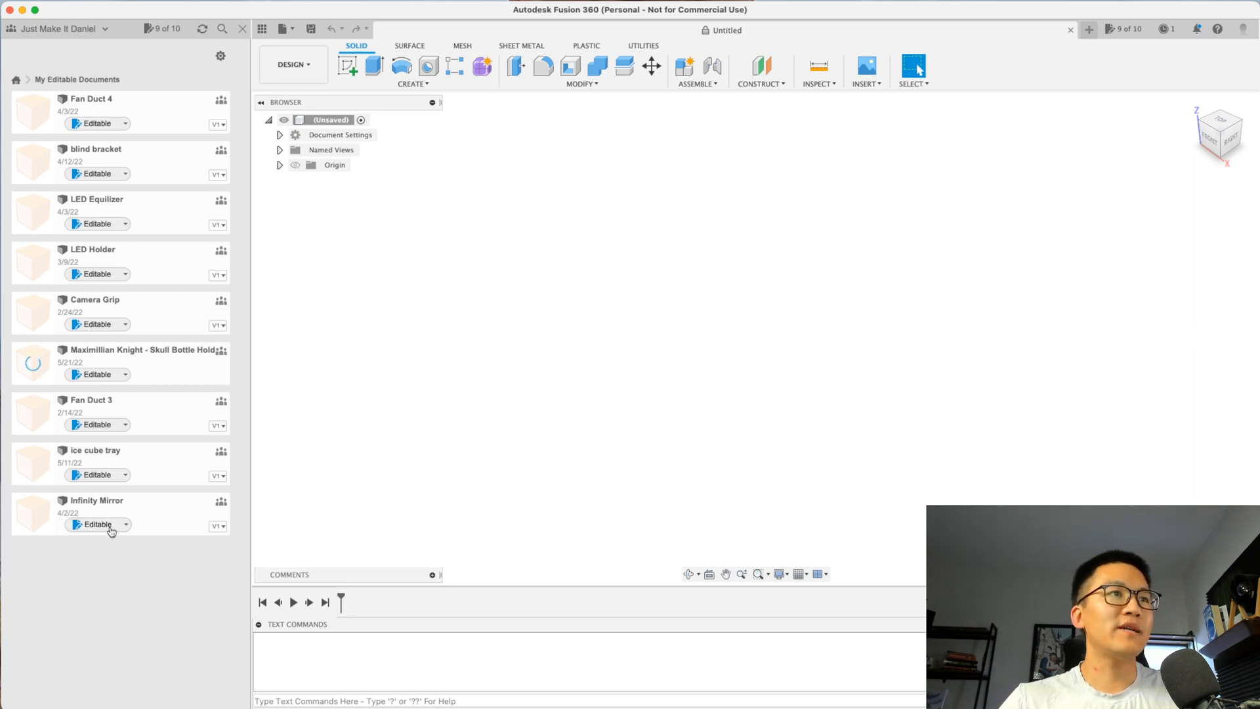
left_click(124, 523)
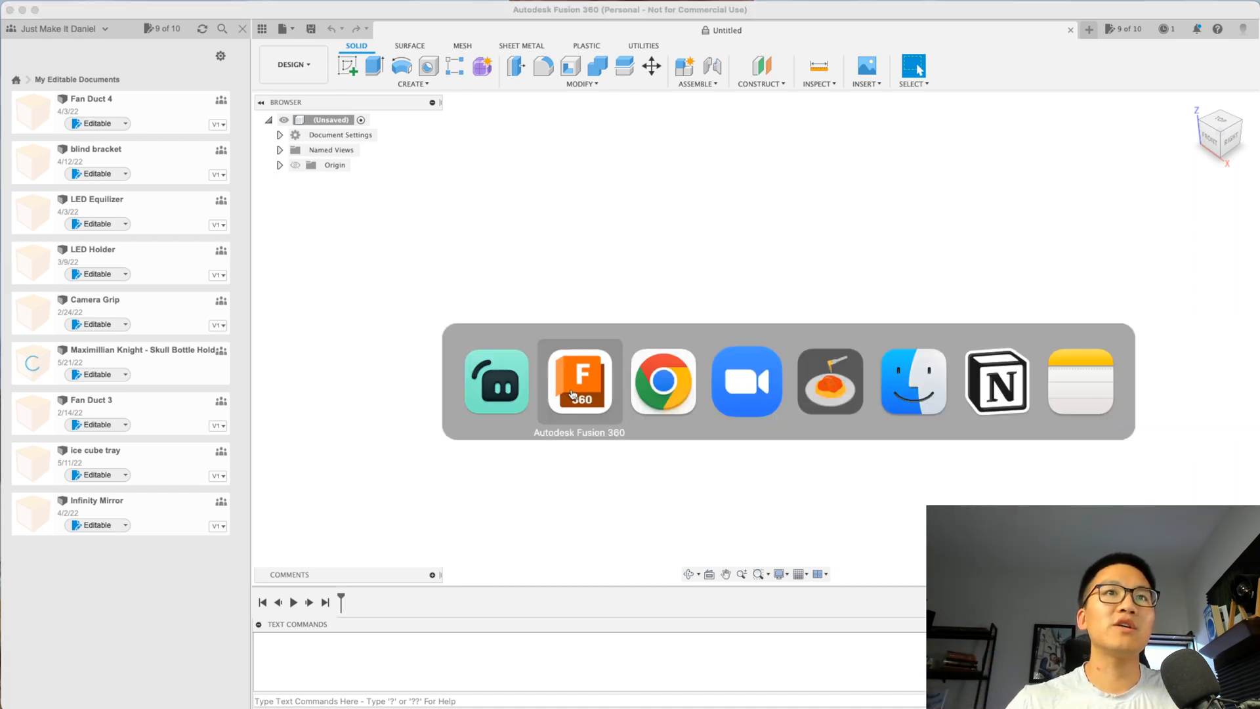
Switch to Chrome and play the Nuna Rava Features video to view the car seat
left_click(661, 382)
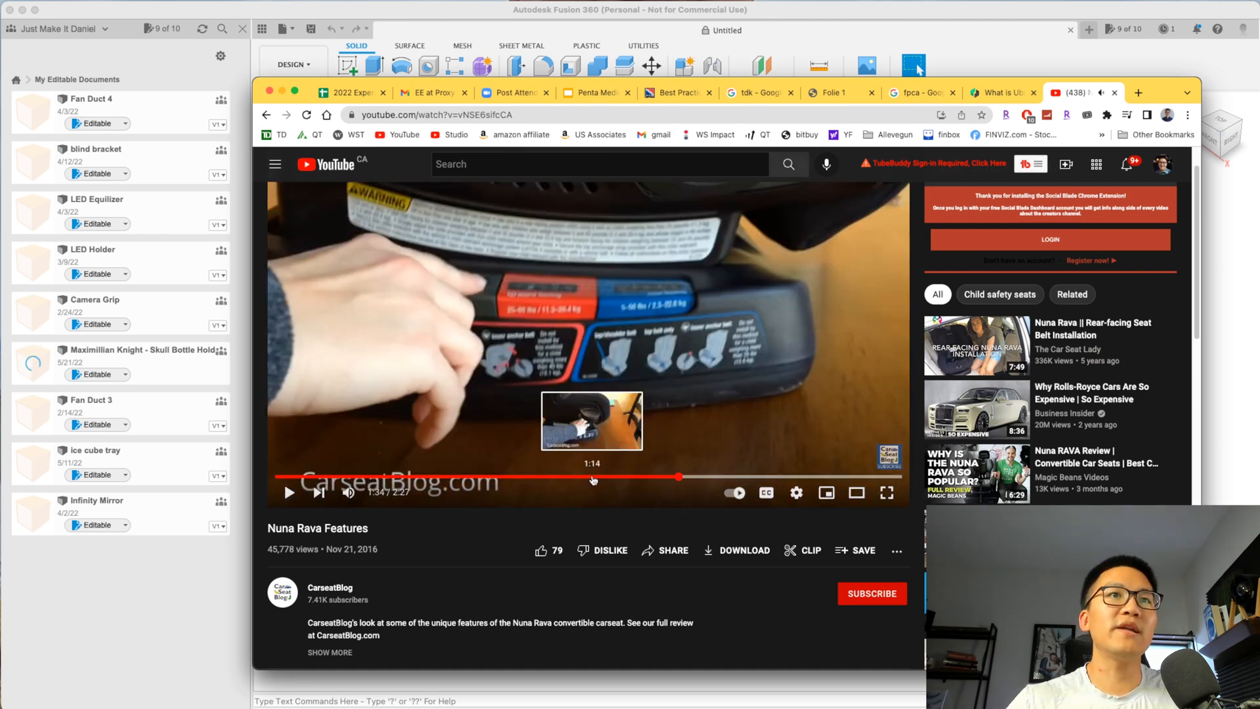
mouse_move(571, 479)
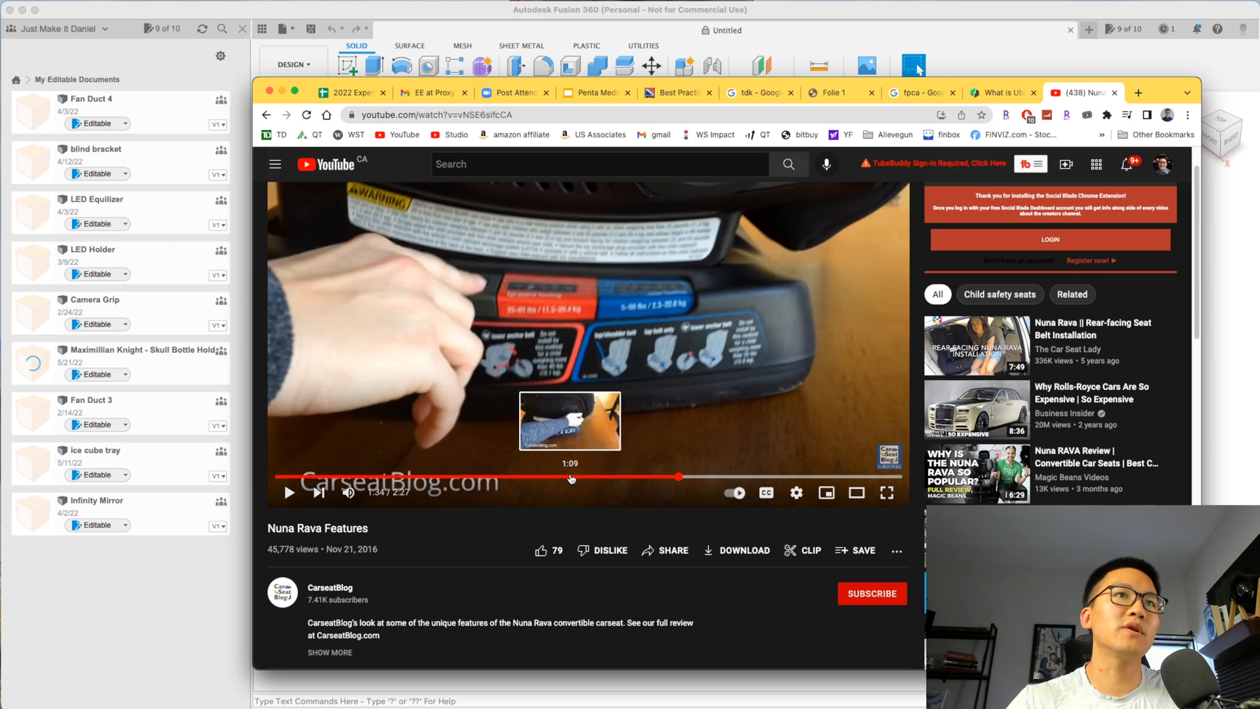
left_click(571, 479)
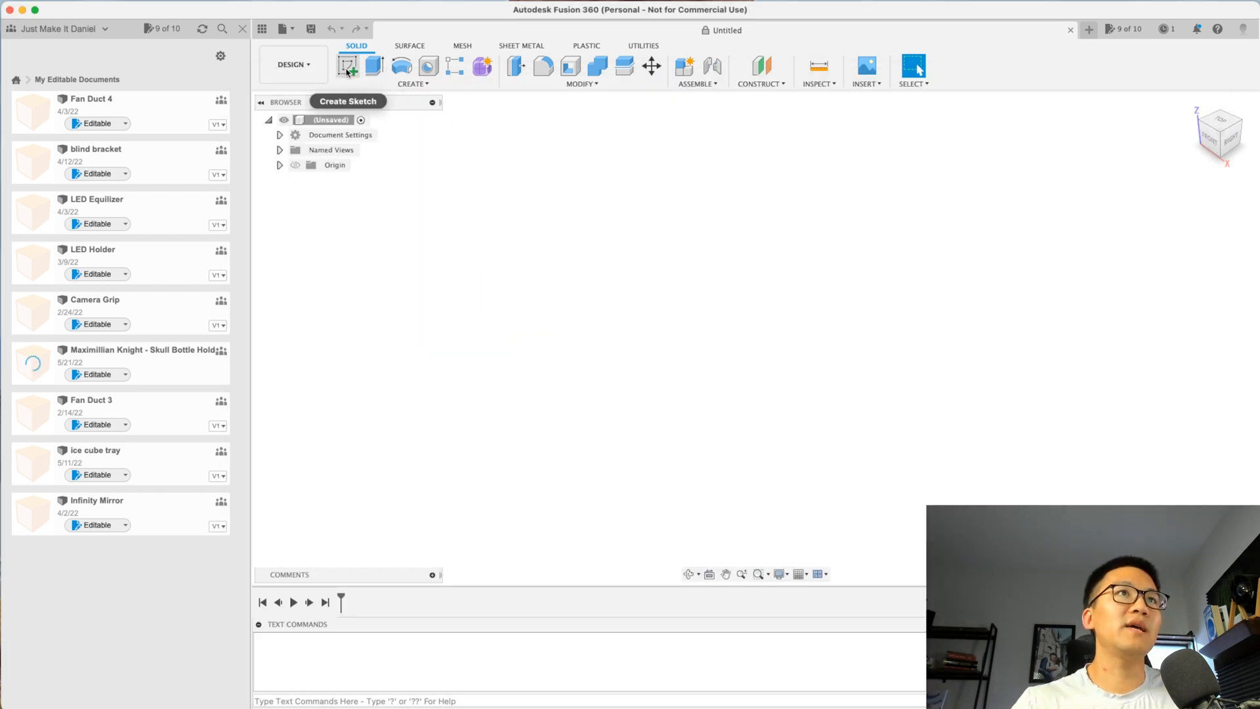
mouse_move(353, 86)
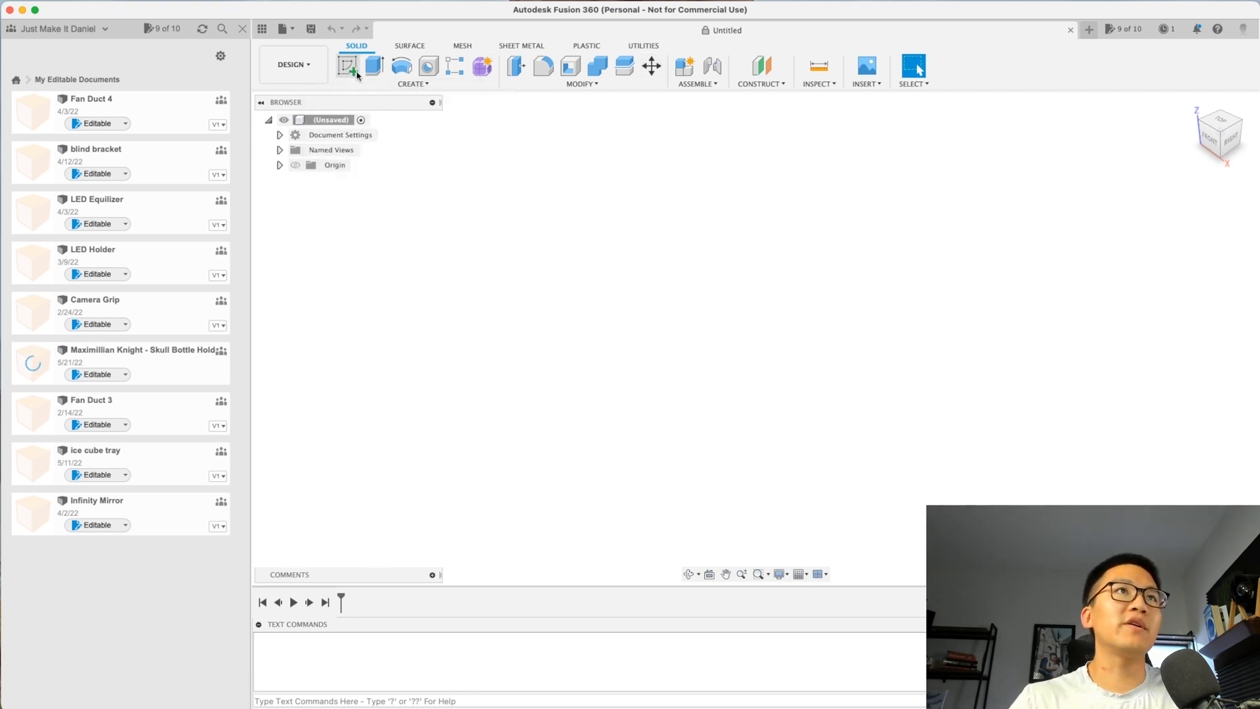
mouse_move(349, 66)
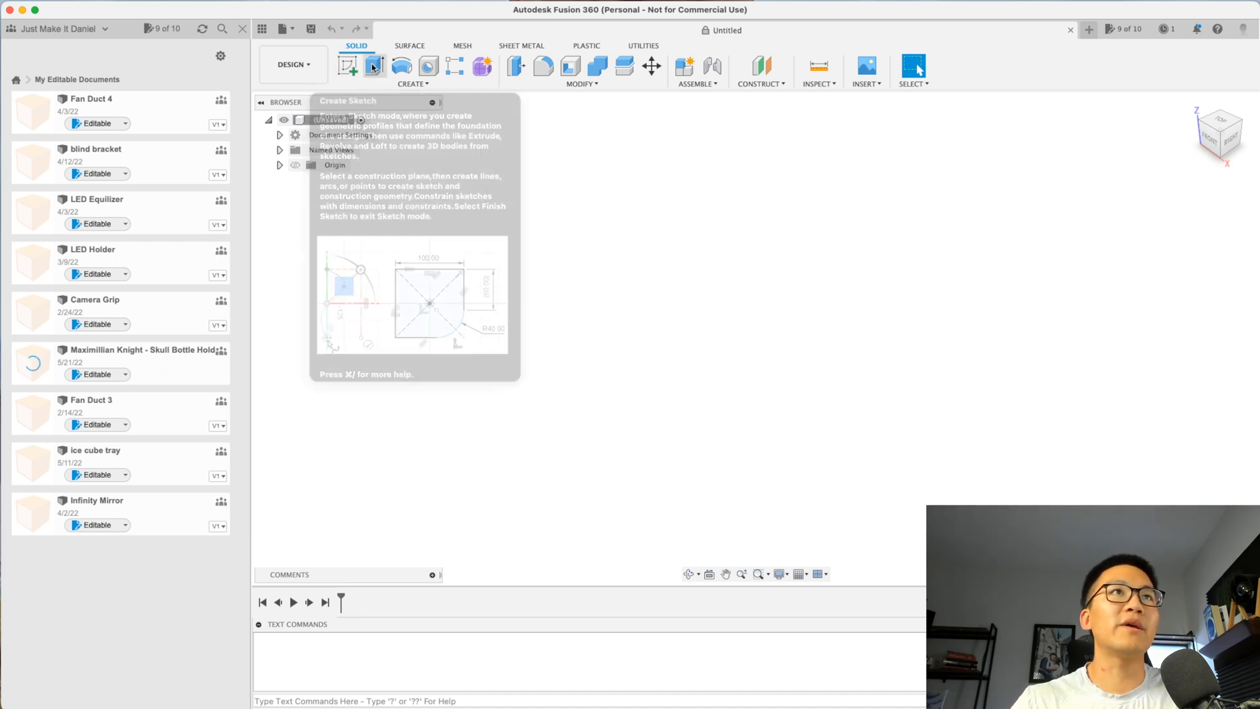
mouse_move(347, 66)
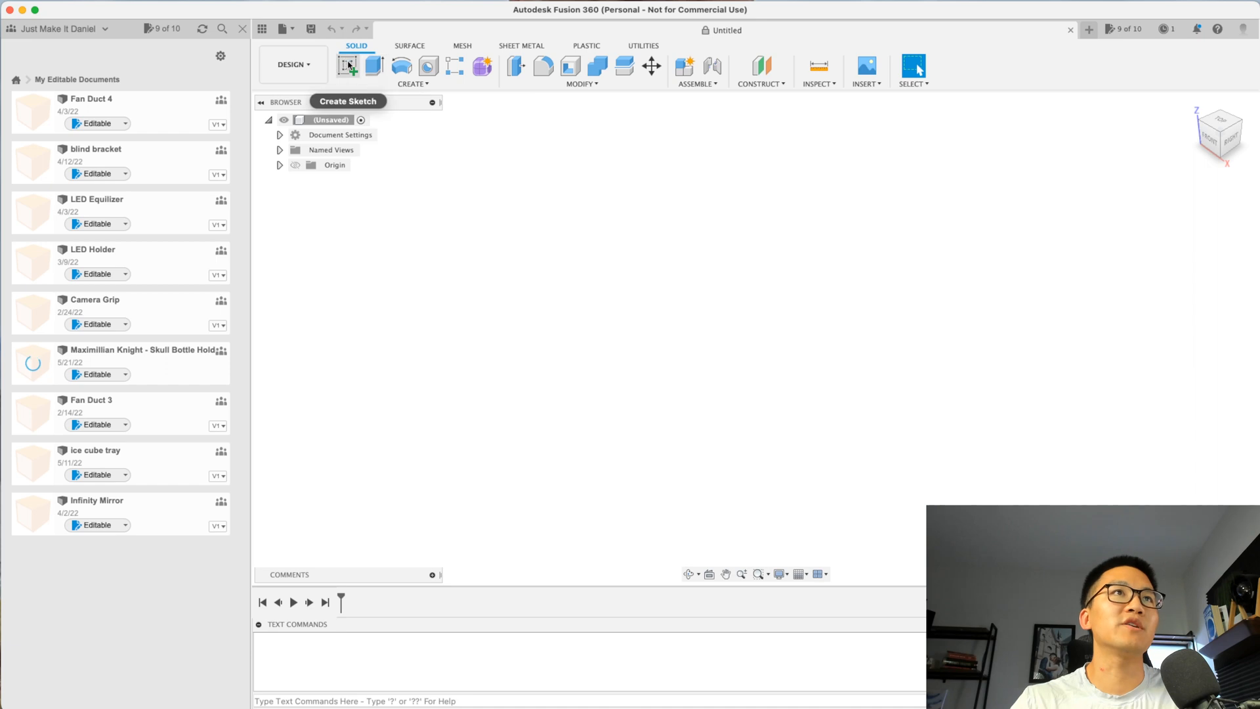
mouse_move(373, 66)
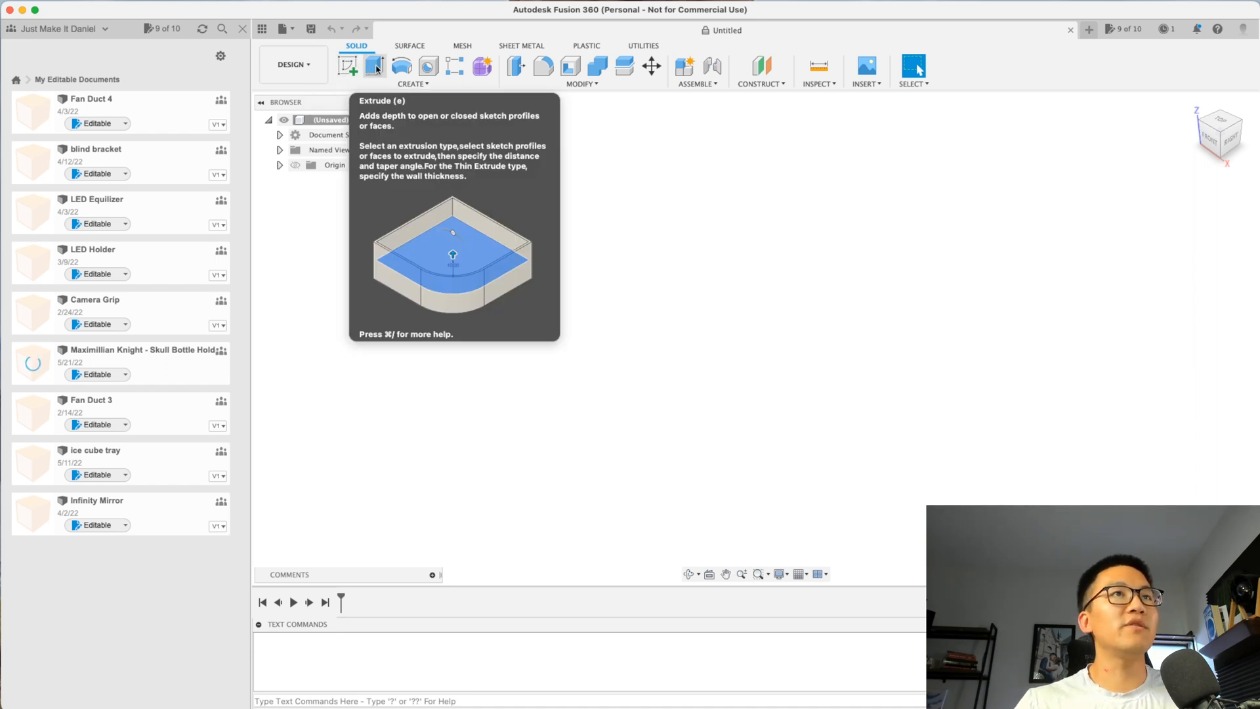
mouse_move(401, 67)
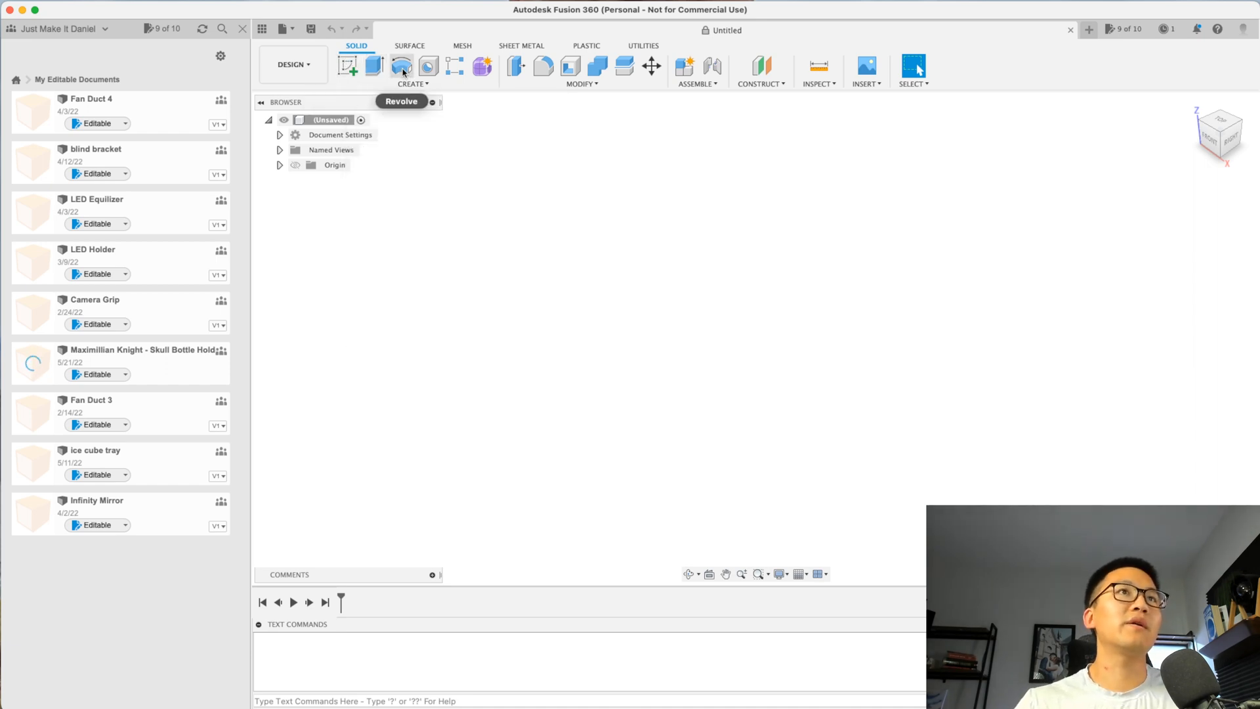
mouse_move(402, 67)
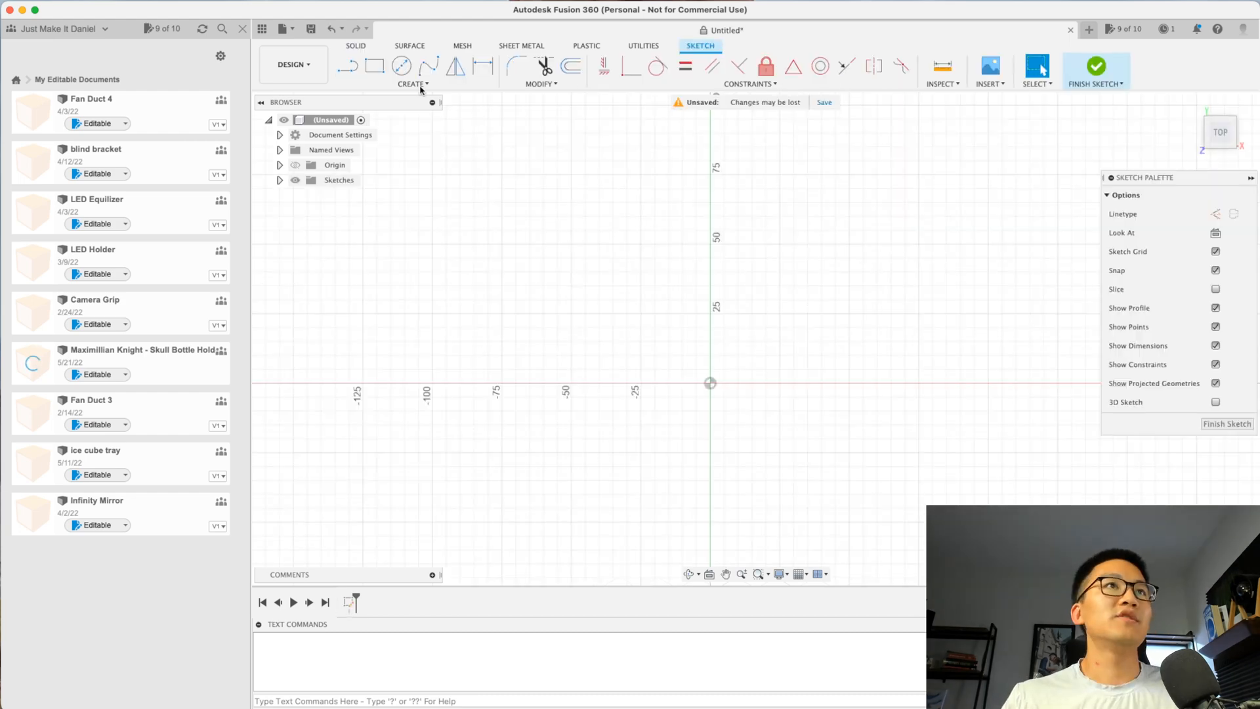
mouse_move(403, 66)
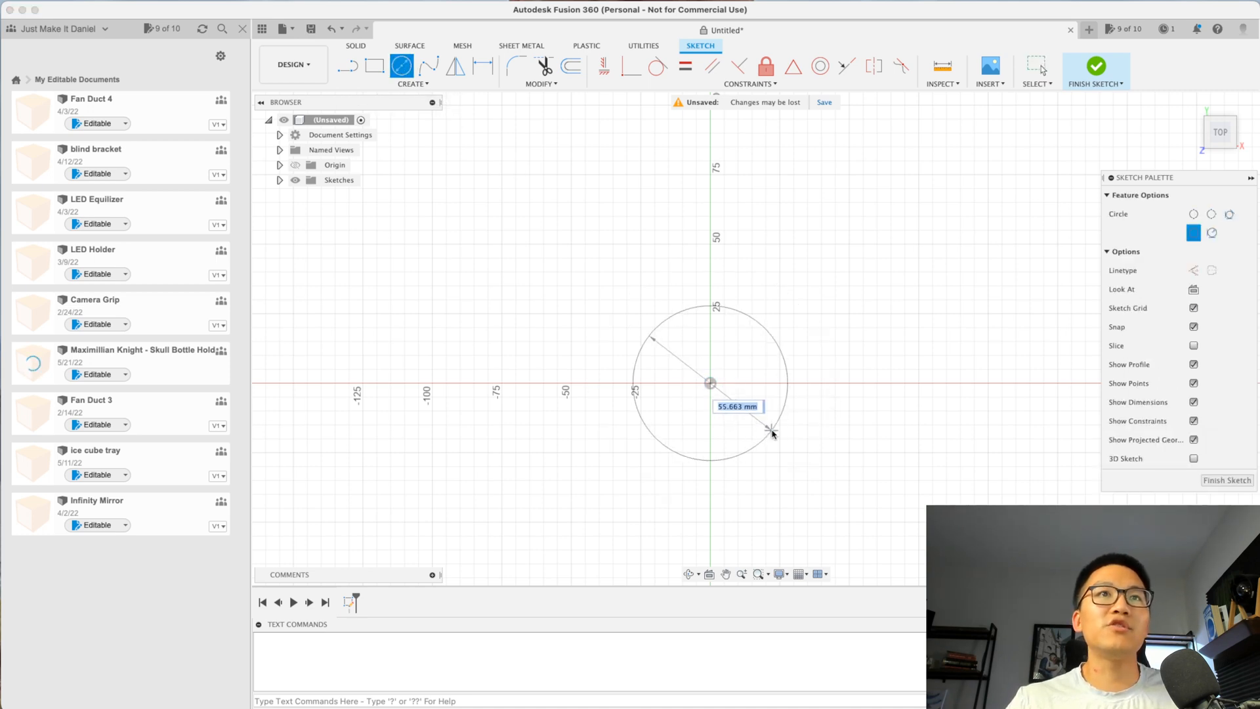
mouse_move(779, 438)
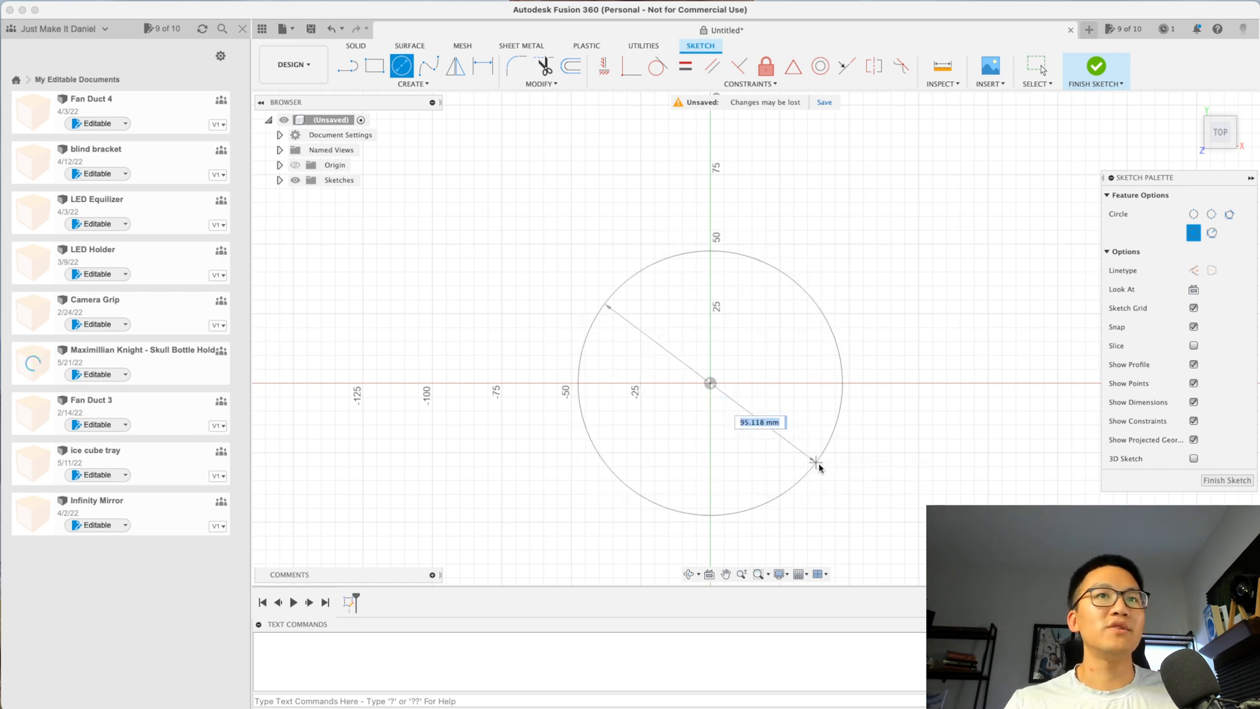
Place the circle around the origin and fix its diameter at 73.20 mm
left_click(818, 467)
type("7")
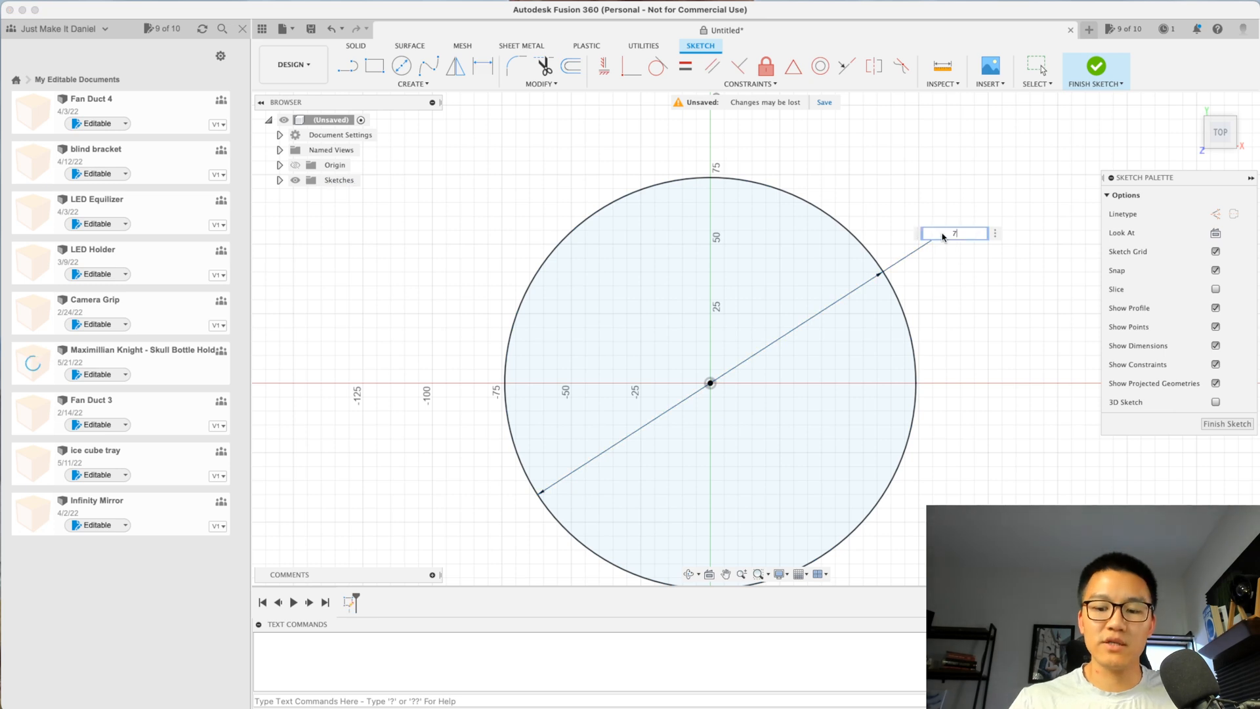
key("Return")
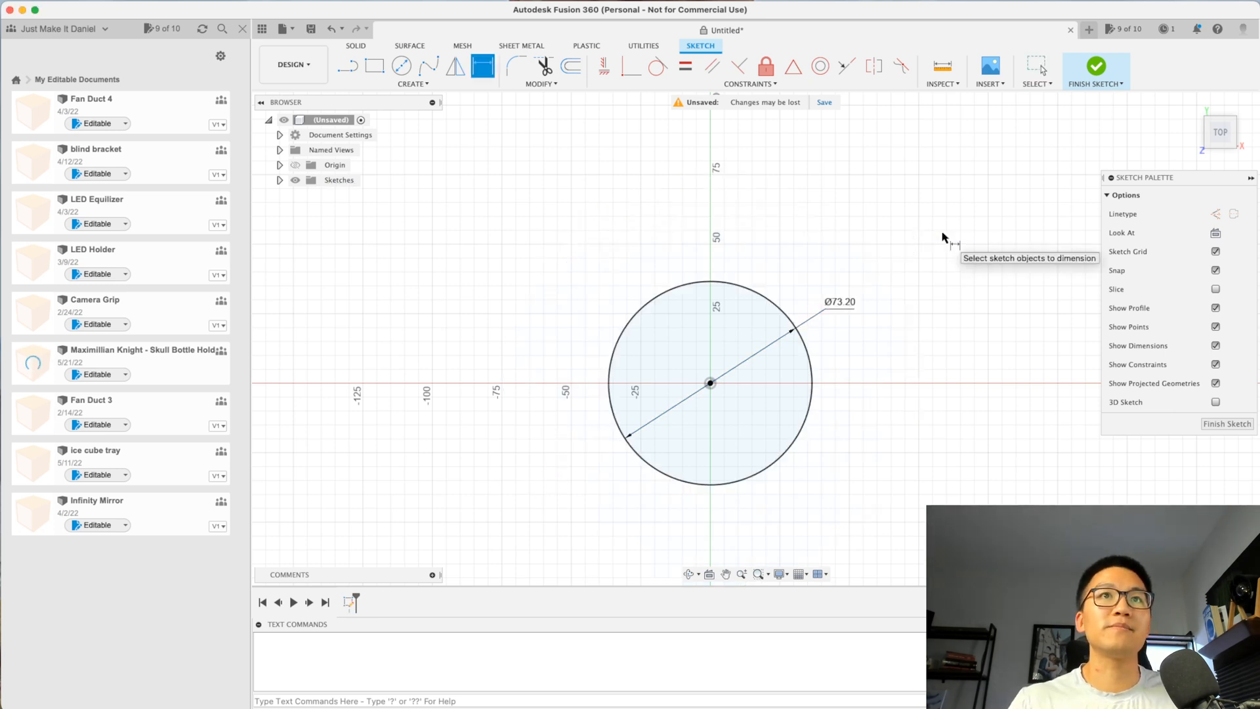
mouse_move(762, 392)
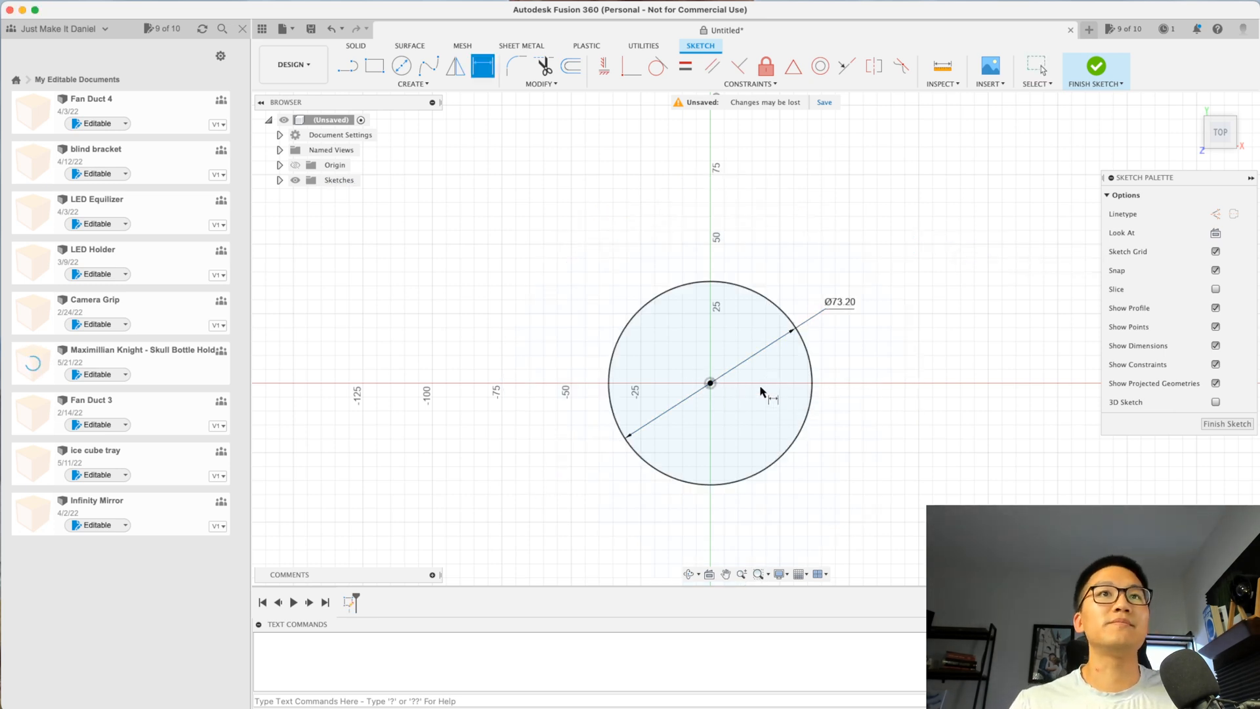
Draw a smaller Center Diameter Circle on the origin just inside the 73.20 mm circle
left_click(696, 283)
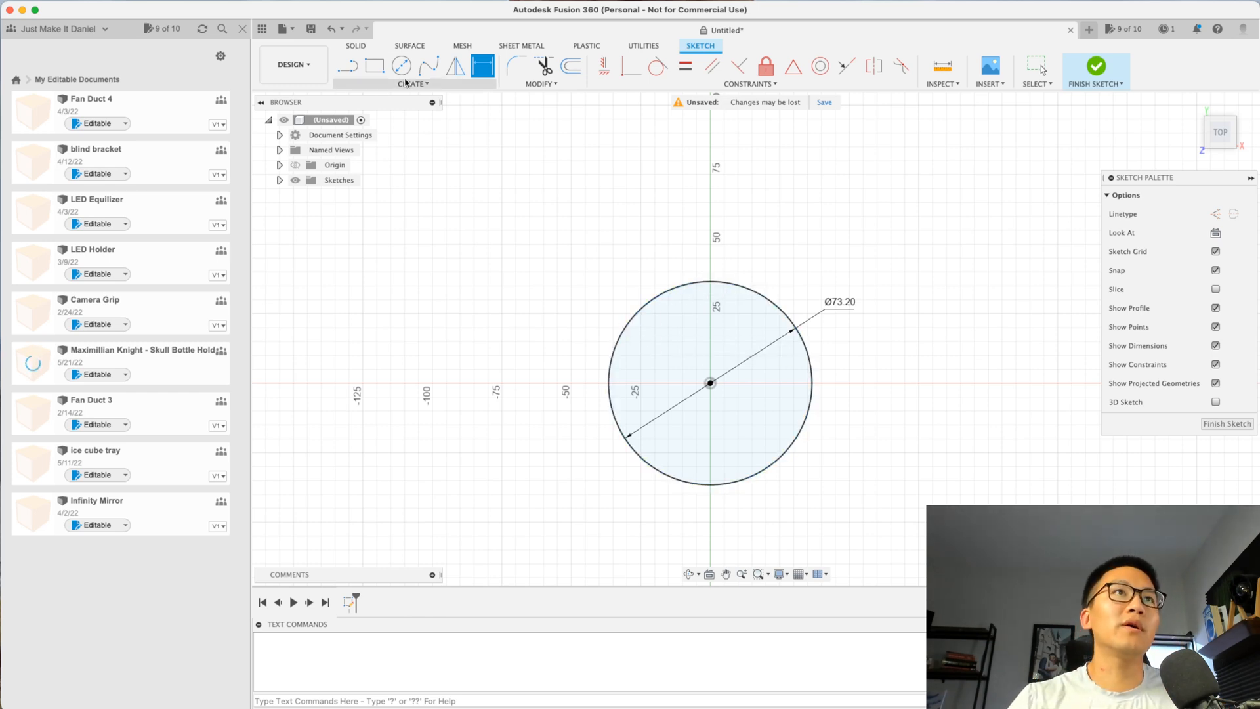
left_click(401, 66)
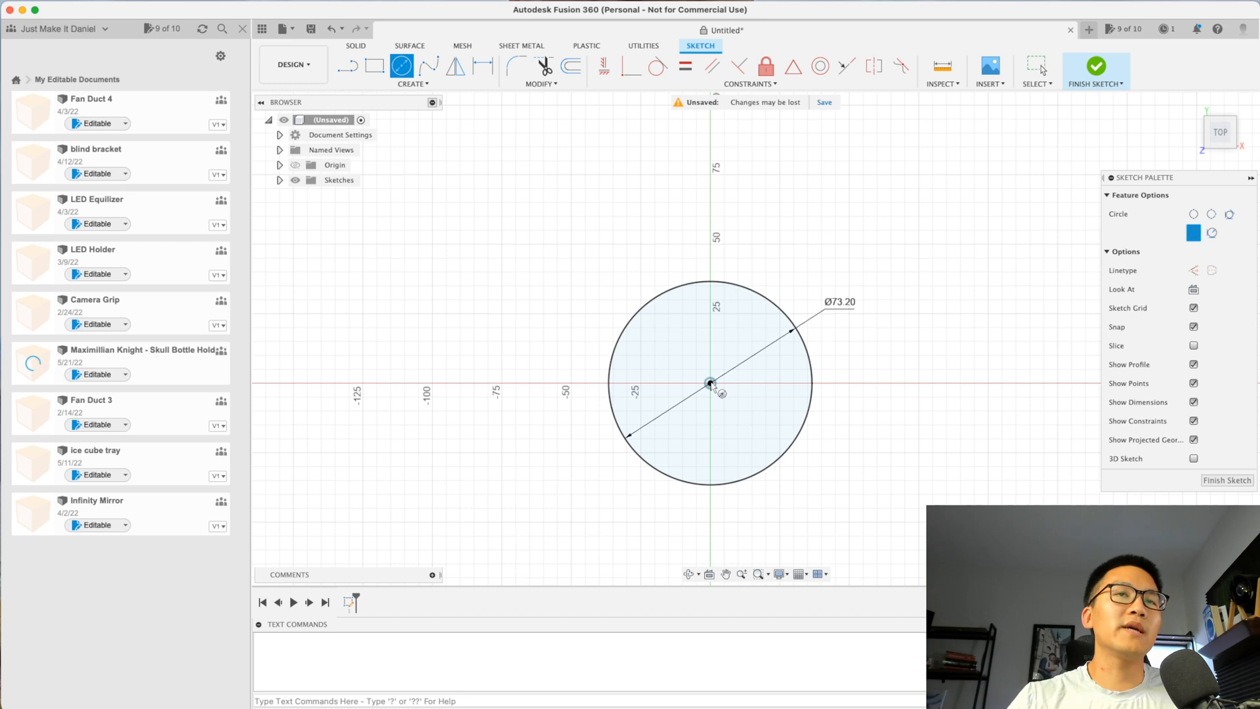
mouse_move(710, 383)
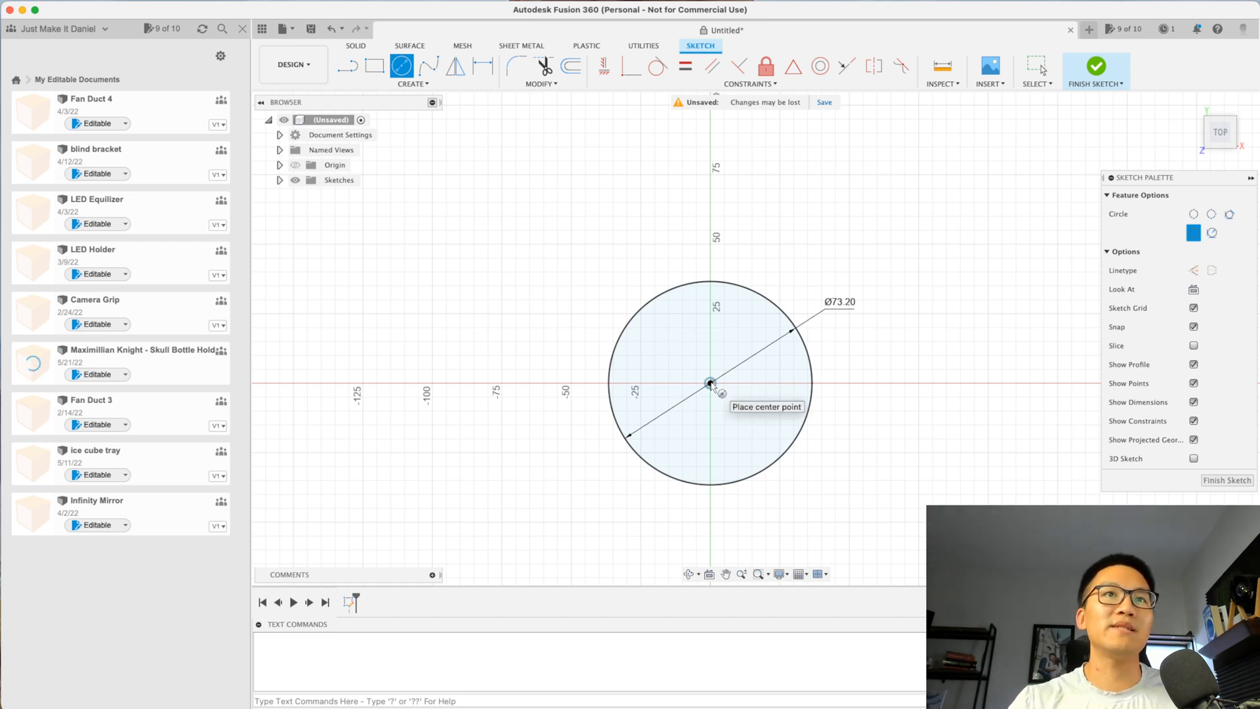
left_click(710, 382)
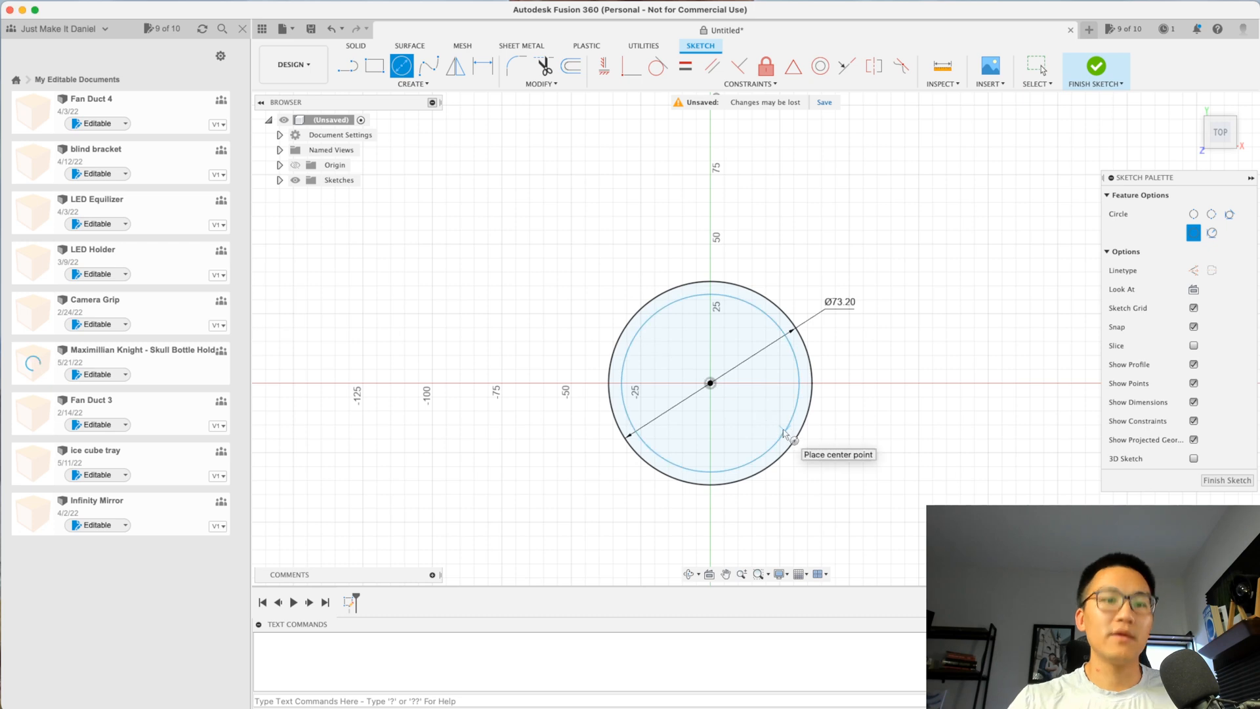
mouse_move(803, 385)
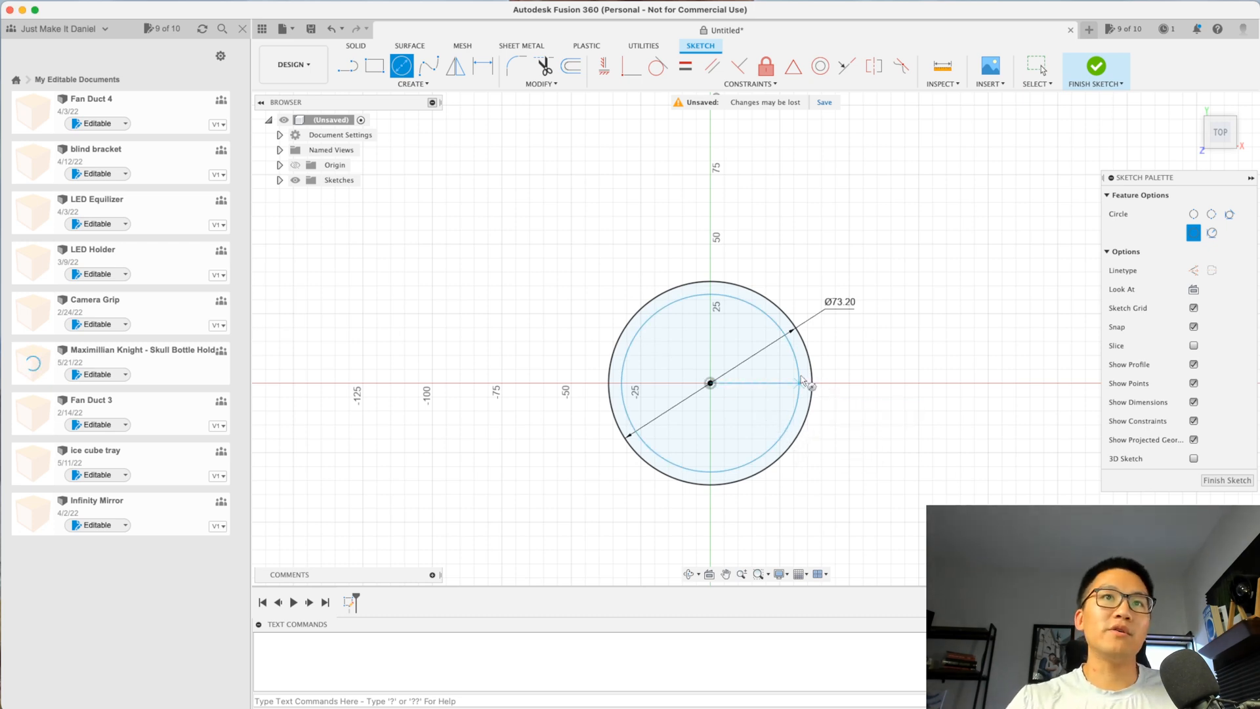
mouse_move(804, 371)
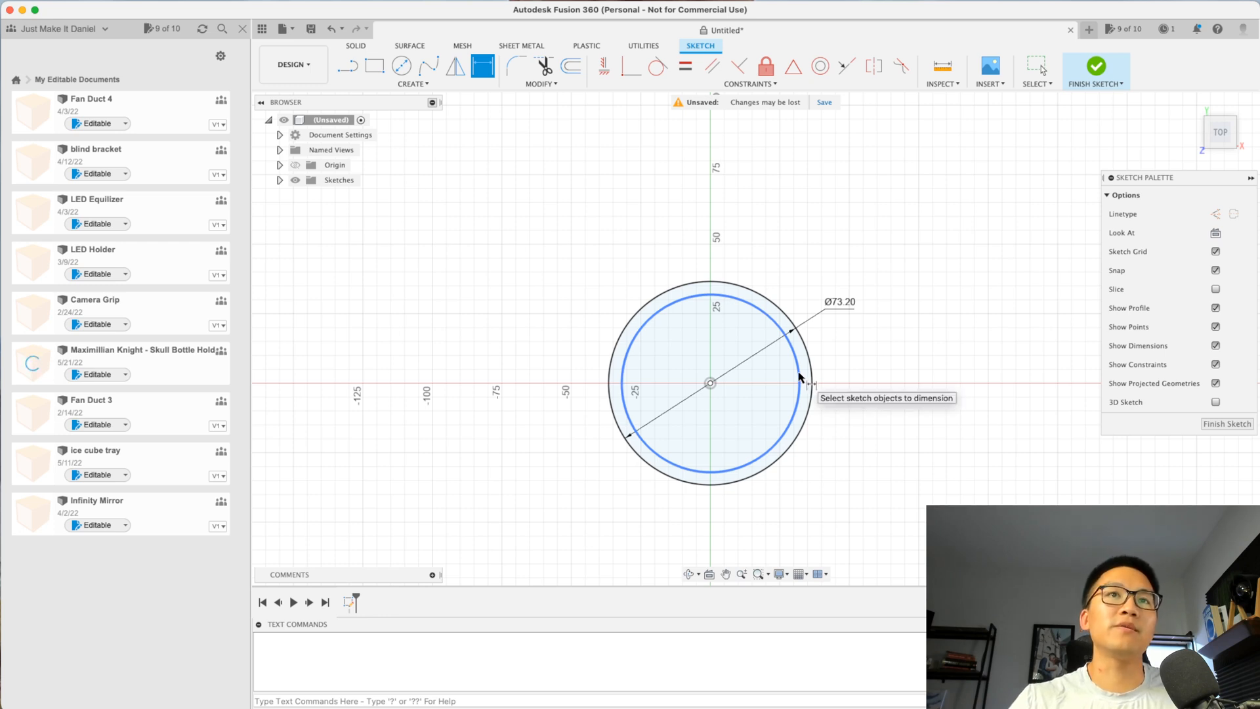
mouse_move(799, 367)
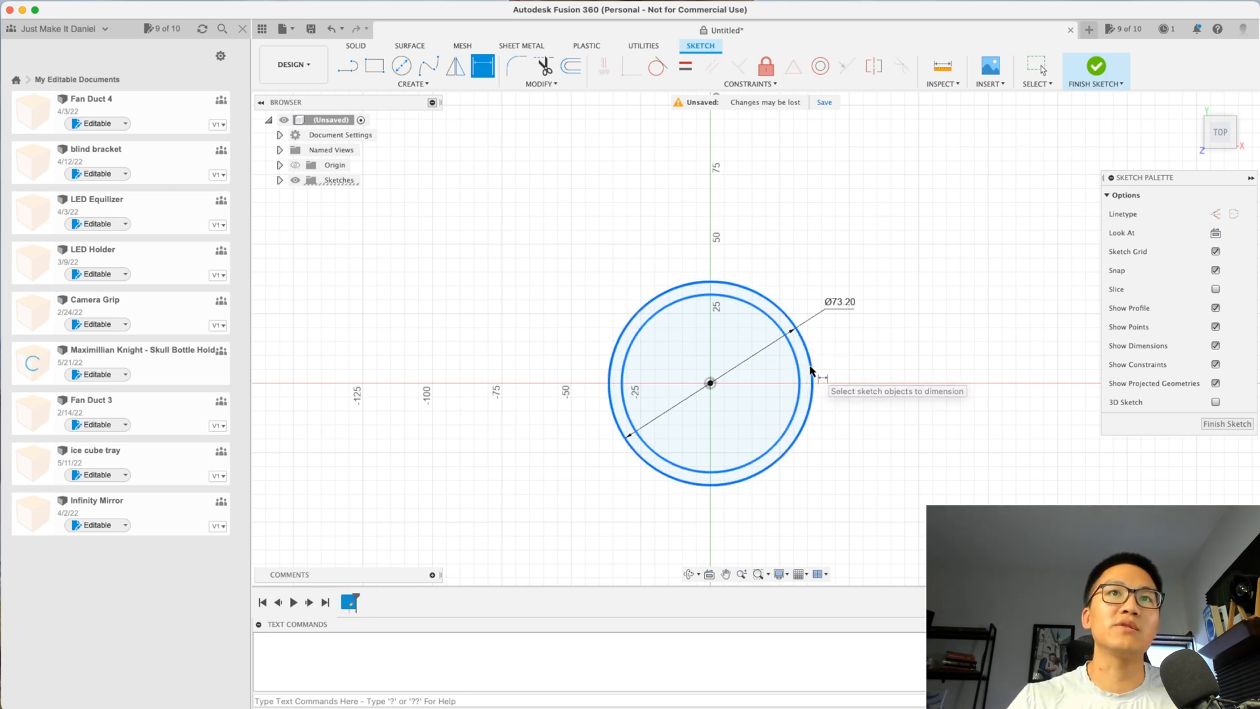
left_click(810, 370)
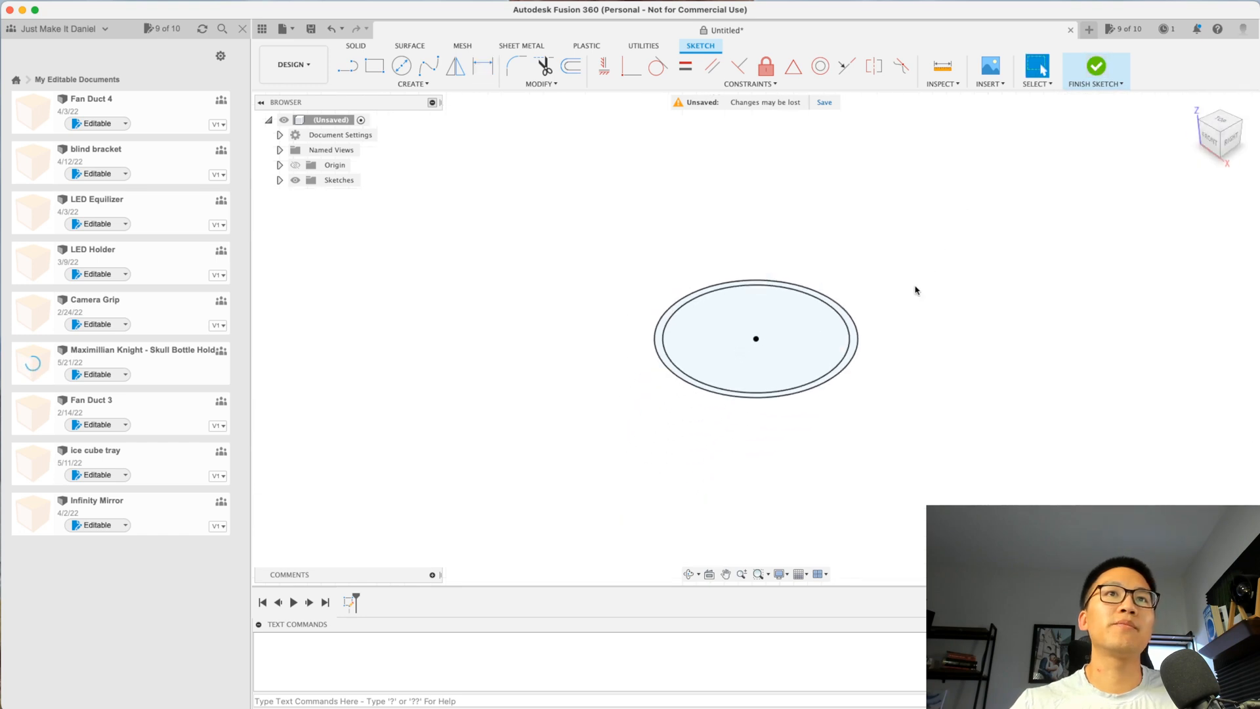
Finish the sketch and extrude the ring profile 45 mm into a hollow cylindrical body
left_click(355, 46)
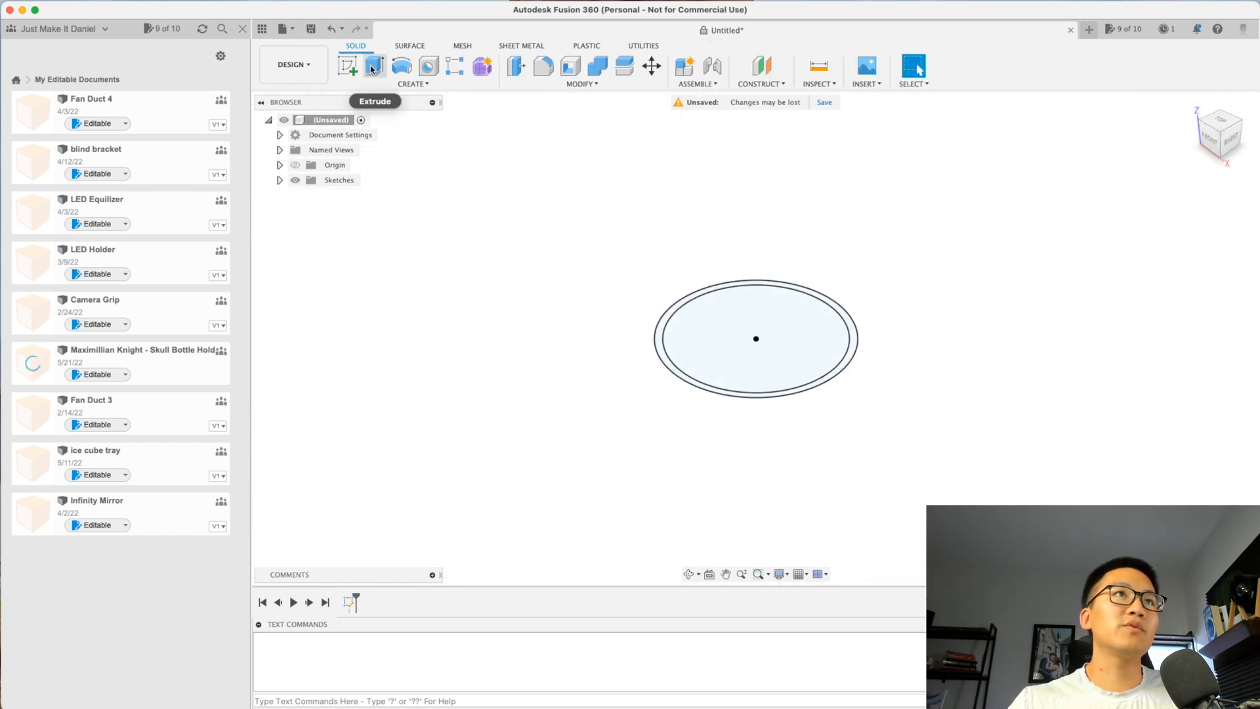
mouse_move(372, 67)
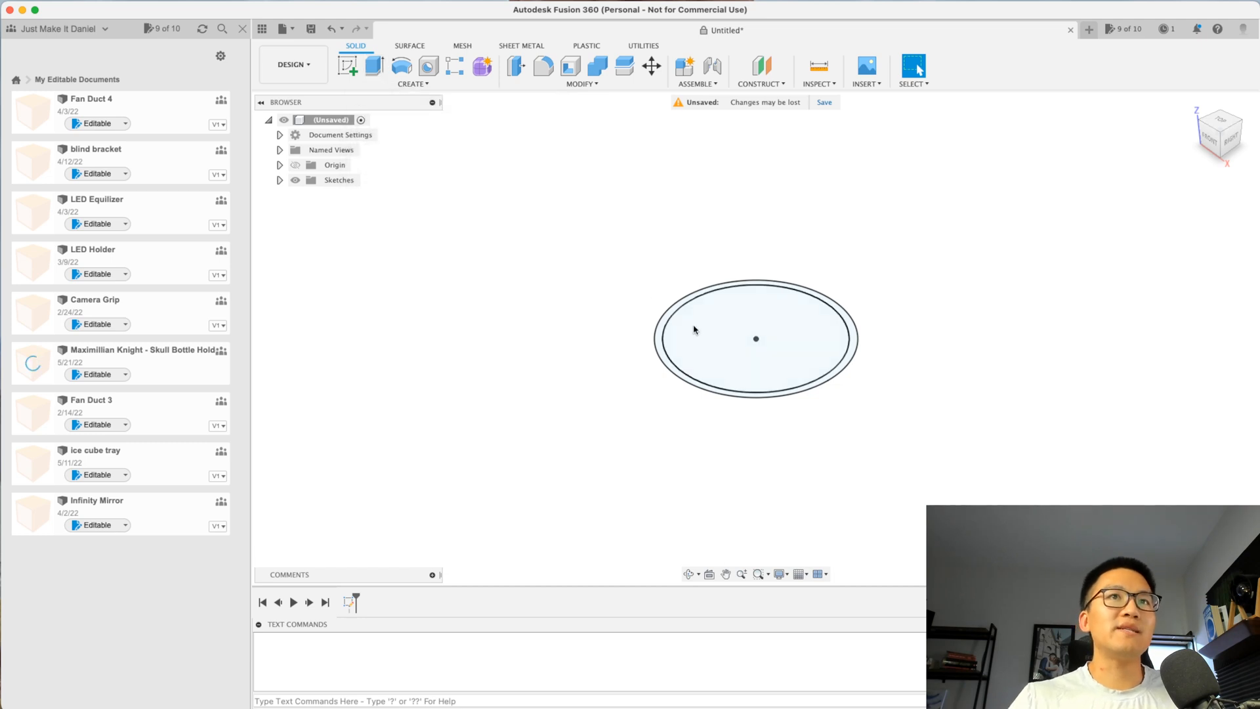
mouse_move(727, 306)
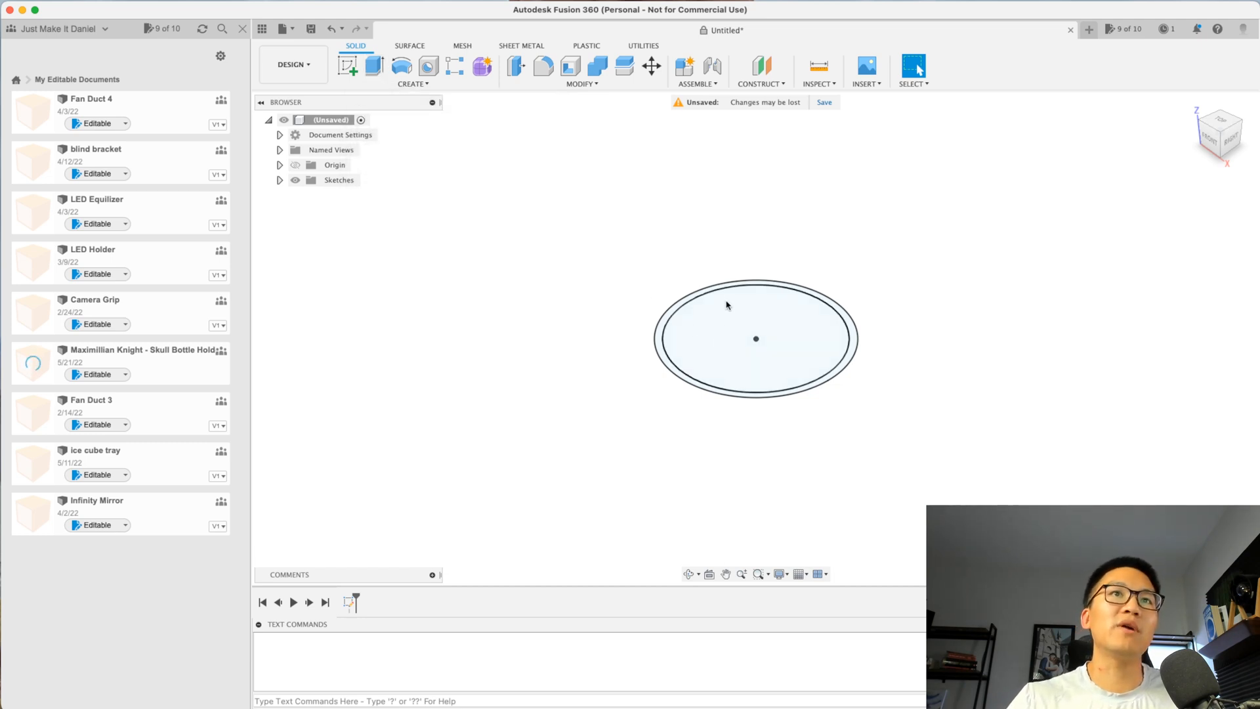
mouse_move(745, 349)
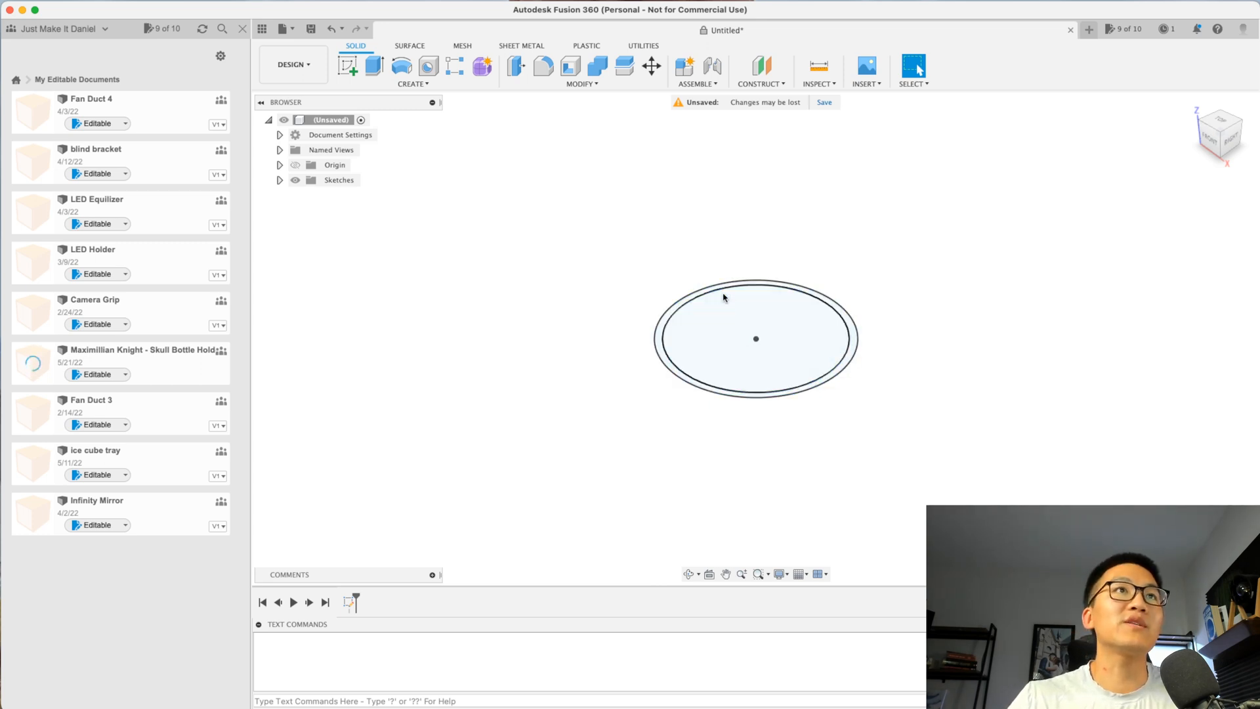
left_click(373, 66)
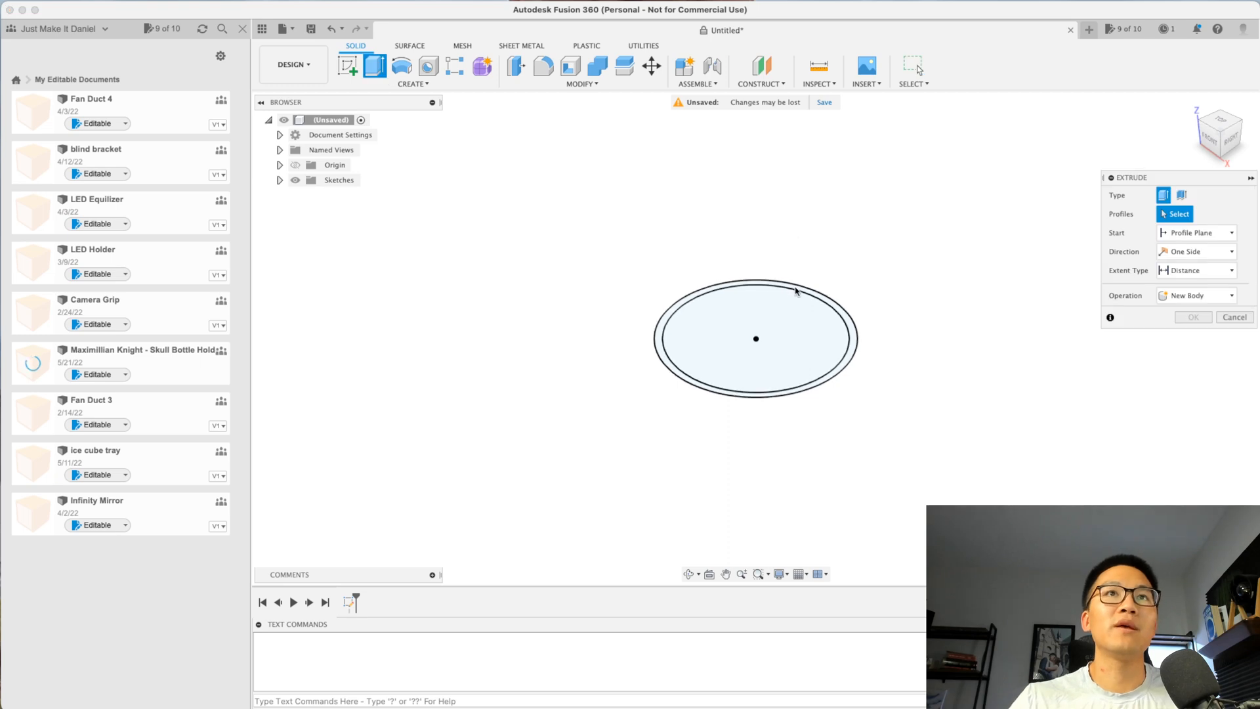
left_click(756, 337)
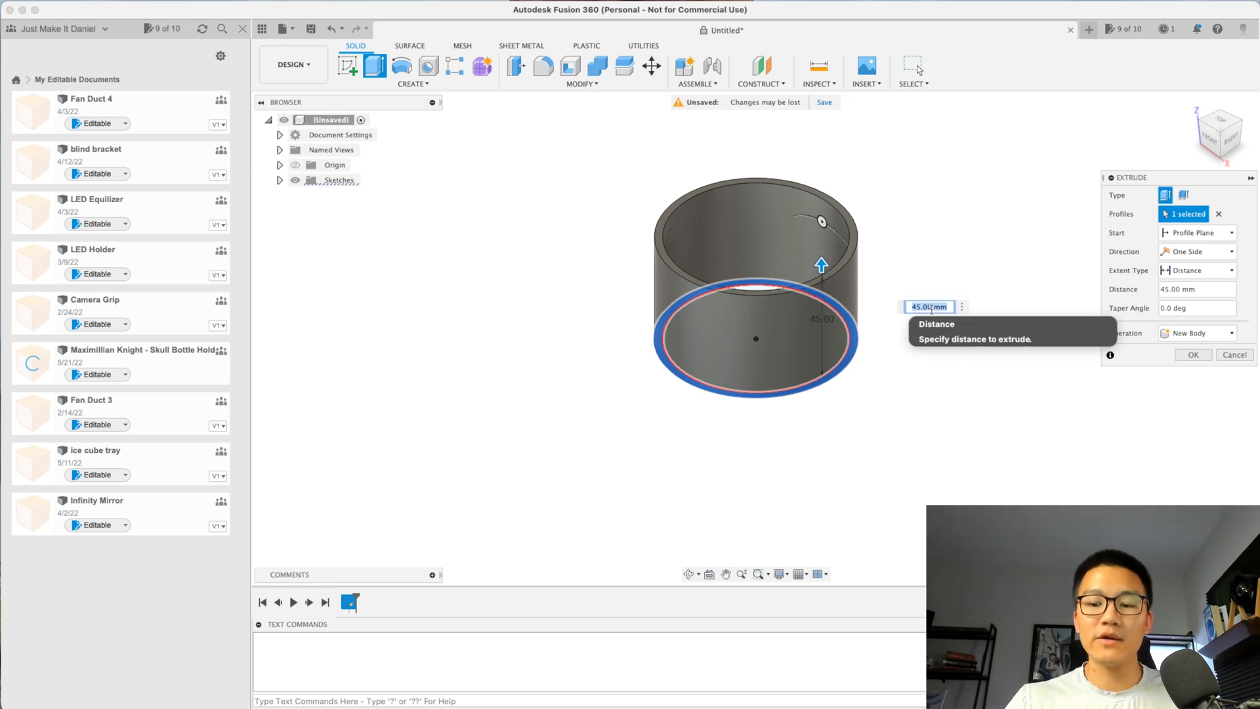
left_click(1193, 354)
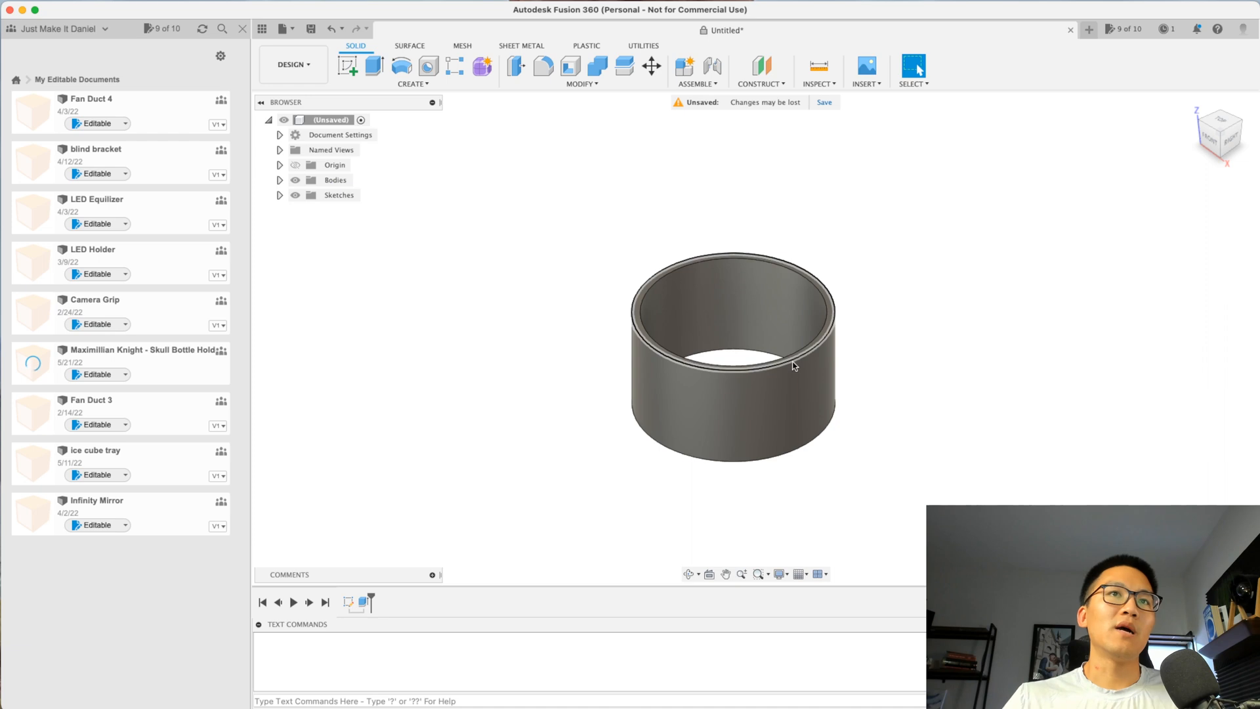
mouse_move(738, 372)
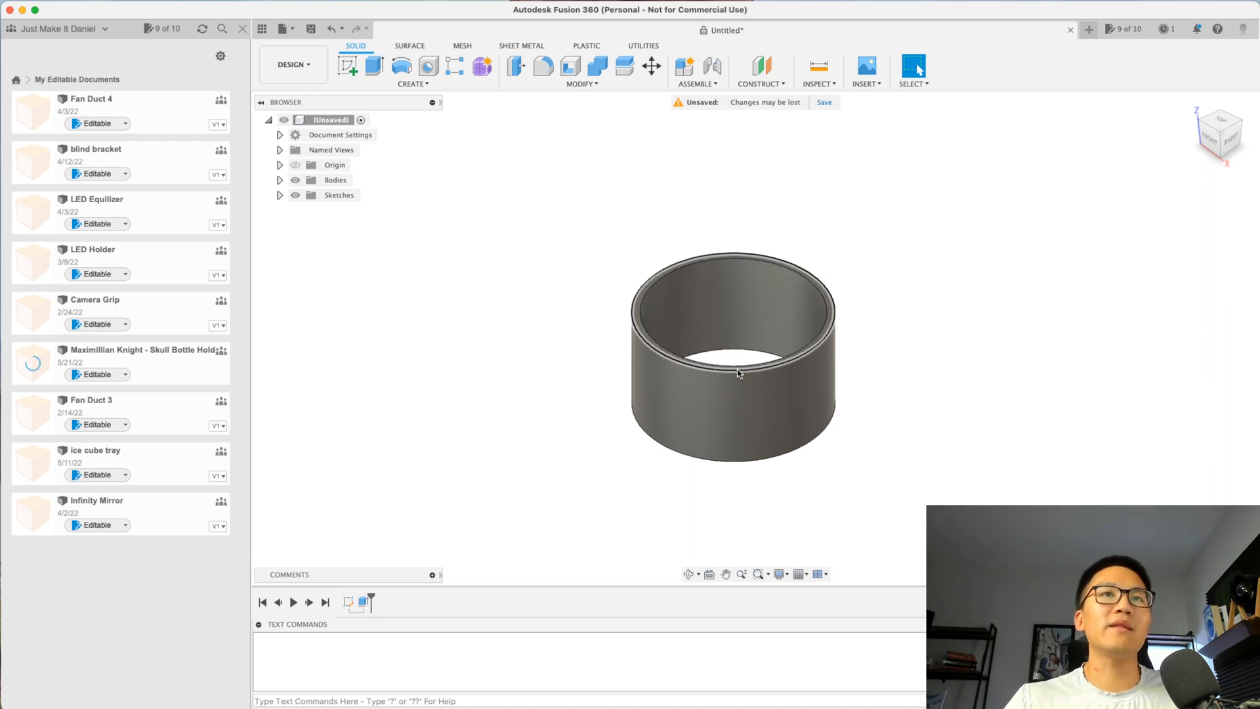
mouse_move(575, 332)
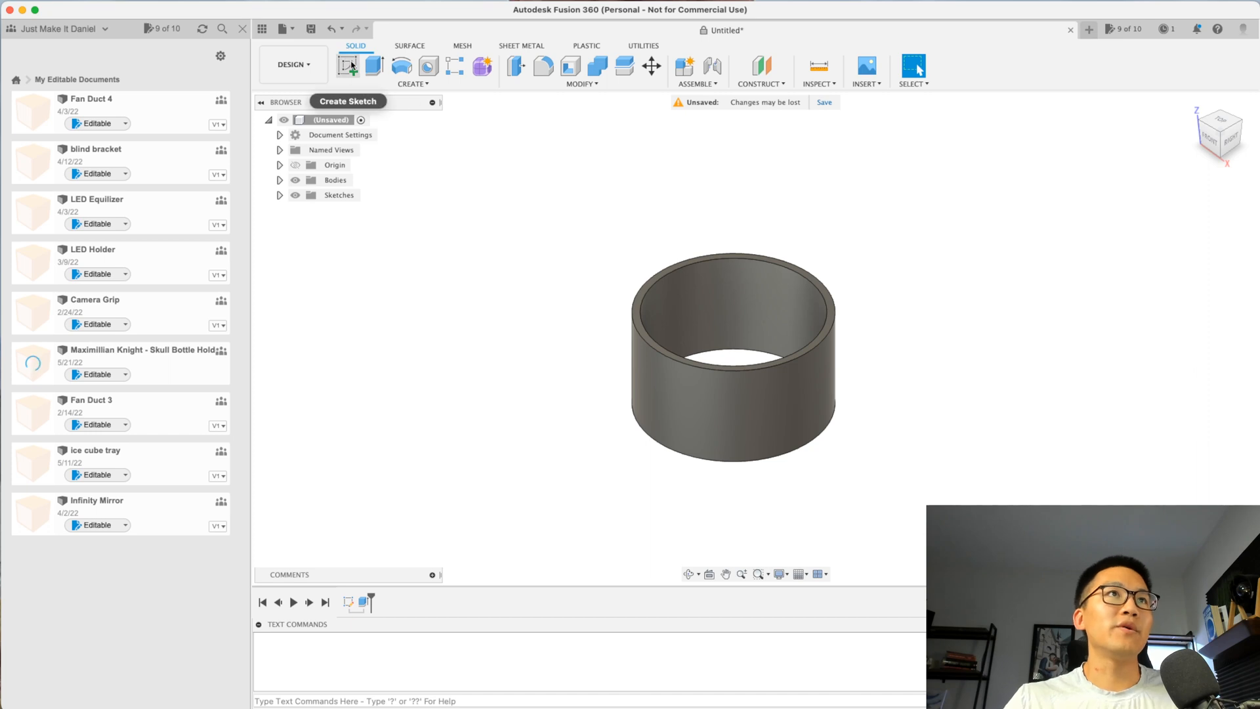
Begin a new sketch on the tube's top face from the Create Sketch command
right_click(362, 64)
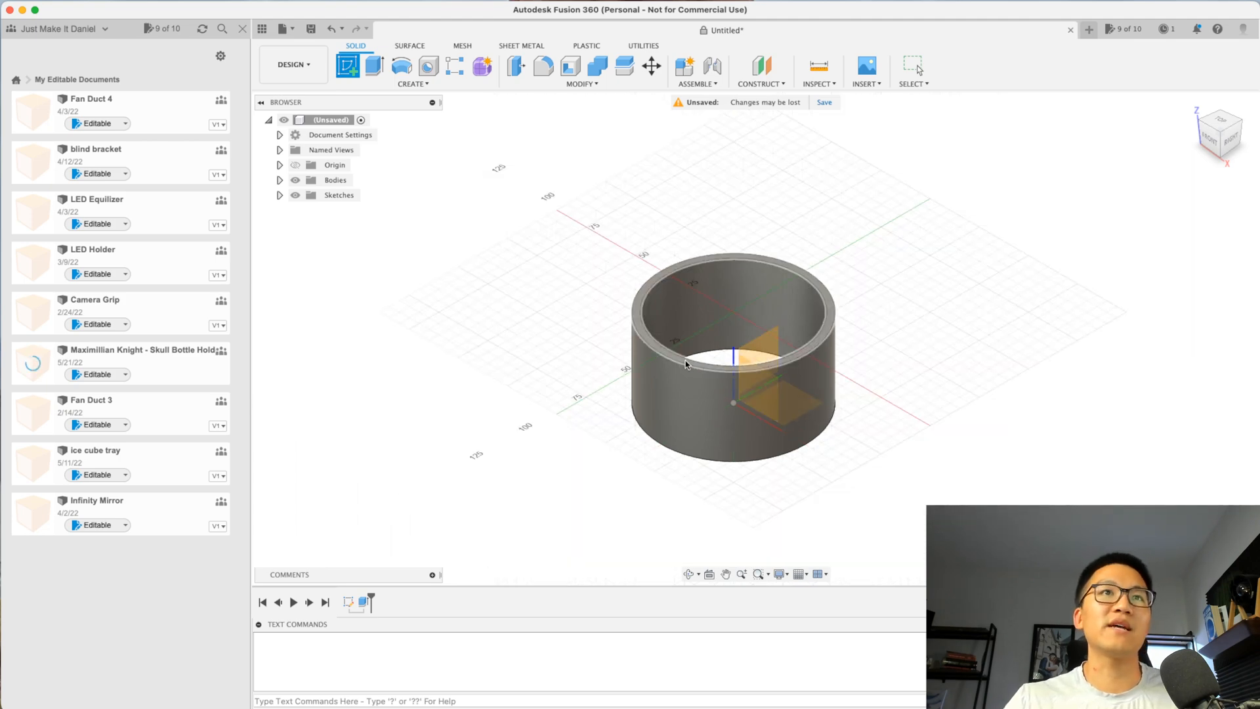
mouse_move(685, 363)
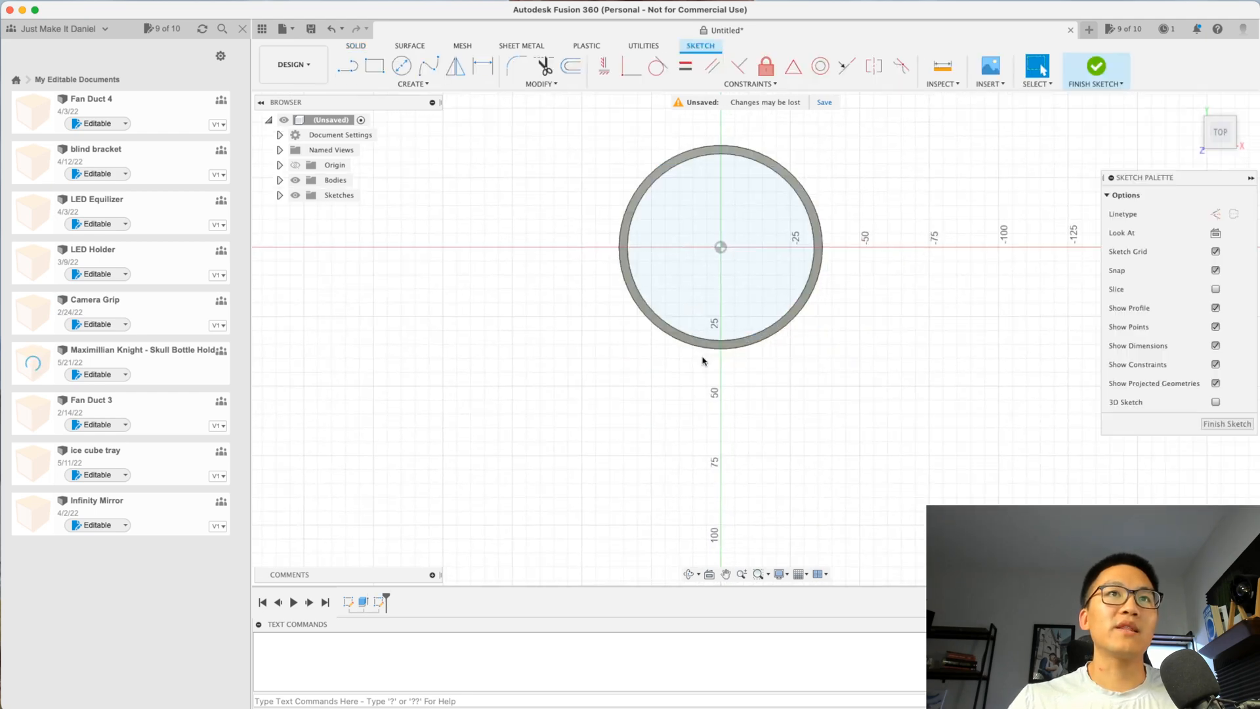
mouse_move(936, 256)
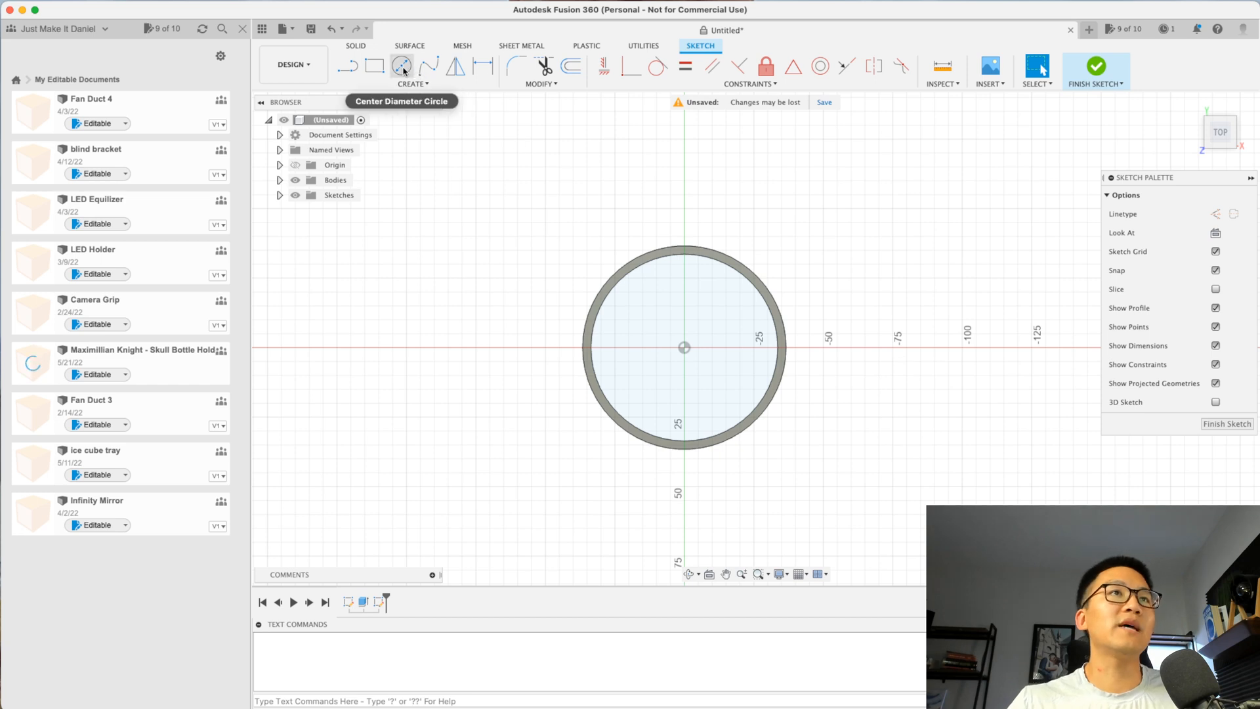
Draw an origin-centred circle around the tube with its diameter entered as 89+6 (95 mm)
left_click(399, 66)
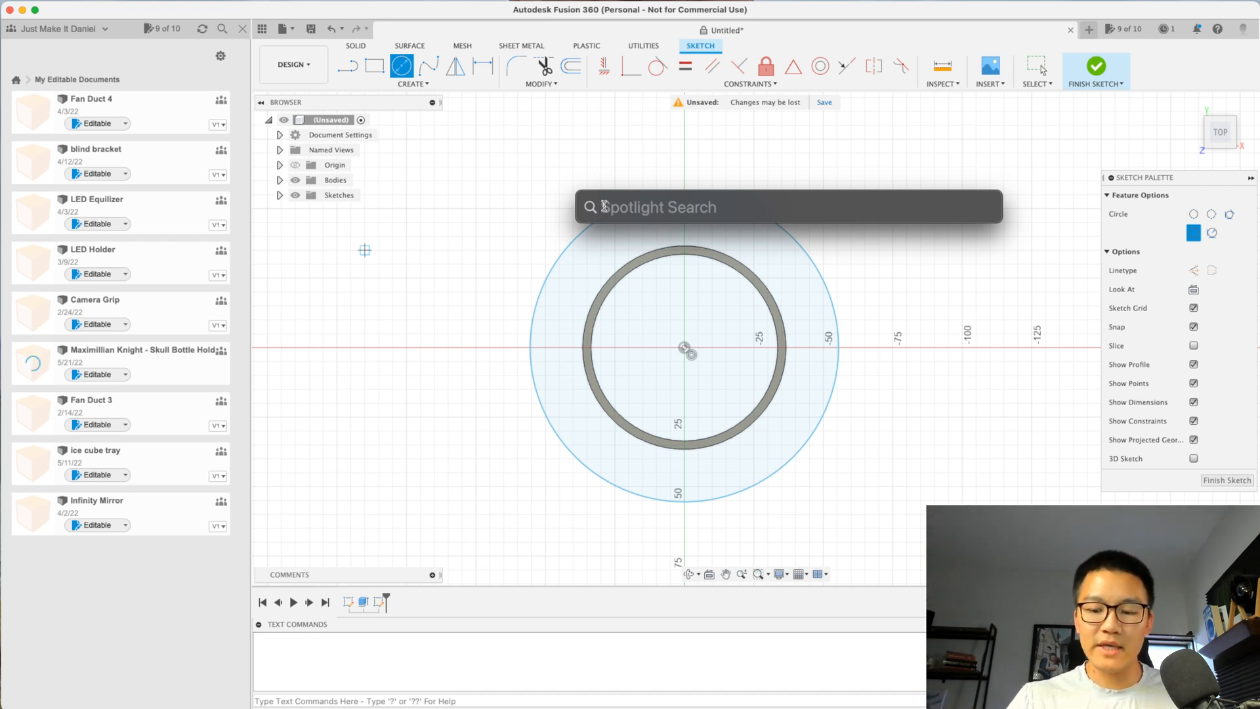
type("270 usd to cad")
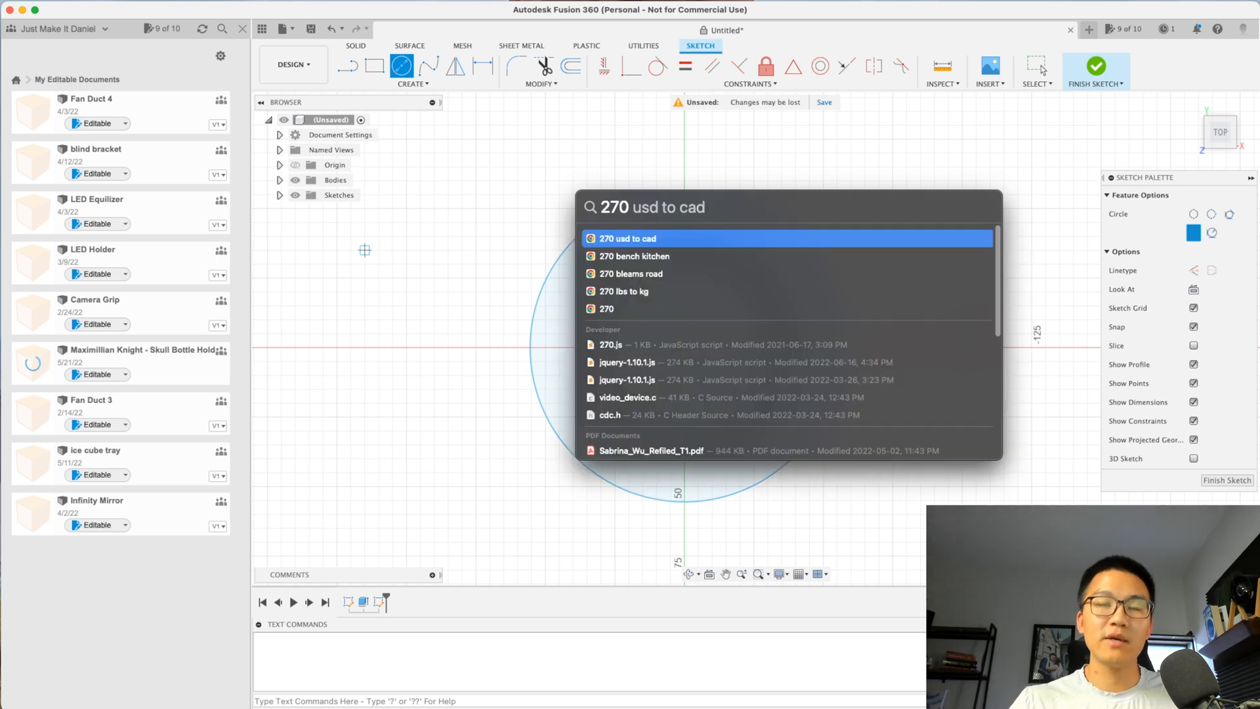
type("270/pi")
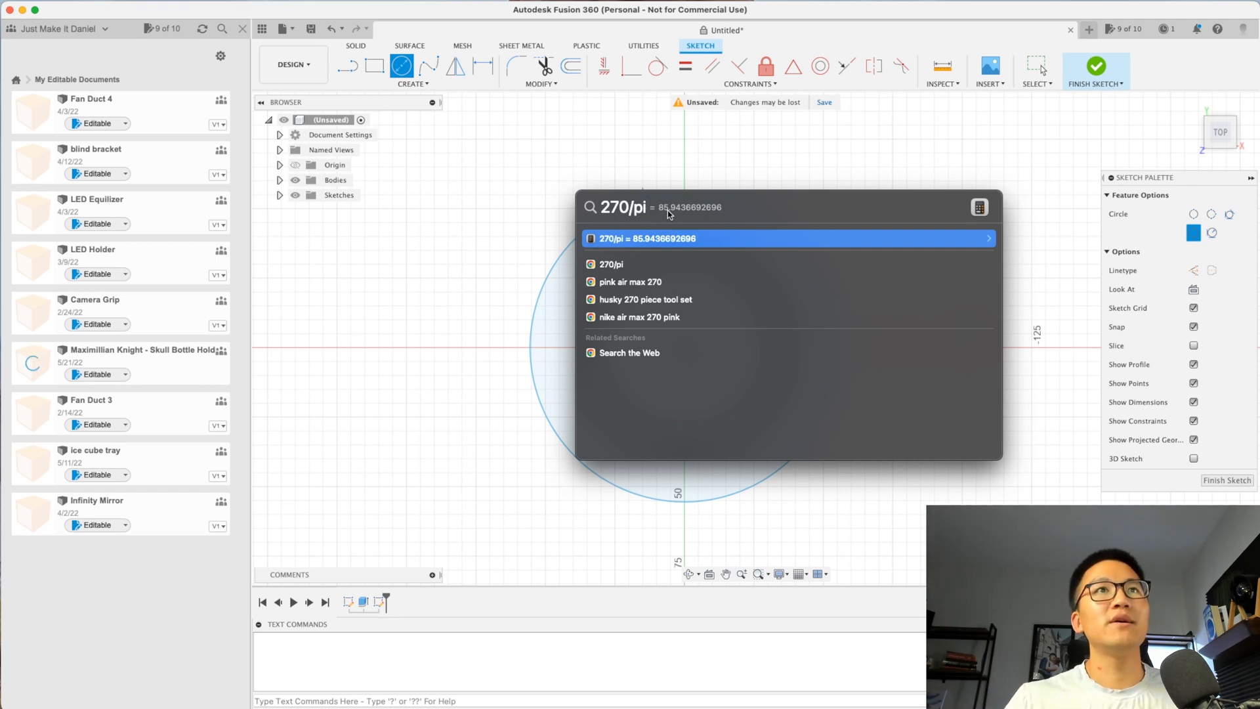
mouse_move(668, 214)
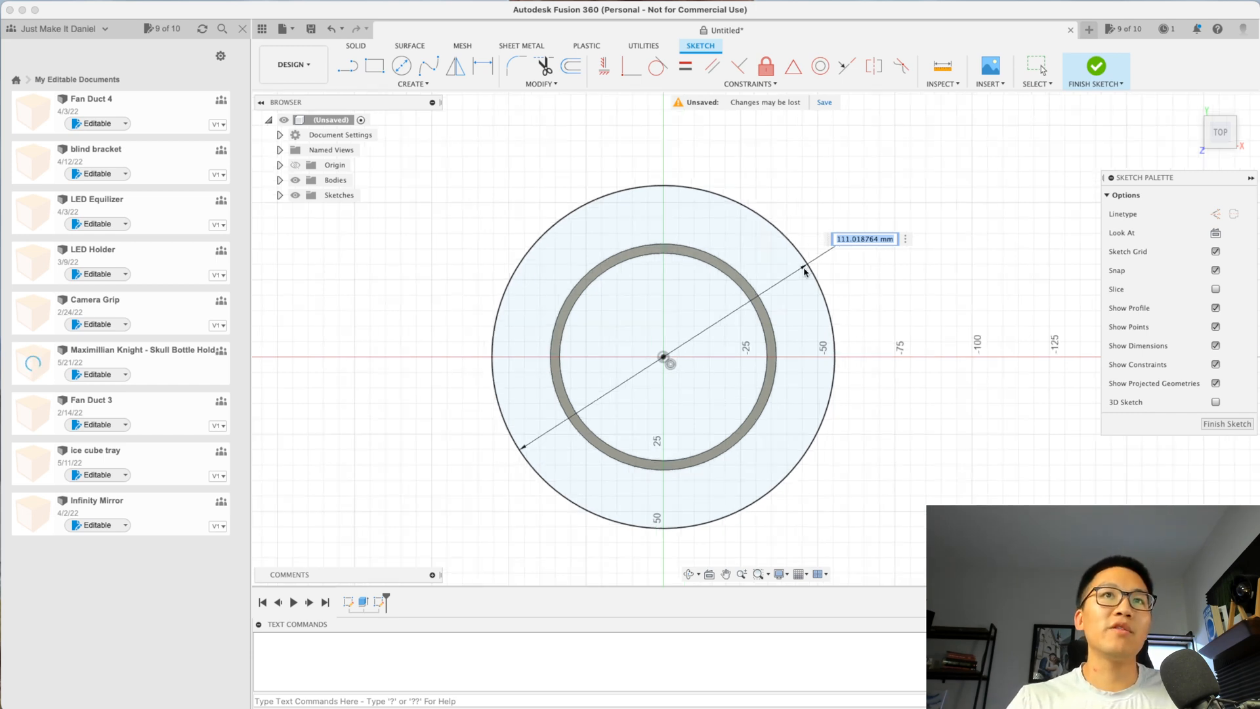
mouse_move(527, 450)
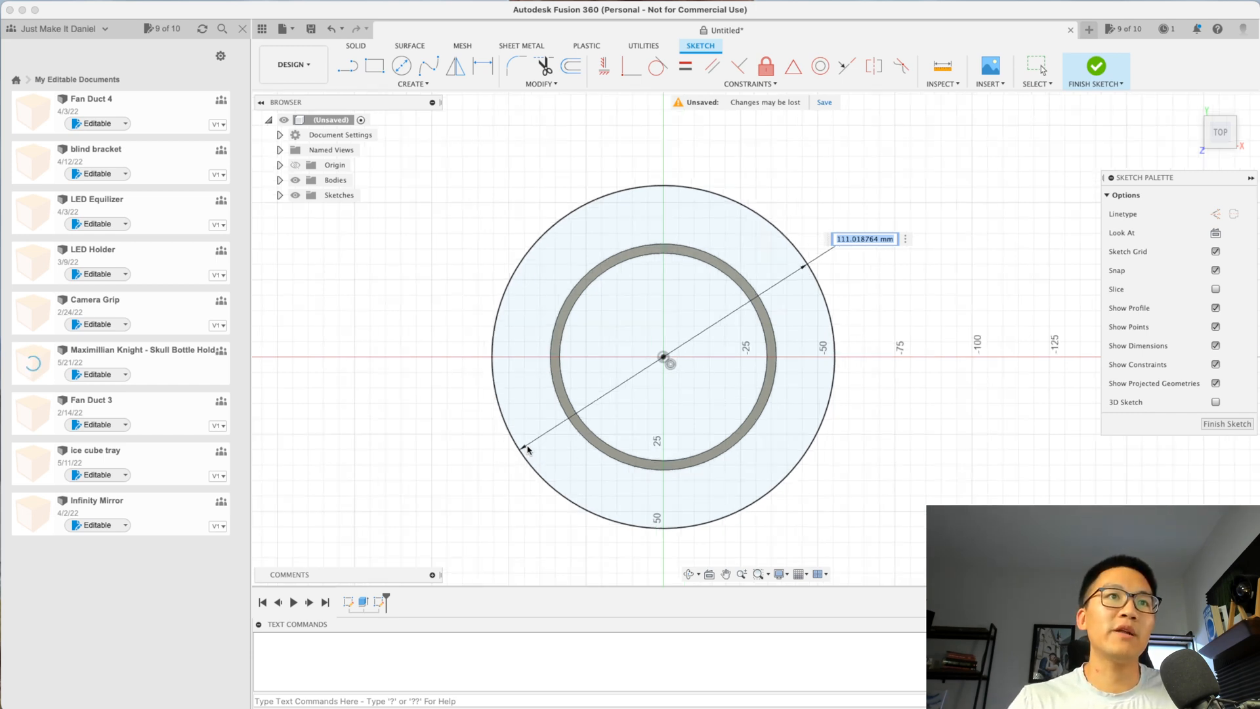
type("89+")
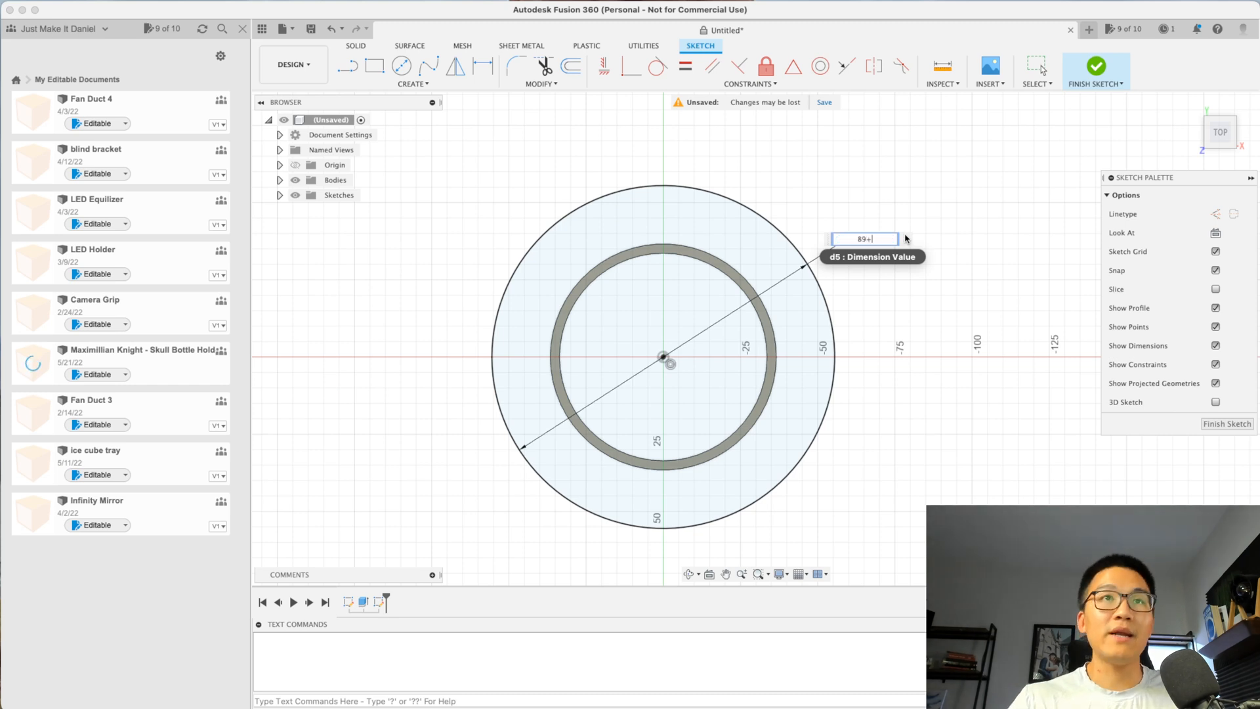
type("6")
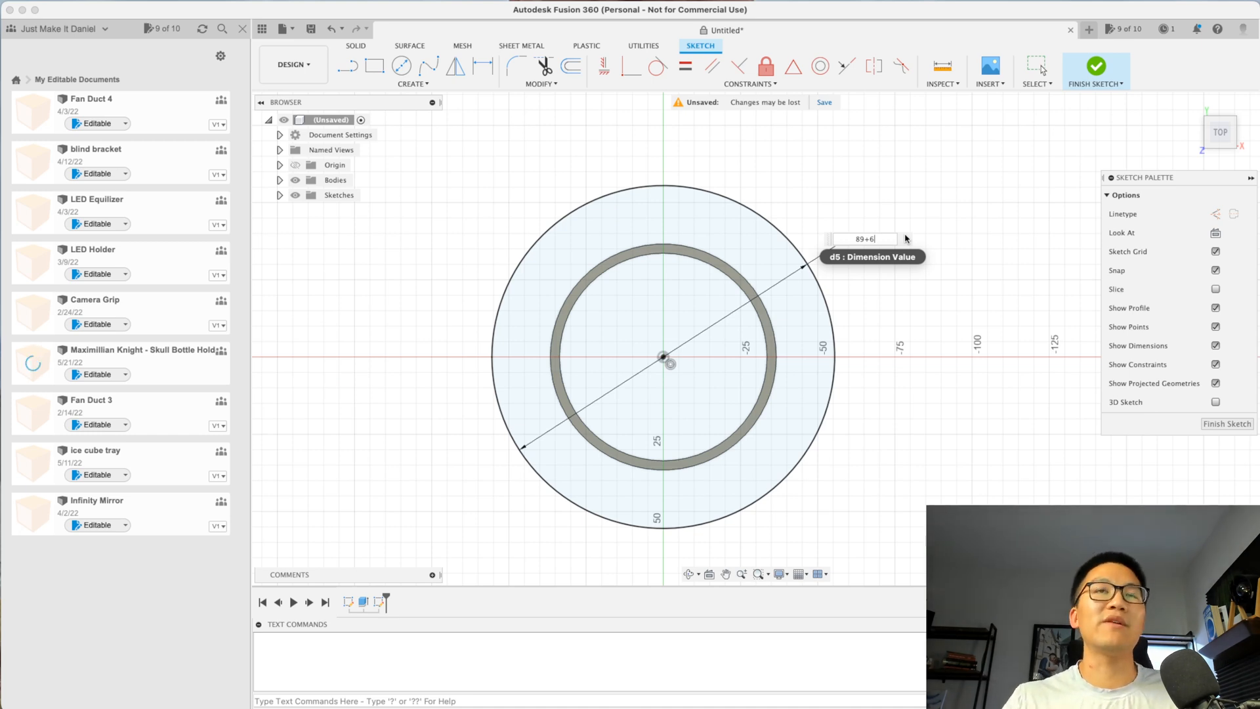
key("Return")
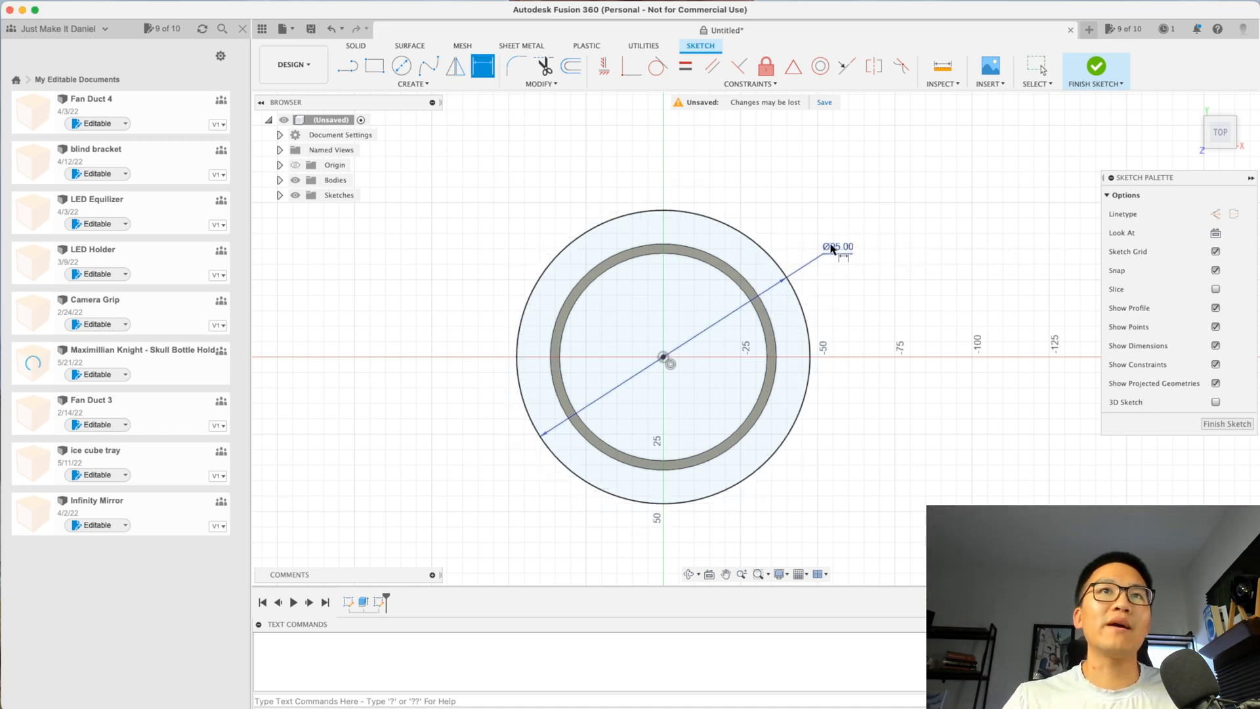
Finish the sketch and extrude the outer ring 3 mm as a flange joined to the tube
left_click(1094, 71)
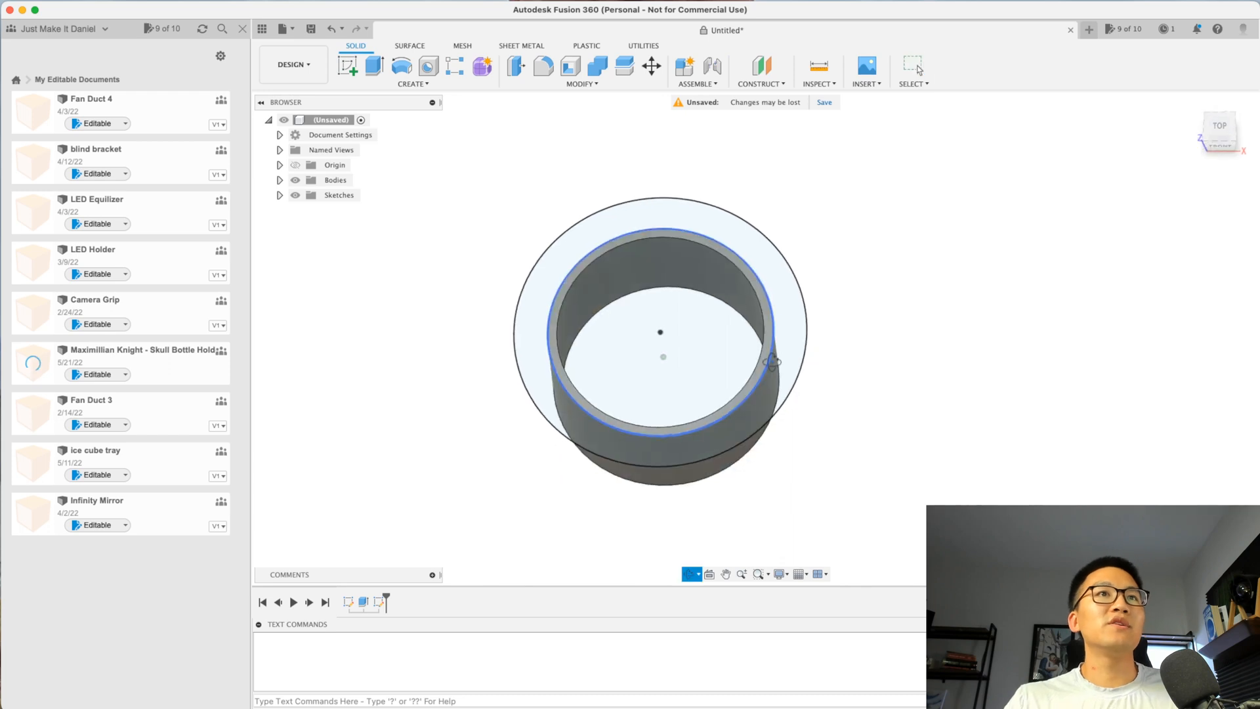
left_click(373, 66)
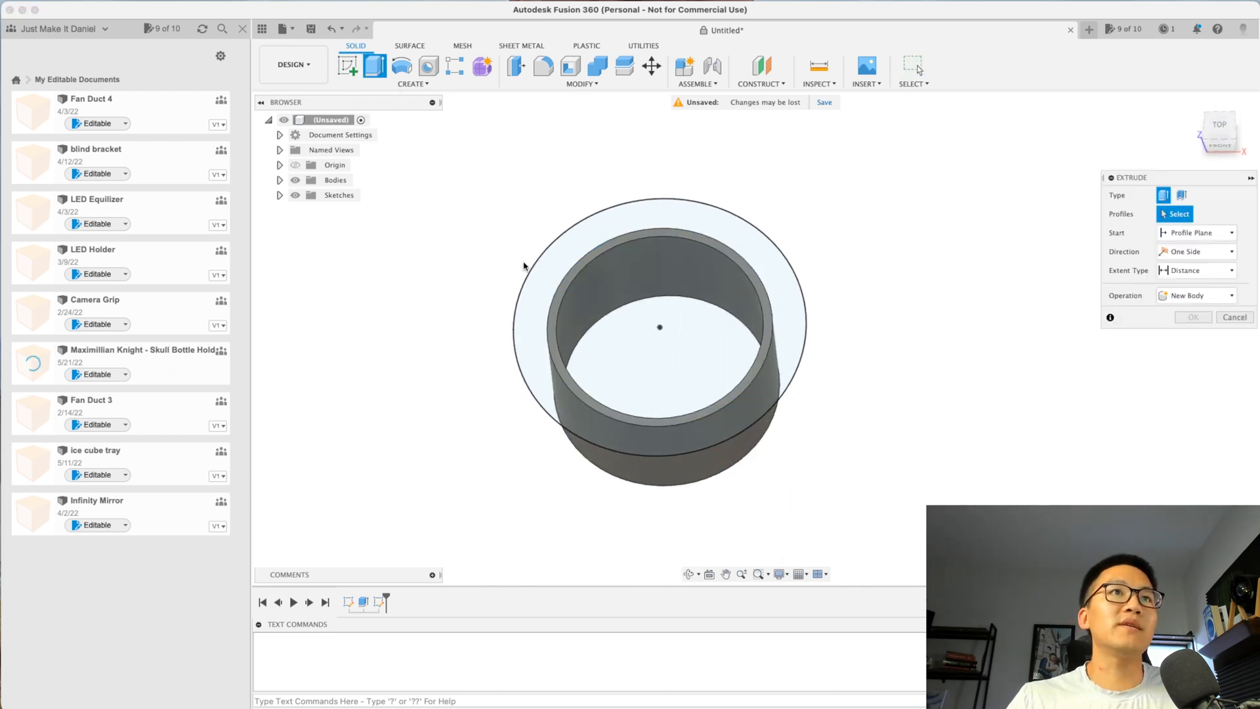
mouse_move(561, 294)
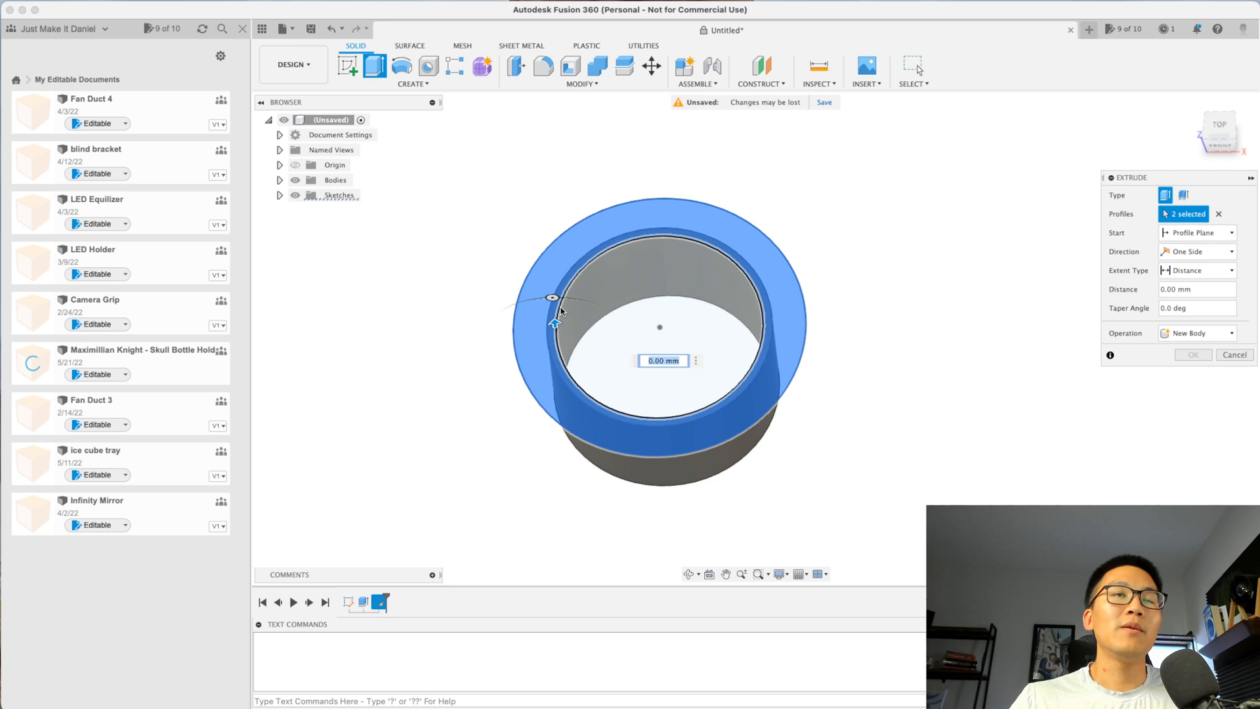
mouse_move(722, 289)
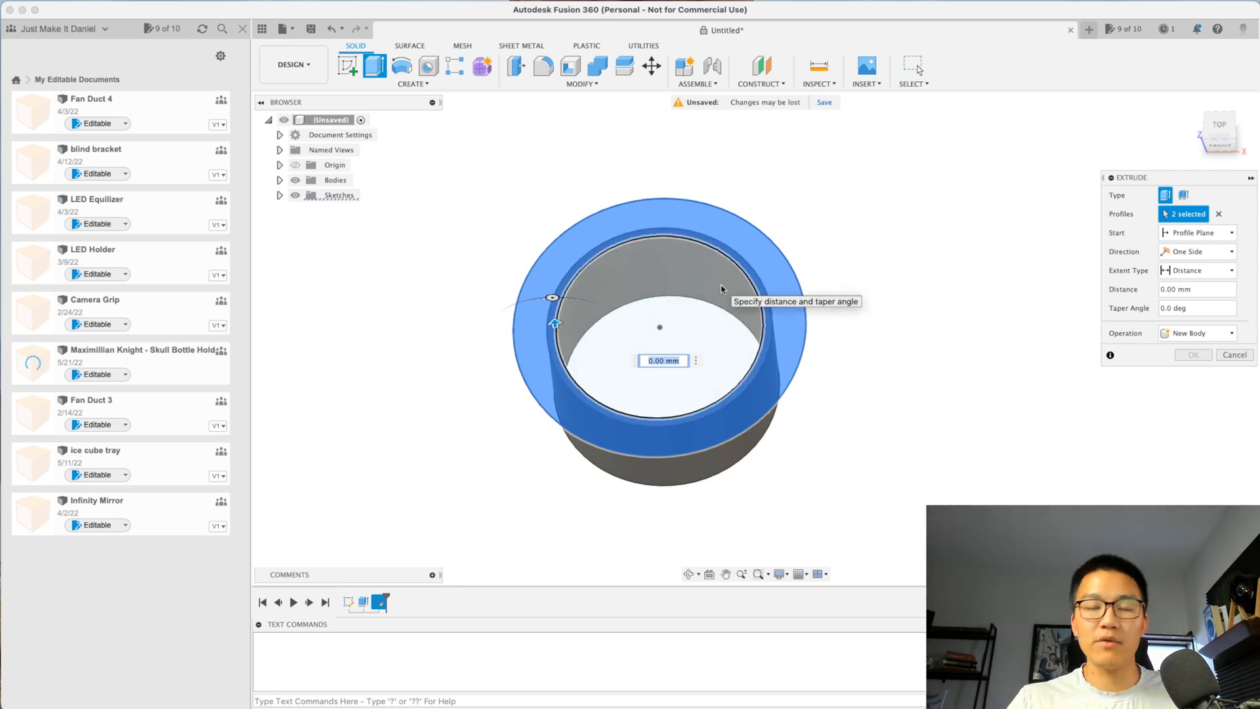
type("3")
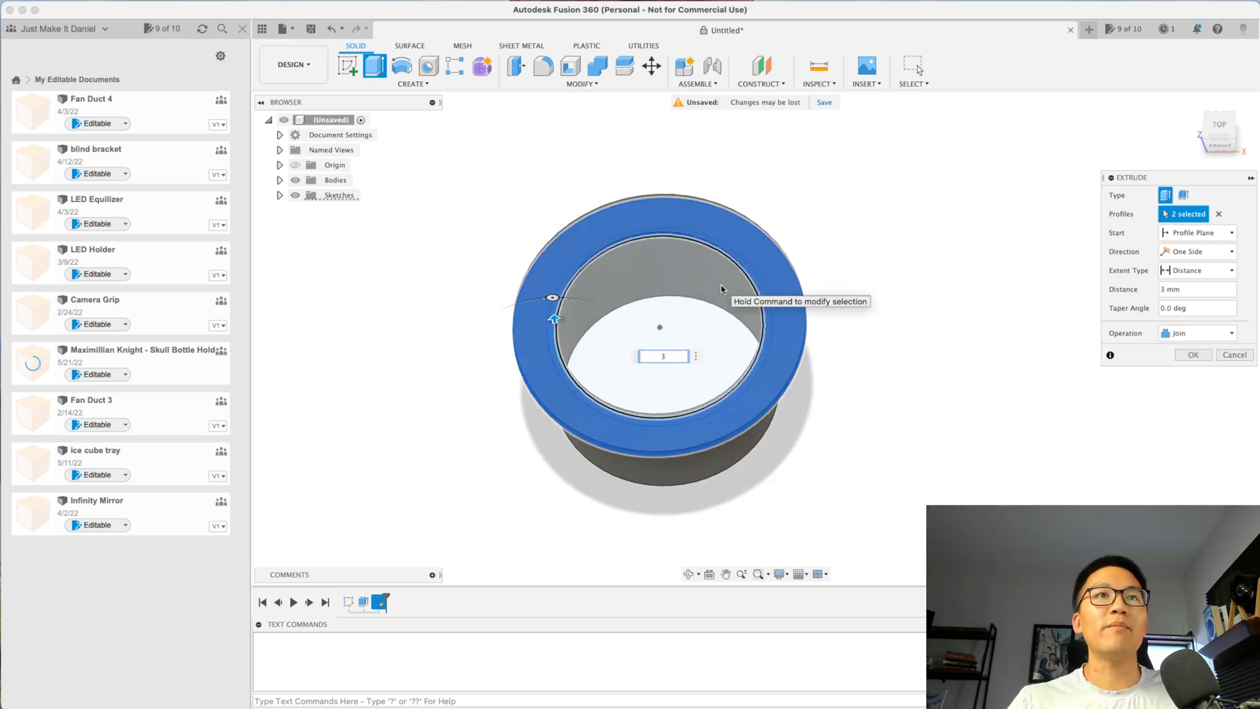
left_click(1193, 355)
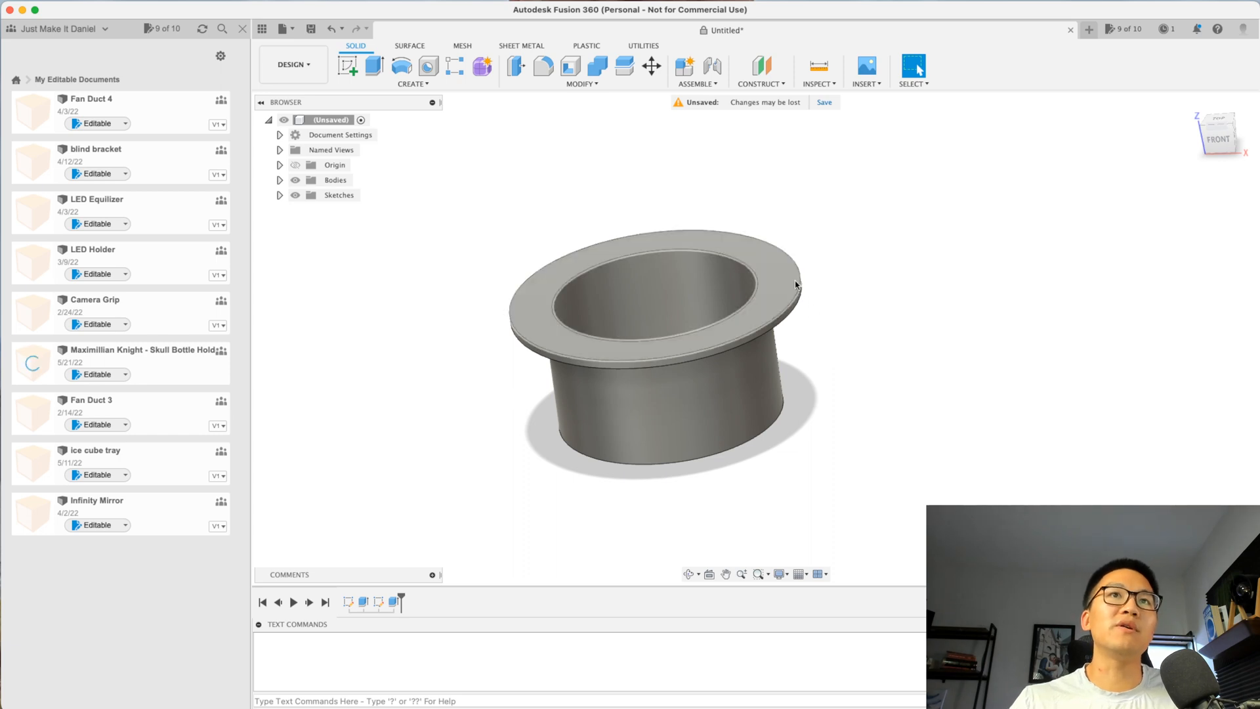
mouse_move(775, 159)
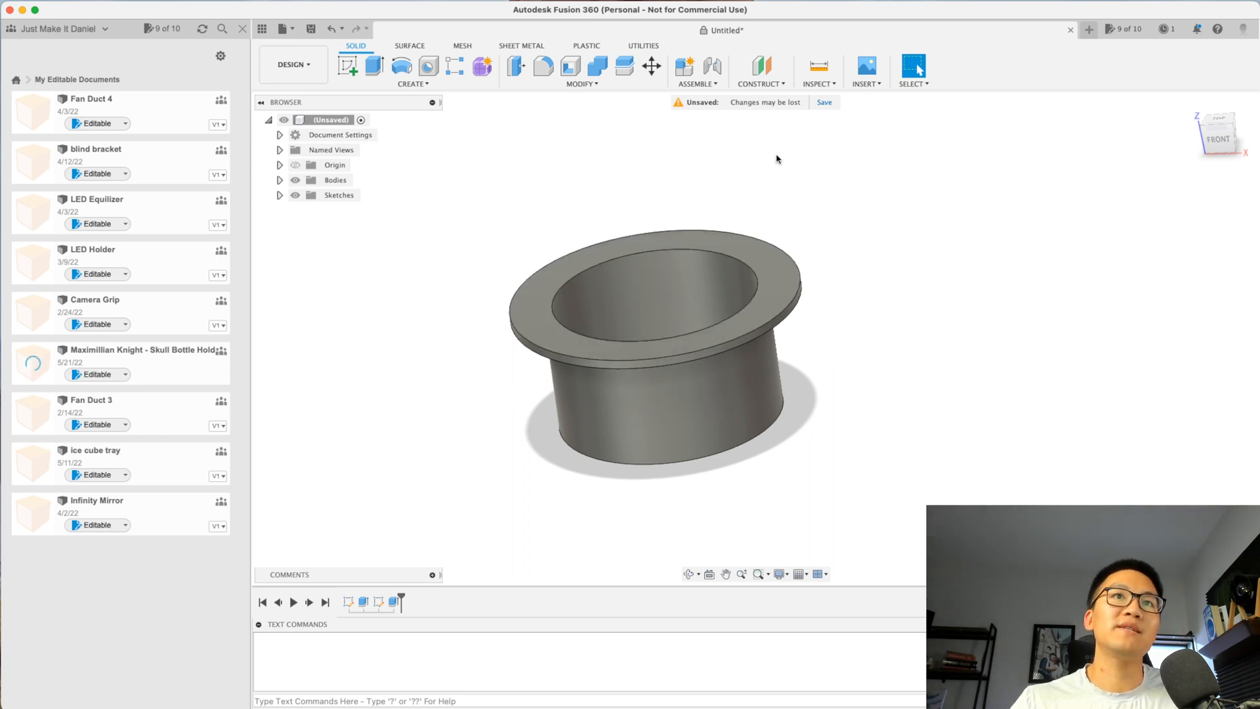
mouse_move(374, 67)
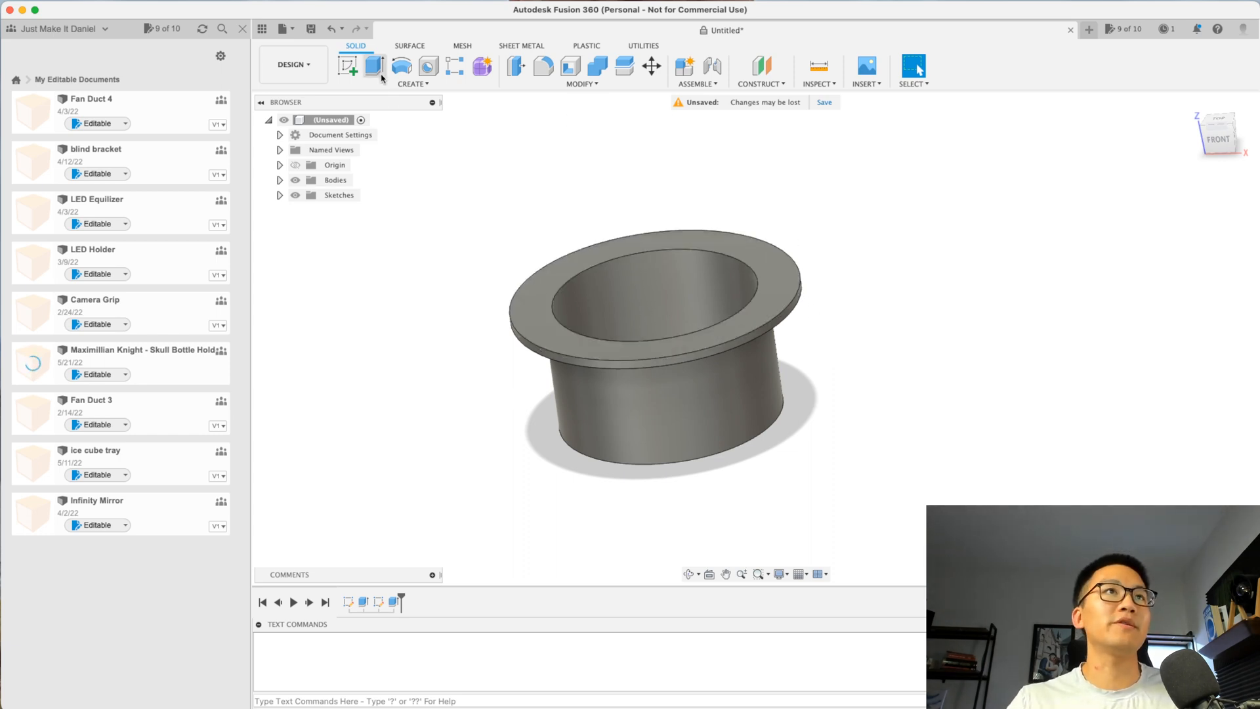
Start a sketch on the flange face and draw an 89 mm origin-centred circle
left_click(375, 67)
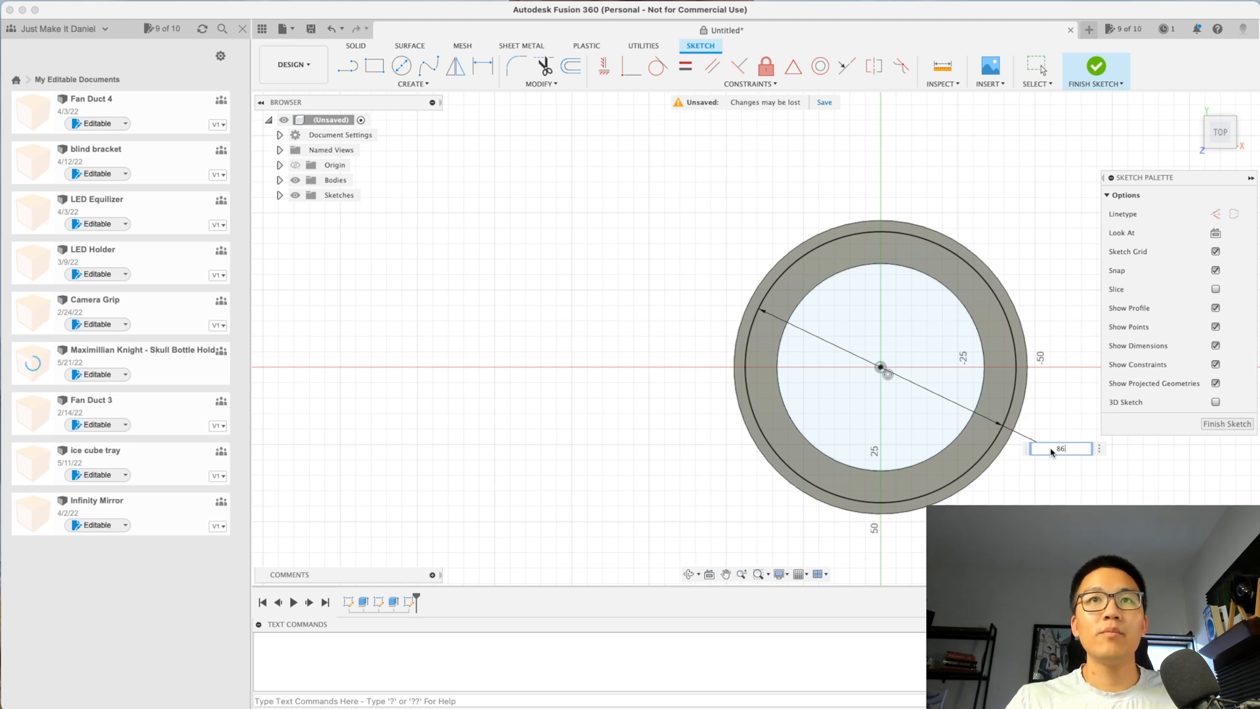
type("89")
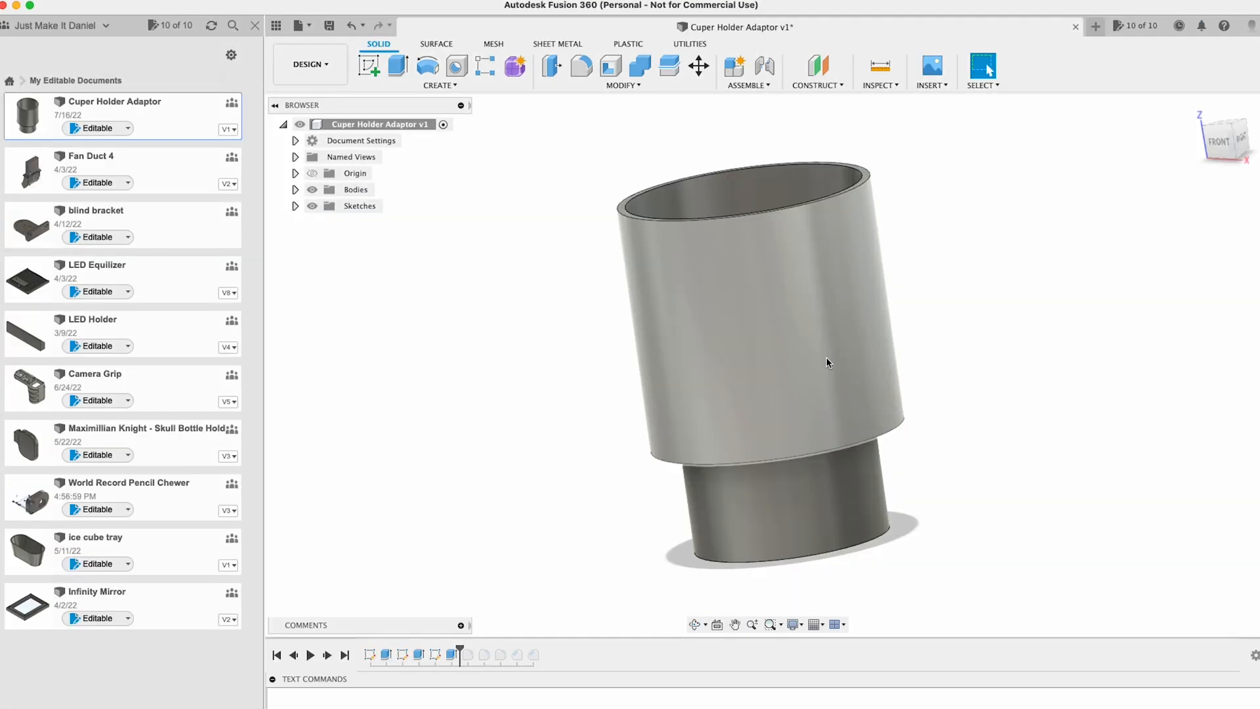
mouse_move(830, 357)
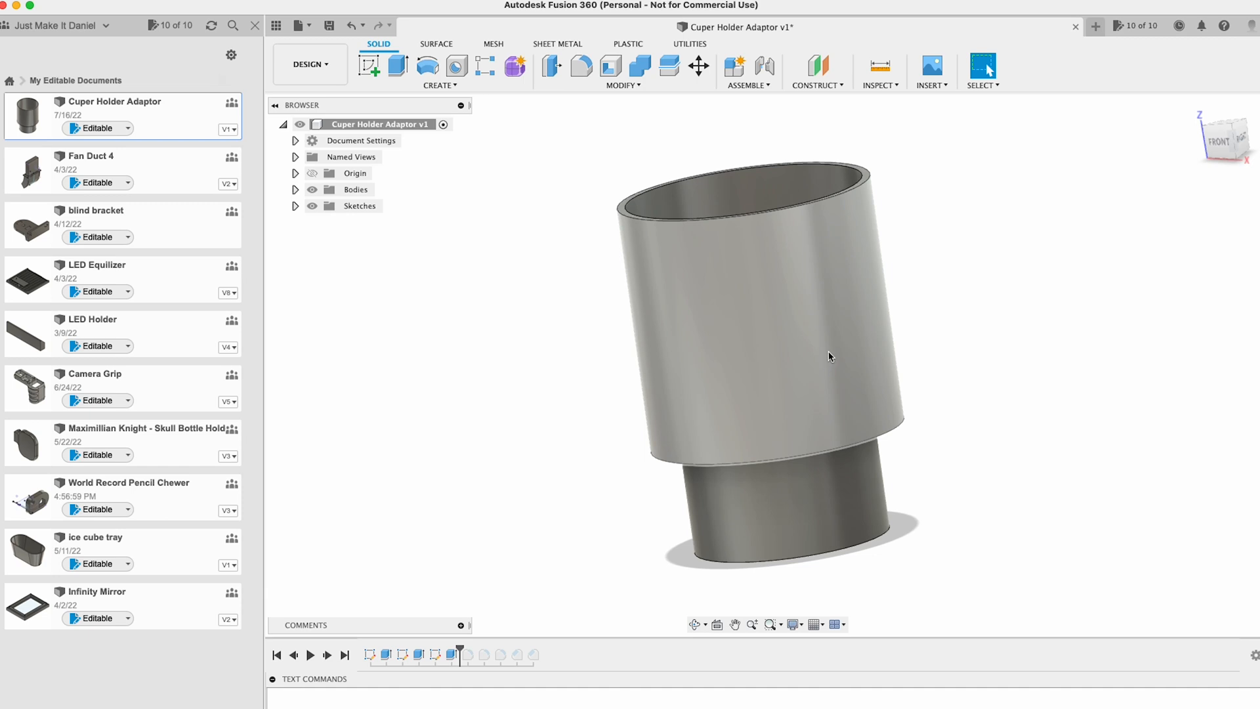
mouse_move(830, 361)
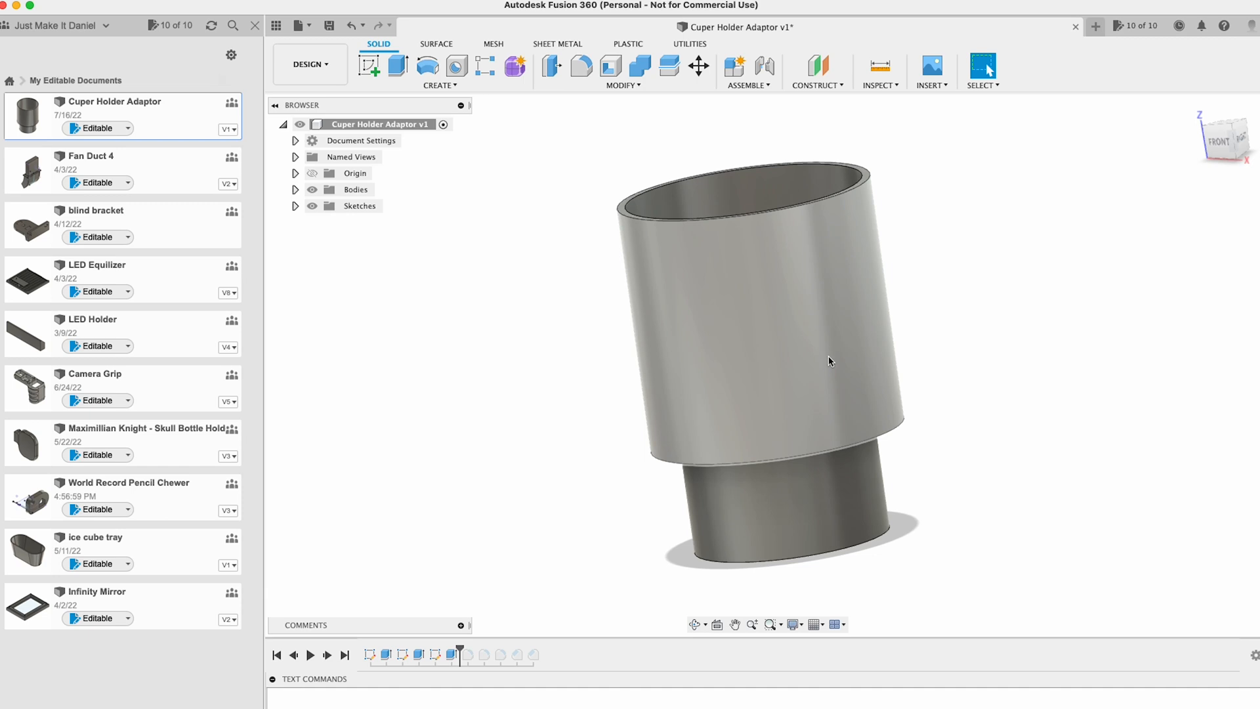
mouse_move(808, 322)
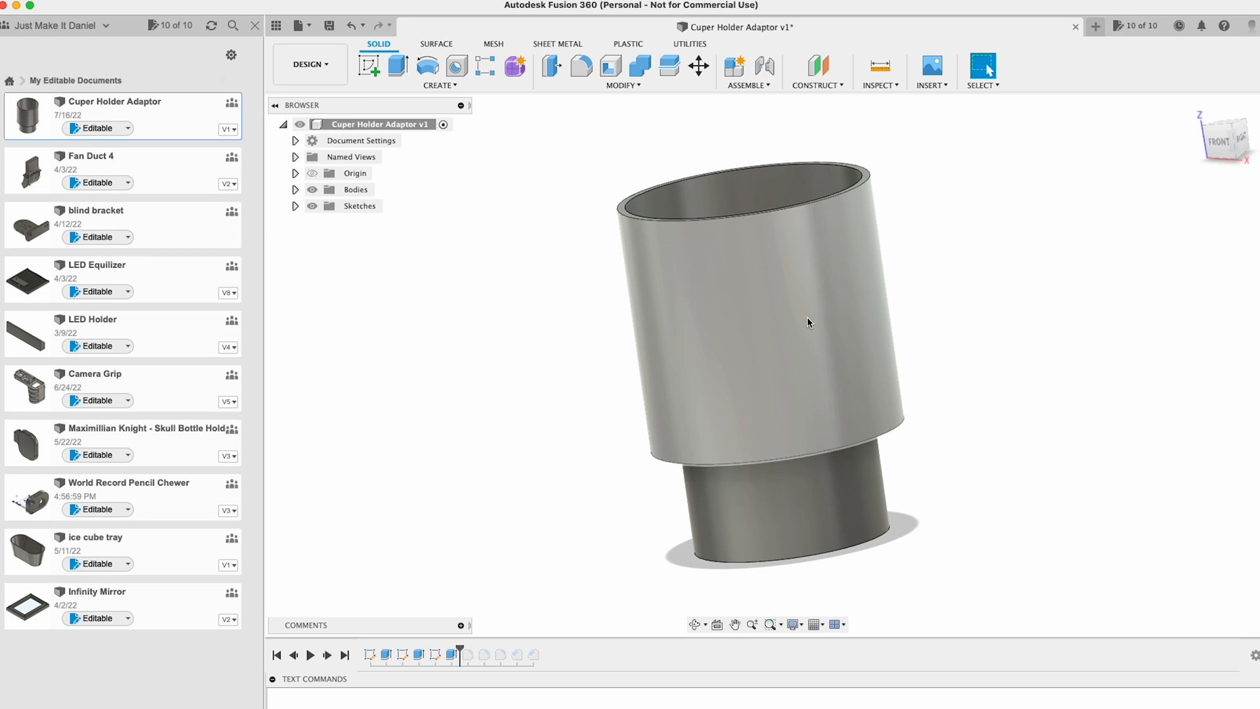
Select the tall cylinder's top rim edges for the Fillet
left_click(733, 624)
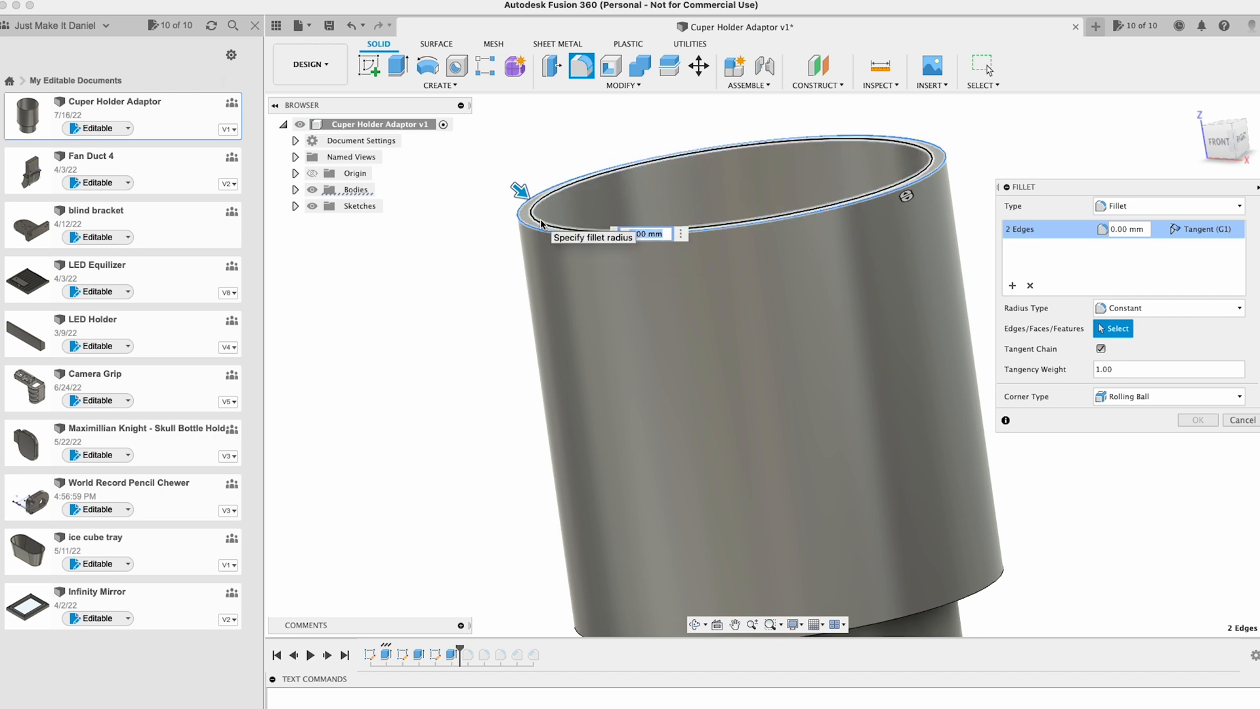
Apply a 1.5 mm fillet to the tall cylinder's two top rim edges
type("1.5")
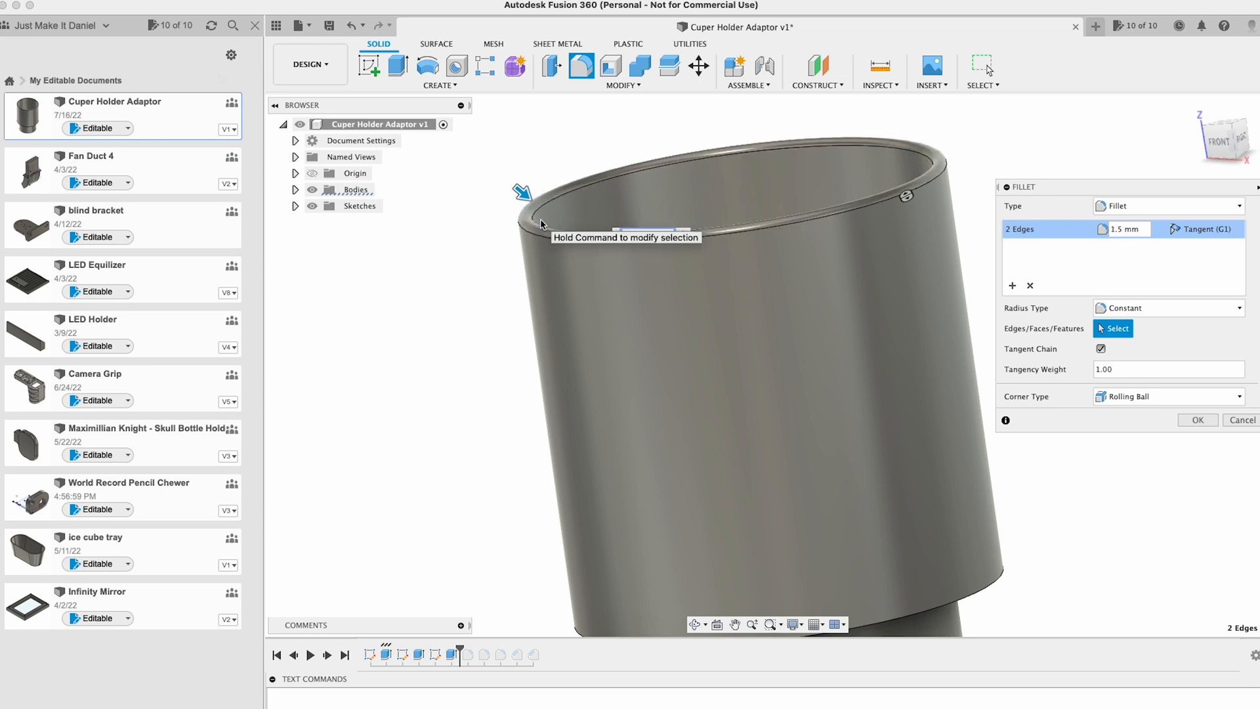
left_click(1197, 420)
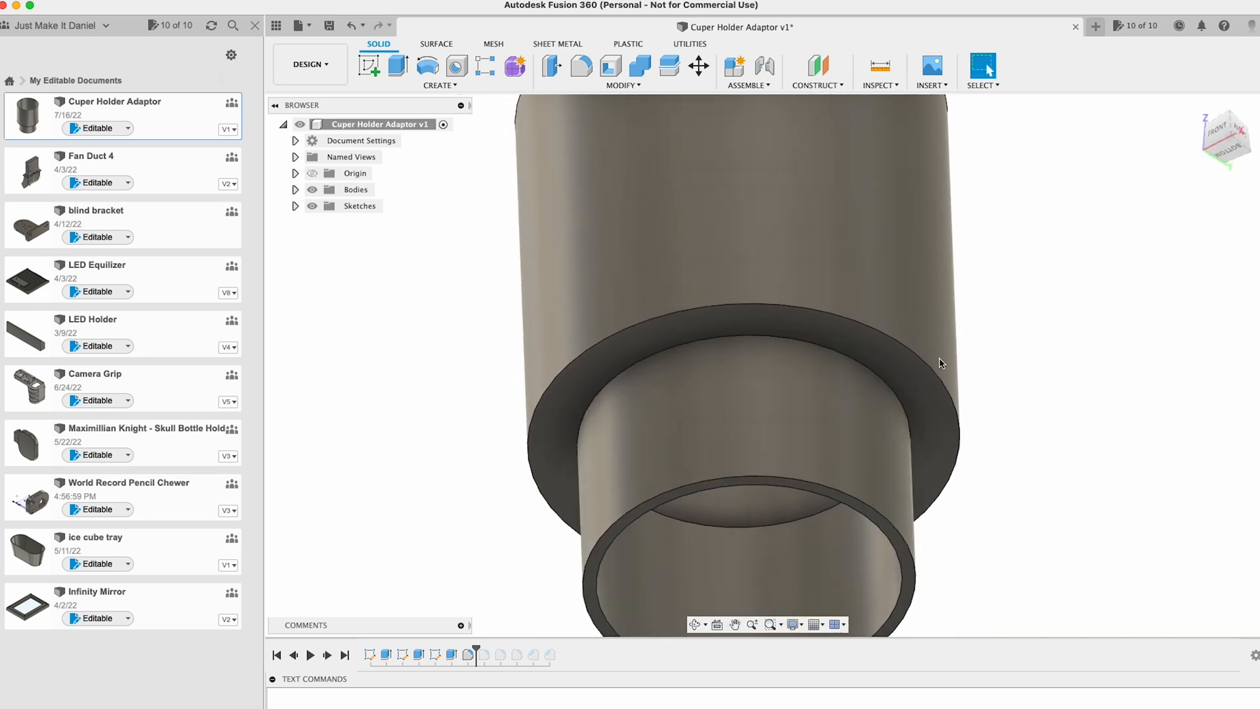
mouse_move(821, 353)
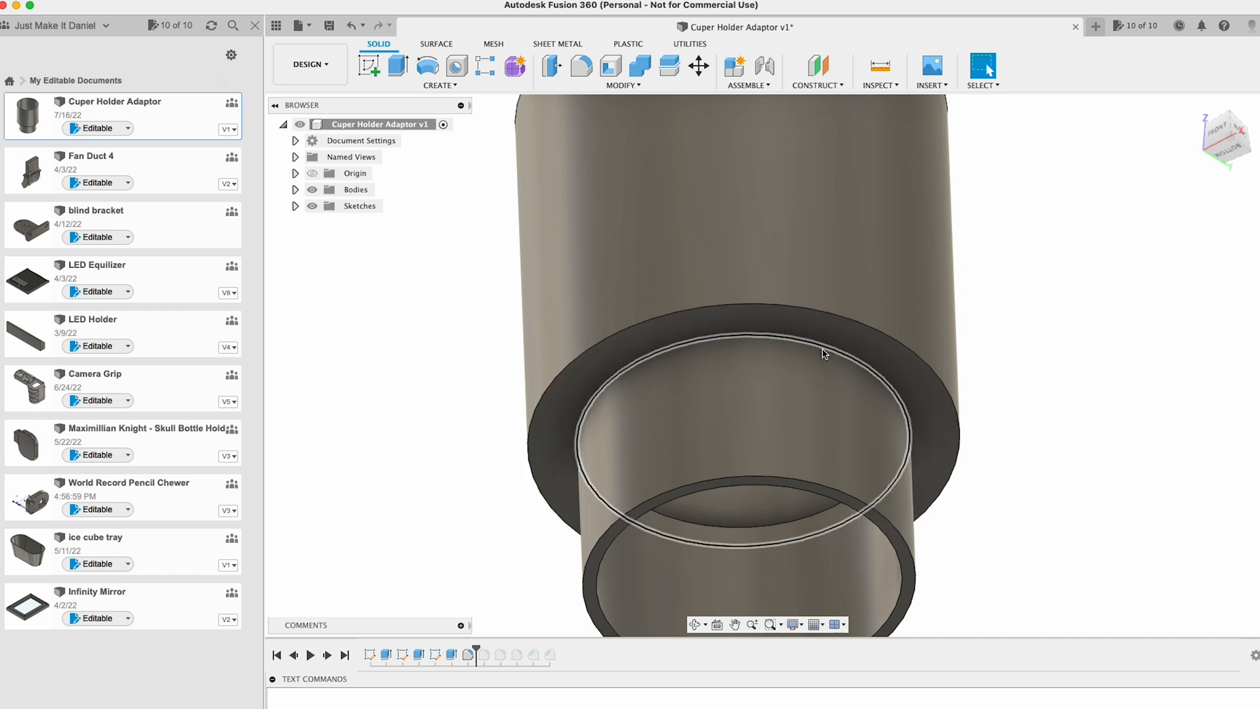
Chamfer the two step edges between the wide and narrow sections at 3 mm equal distance
left_click(622, 86)
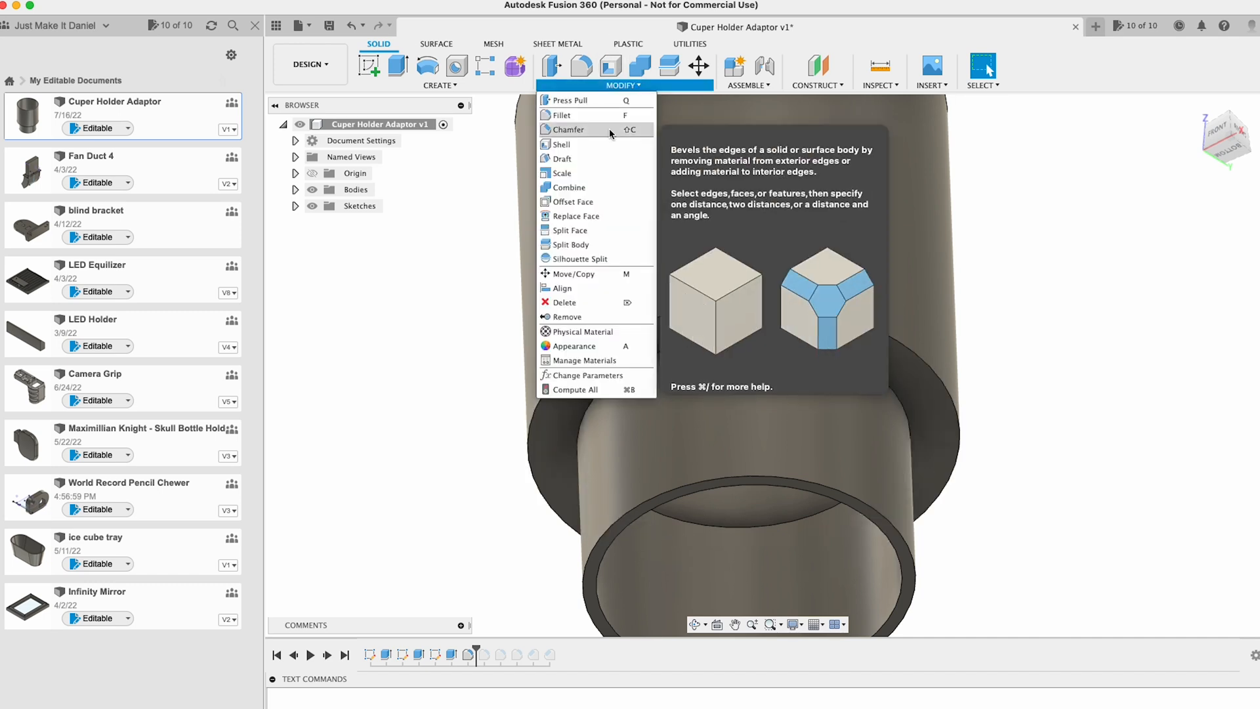
left_click(570, 130)
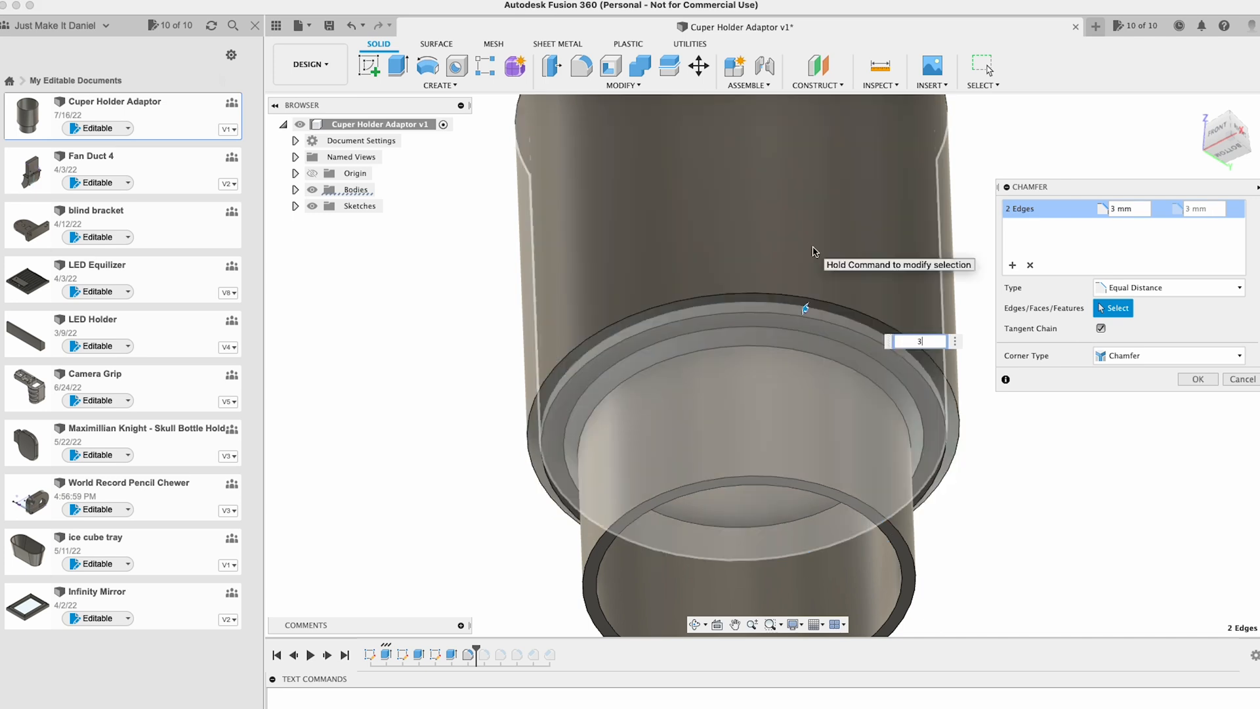
left_click(1196, 378)
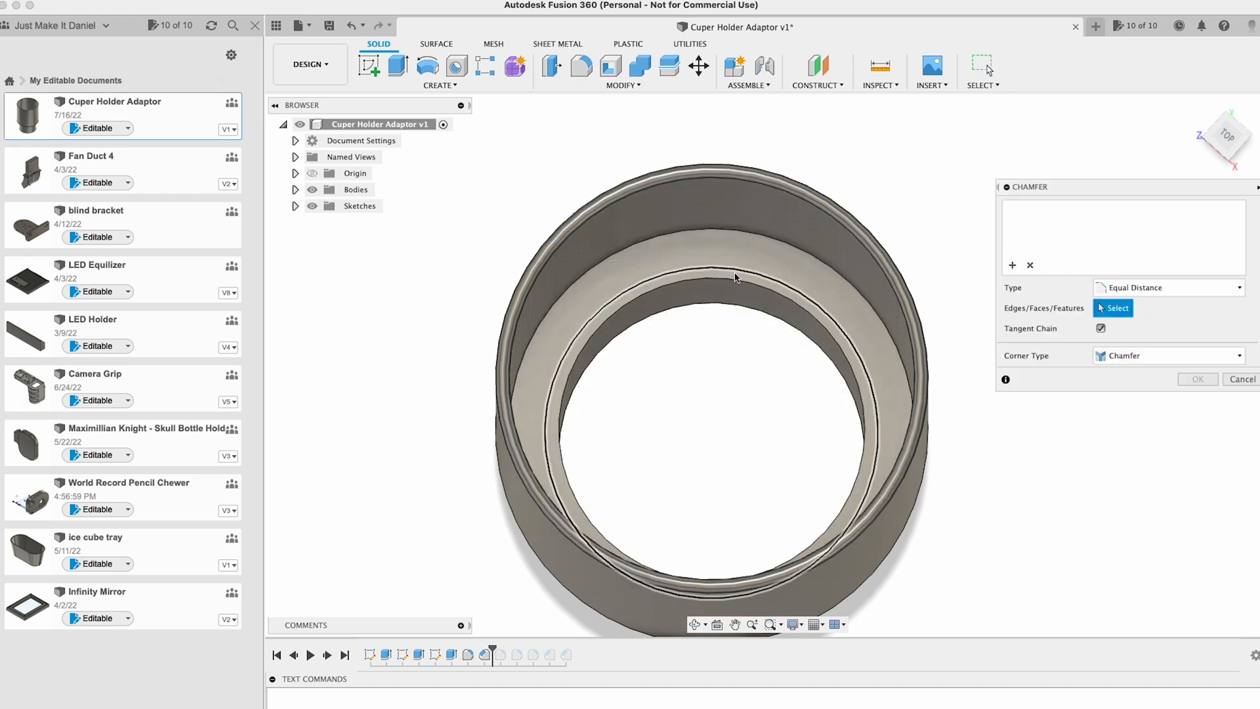
Fillet the 89 mm circular edge inside the cup holder's opening
left_click(732, 288)
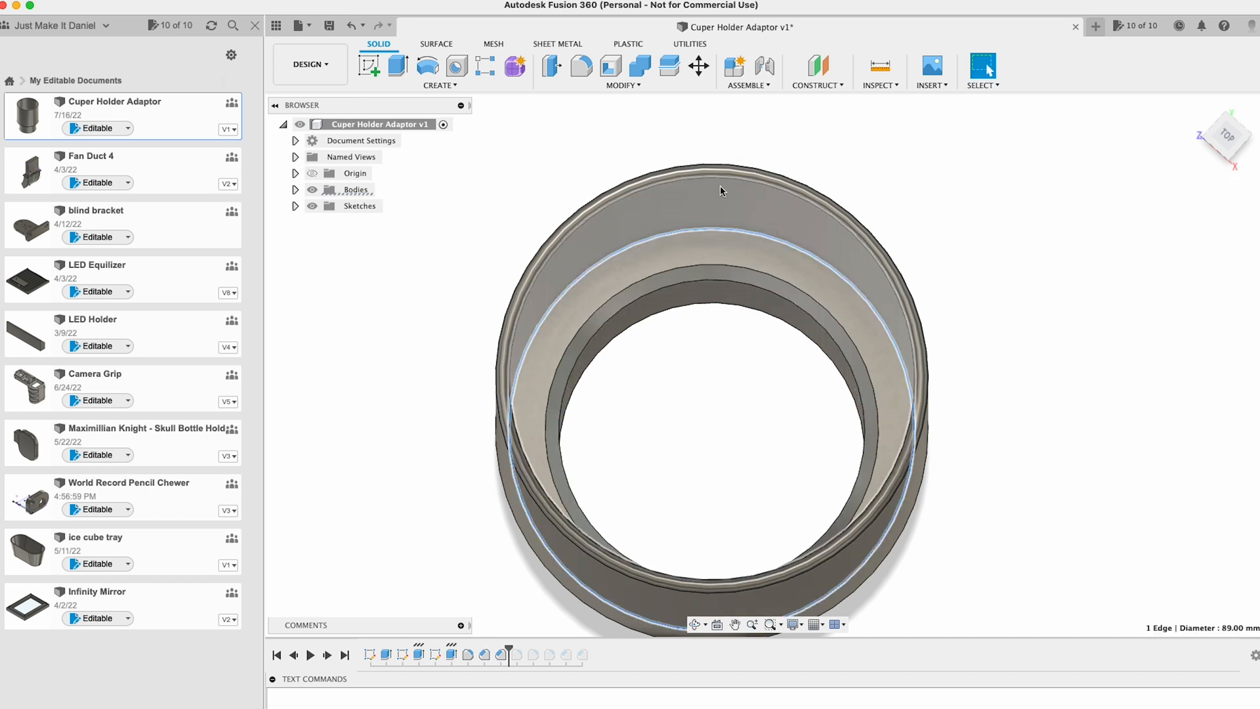
mouse_move(580, 66)
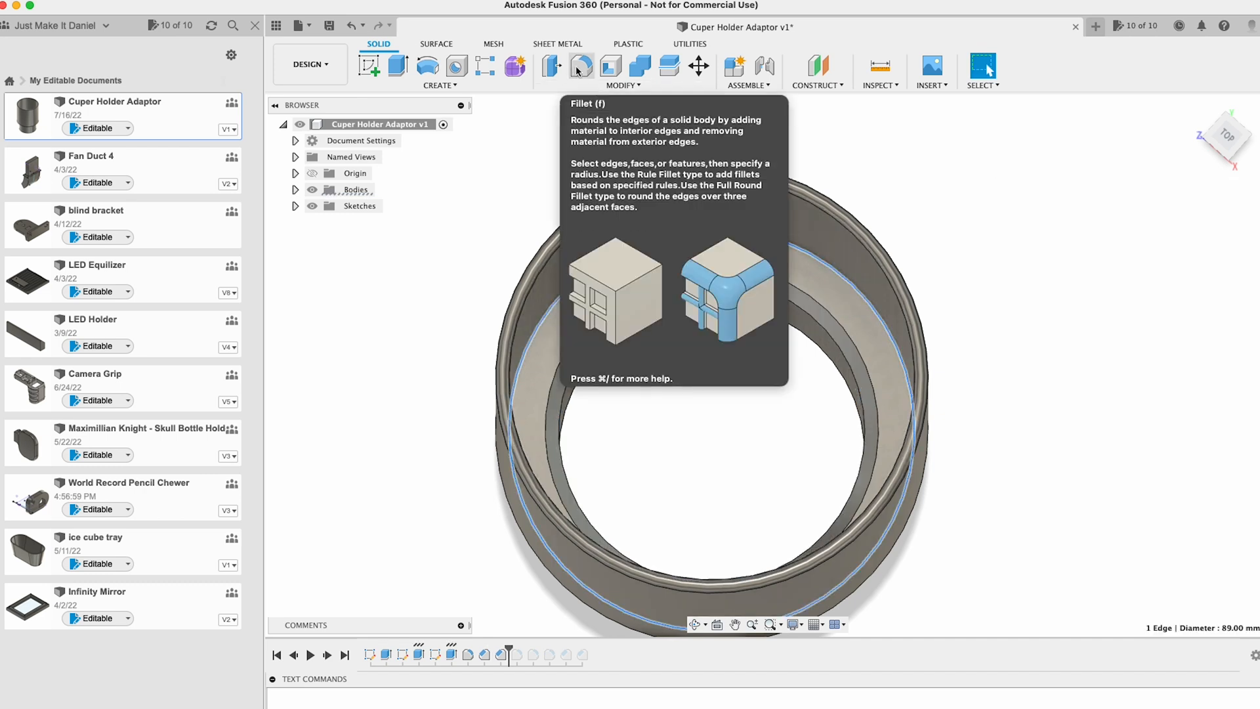
left_click(582, 66)
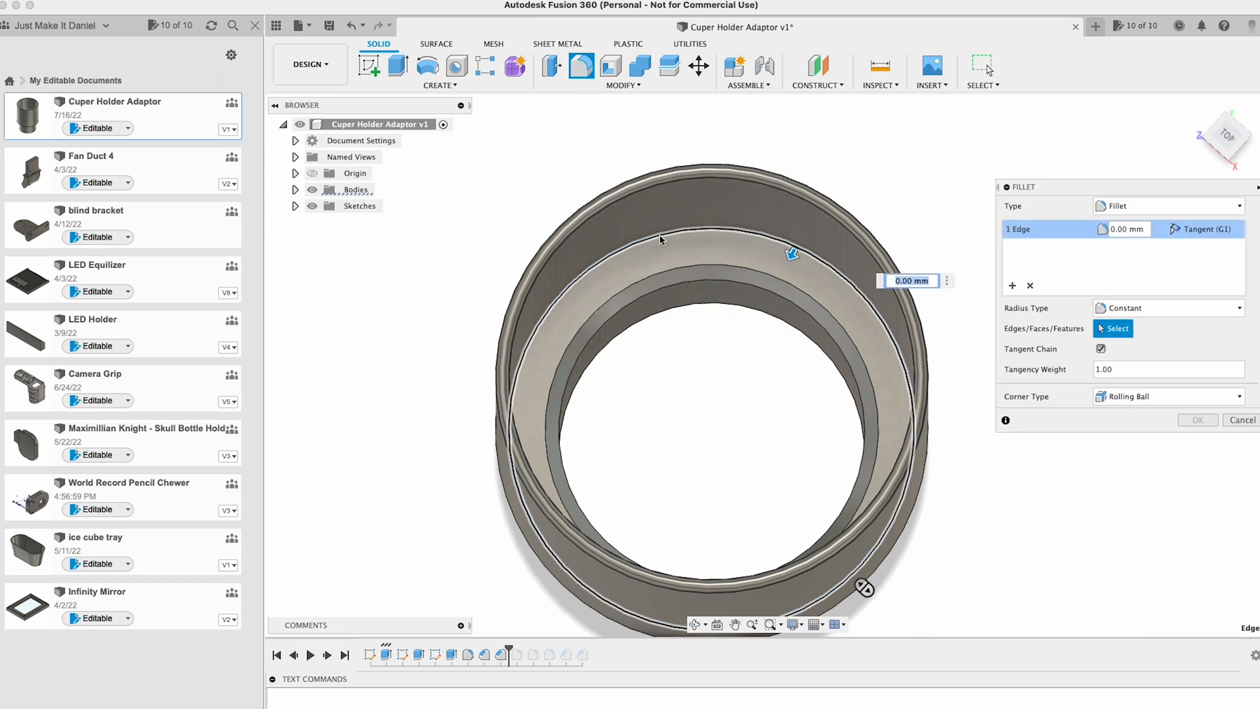
mouse_move(670, 241)
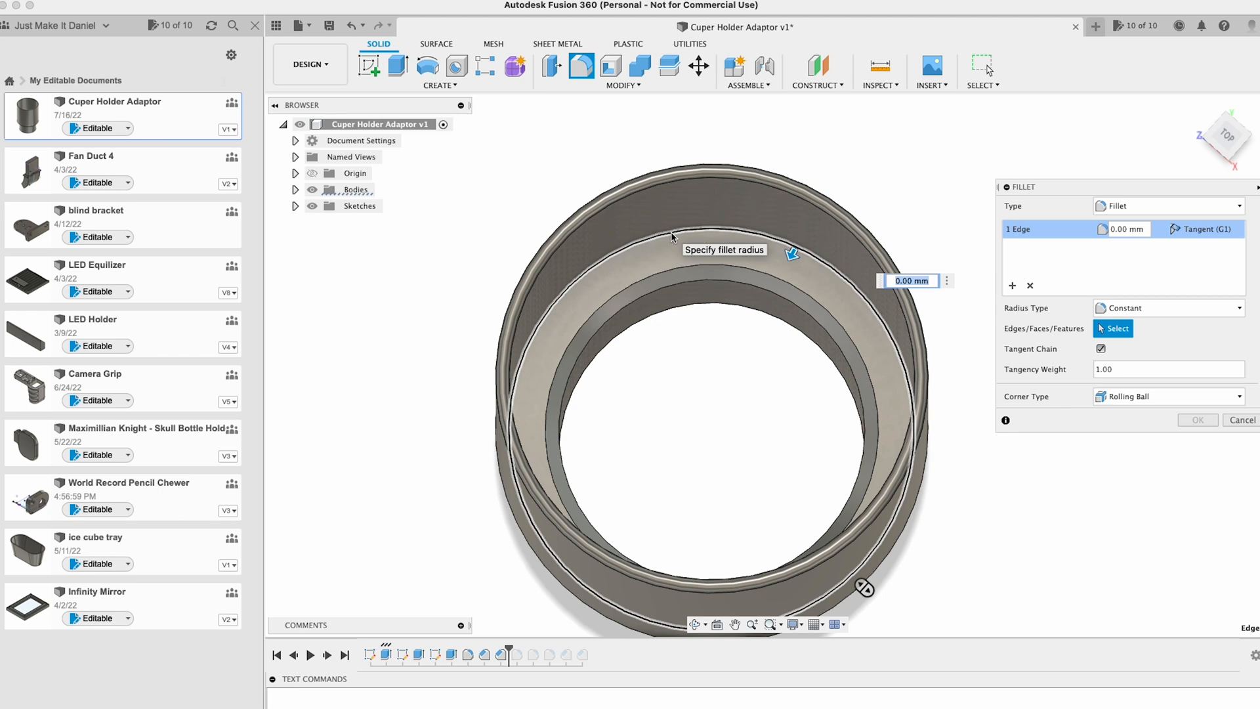
left_click(1240, 420)
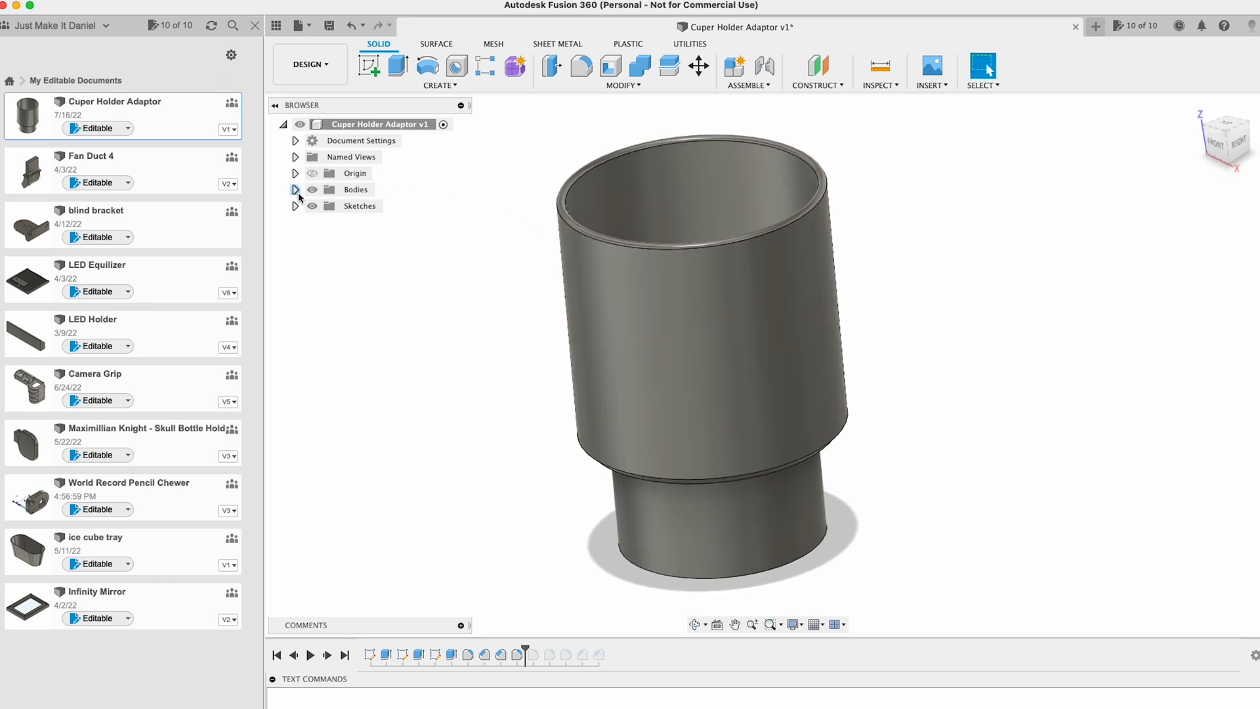
left_click(302, 25)
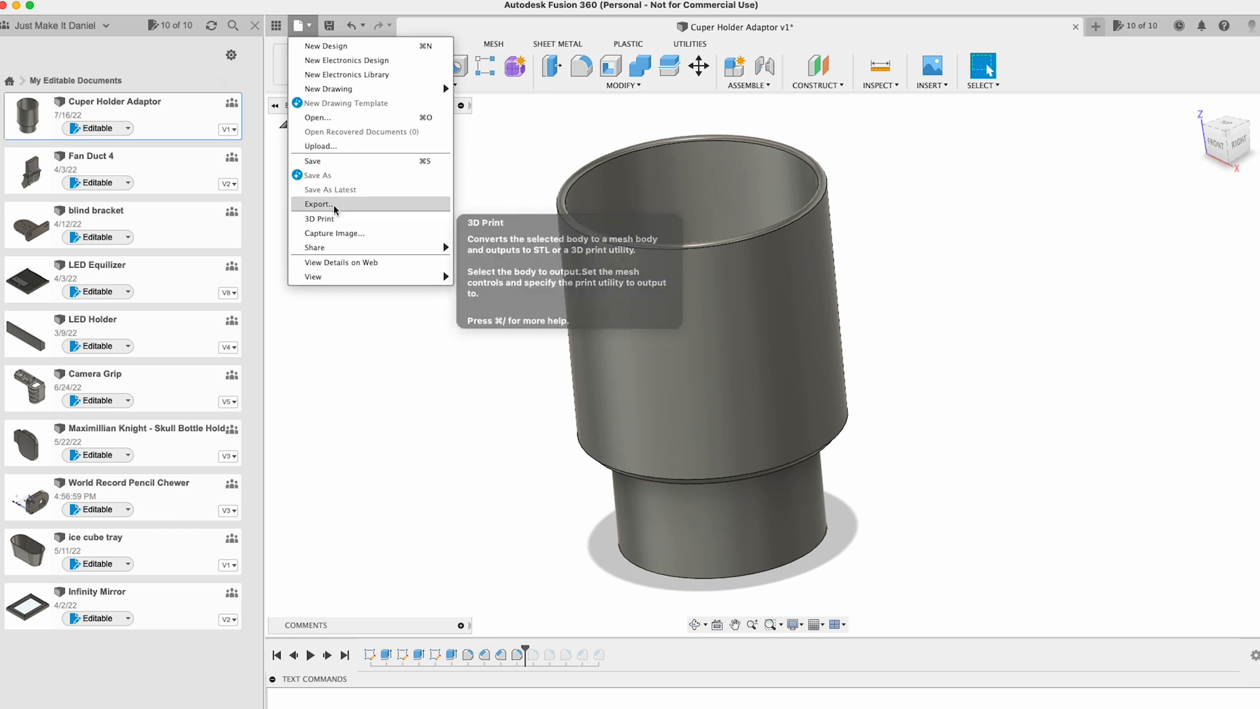
mouse_move(334, 205)
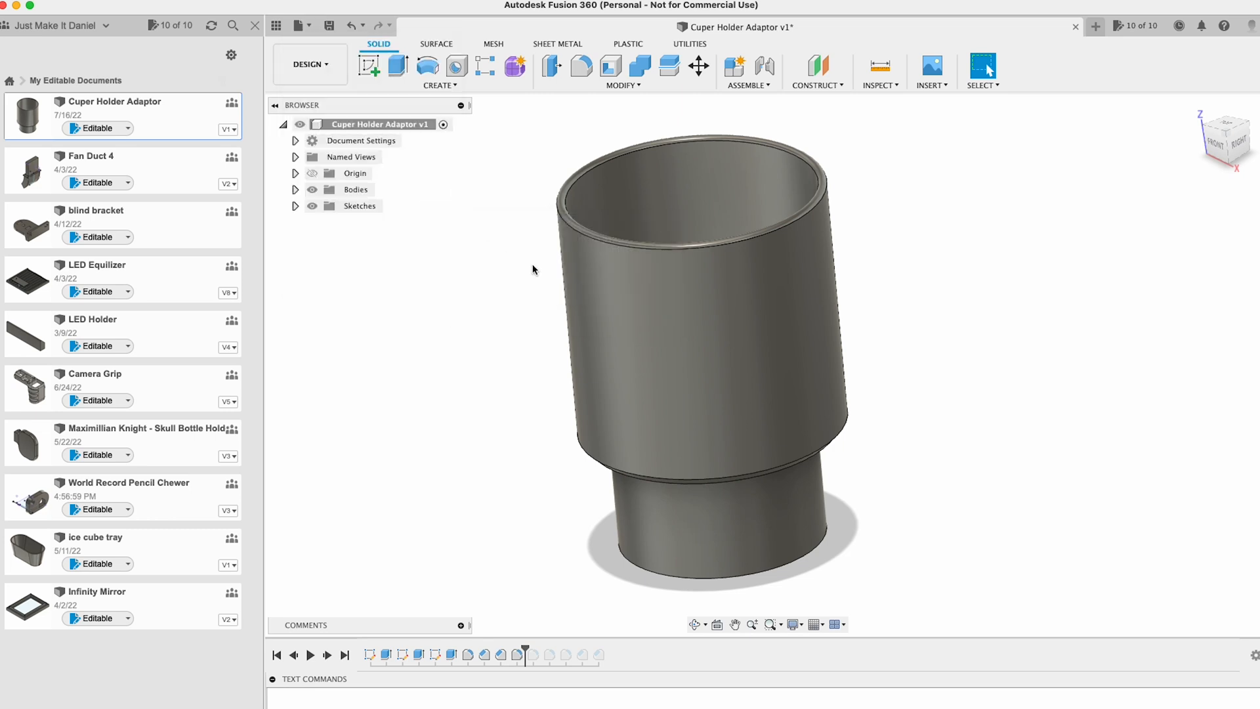
Set Body1 to save as a binary STL mesh in millimetres and confirm the export settings
left_click(295, 189)
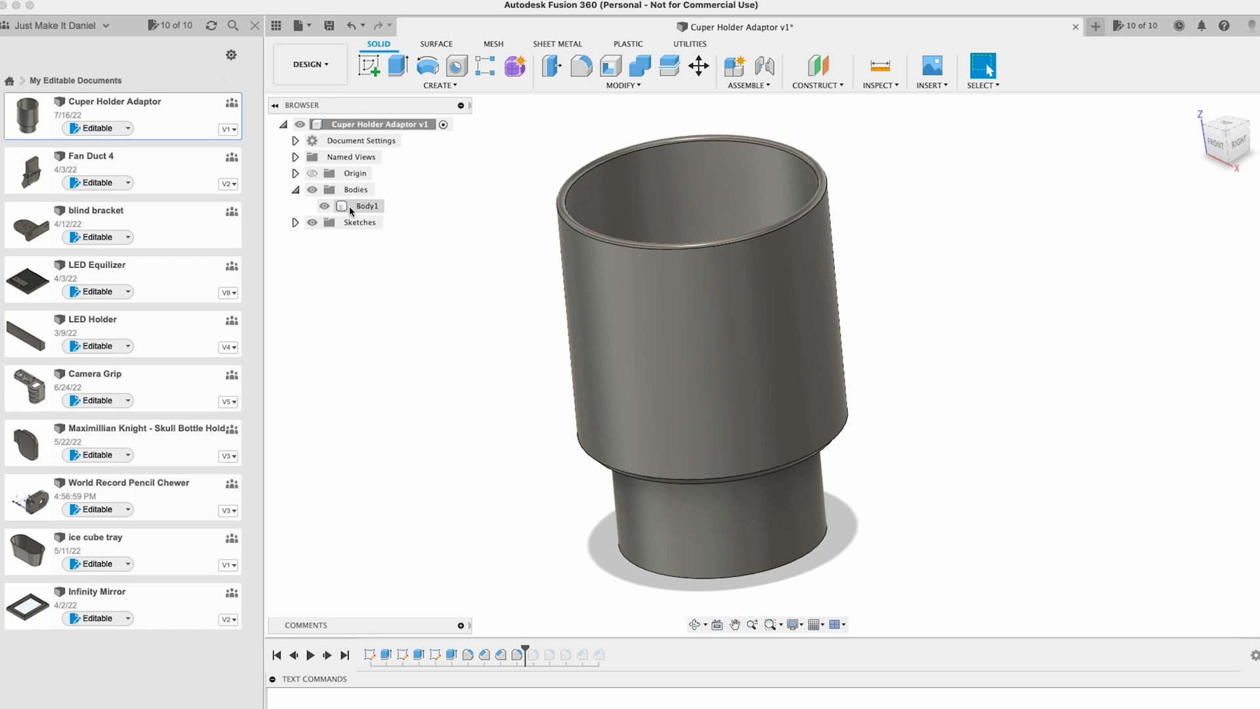
right_click(367, 206)
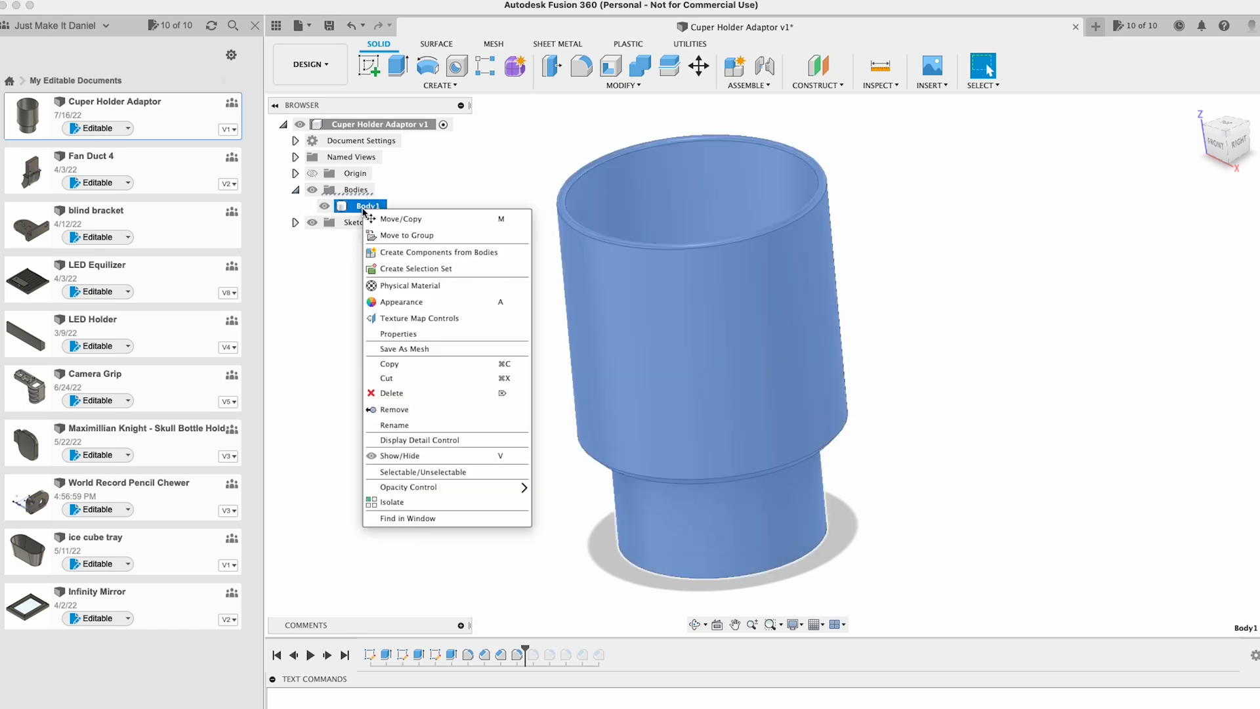
left_click(405, 348)
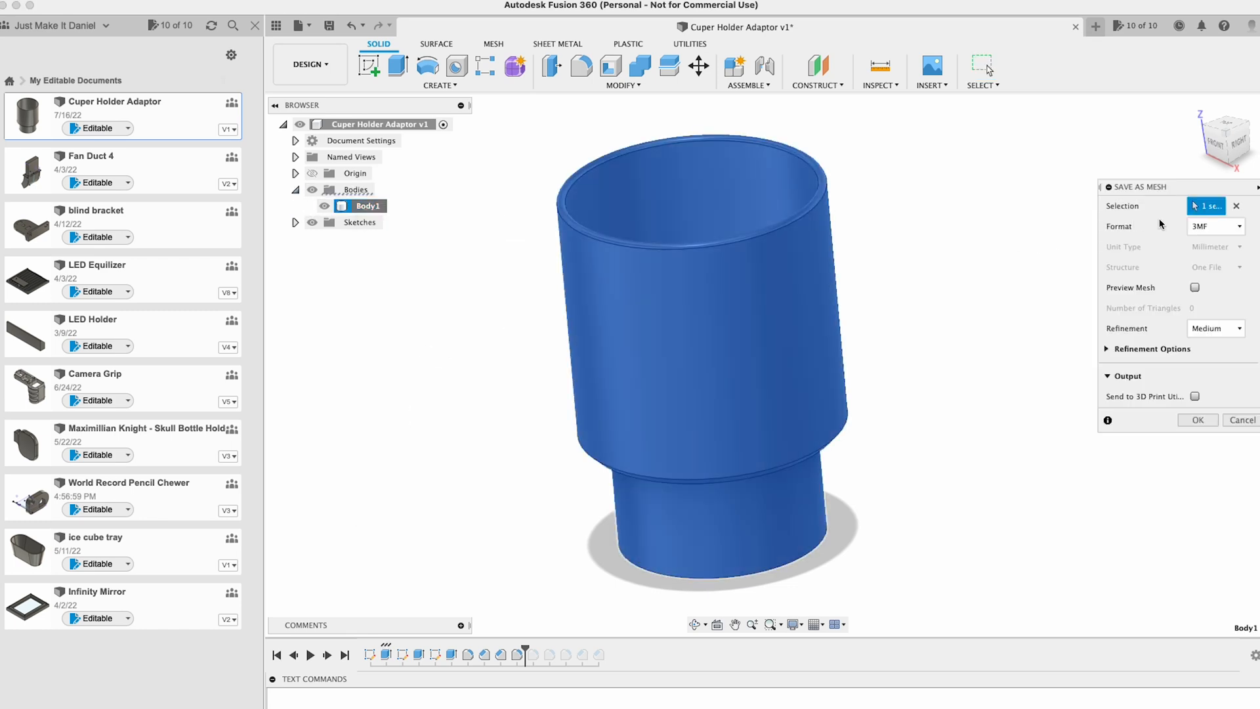
left_click(1216, 225)
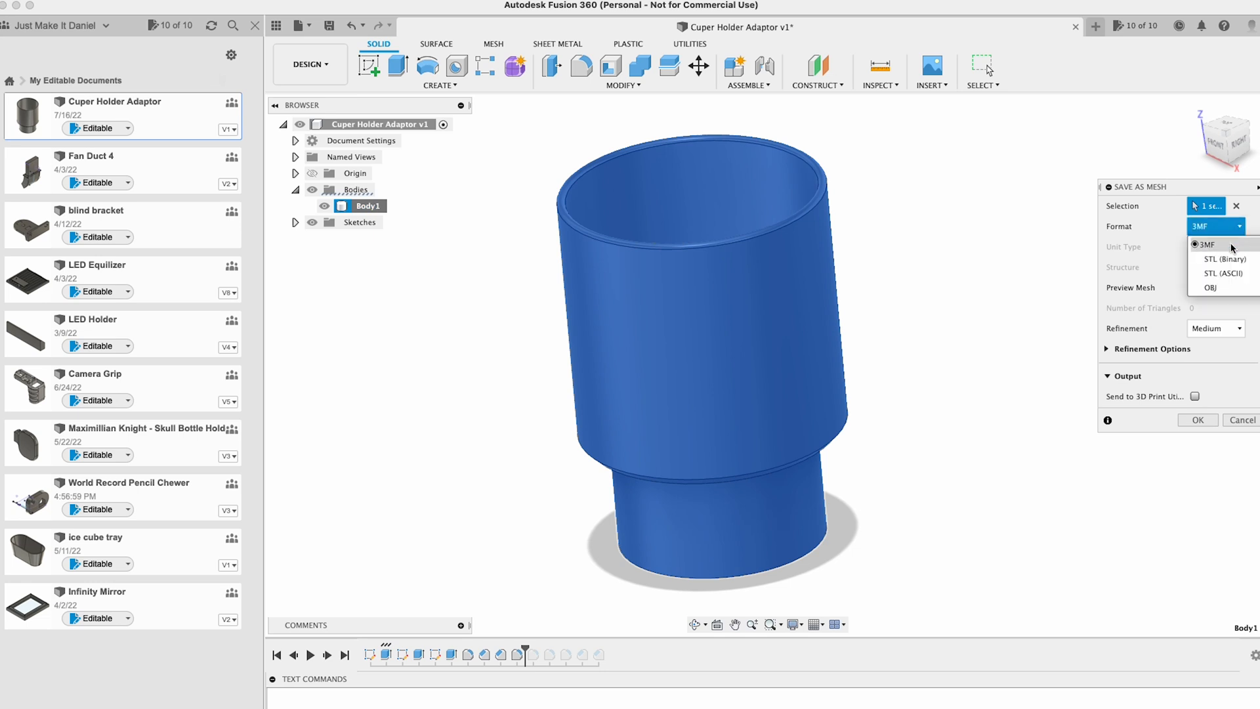
left_click(1223, 259)
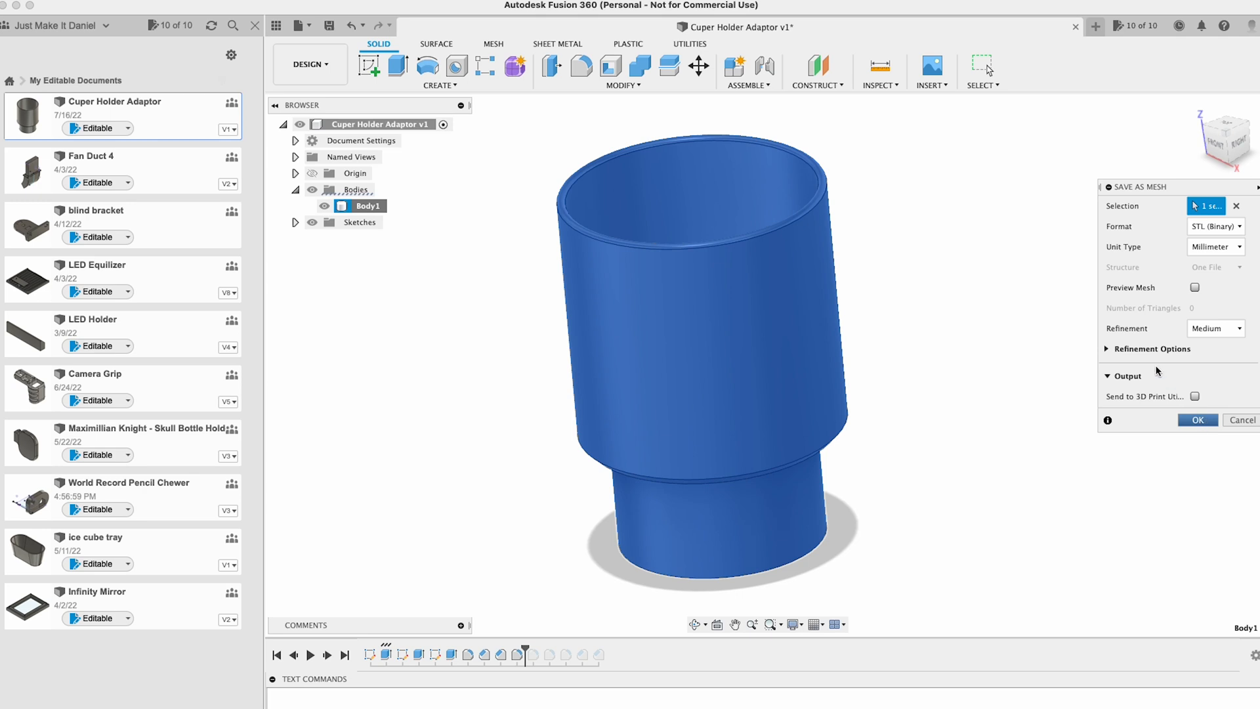
left_click(1197, 420)
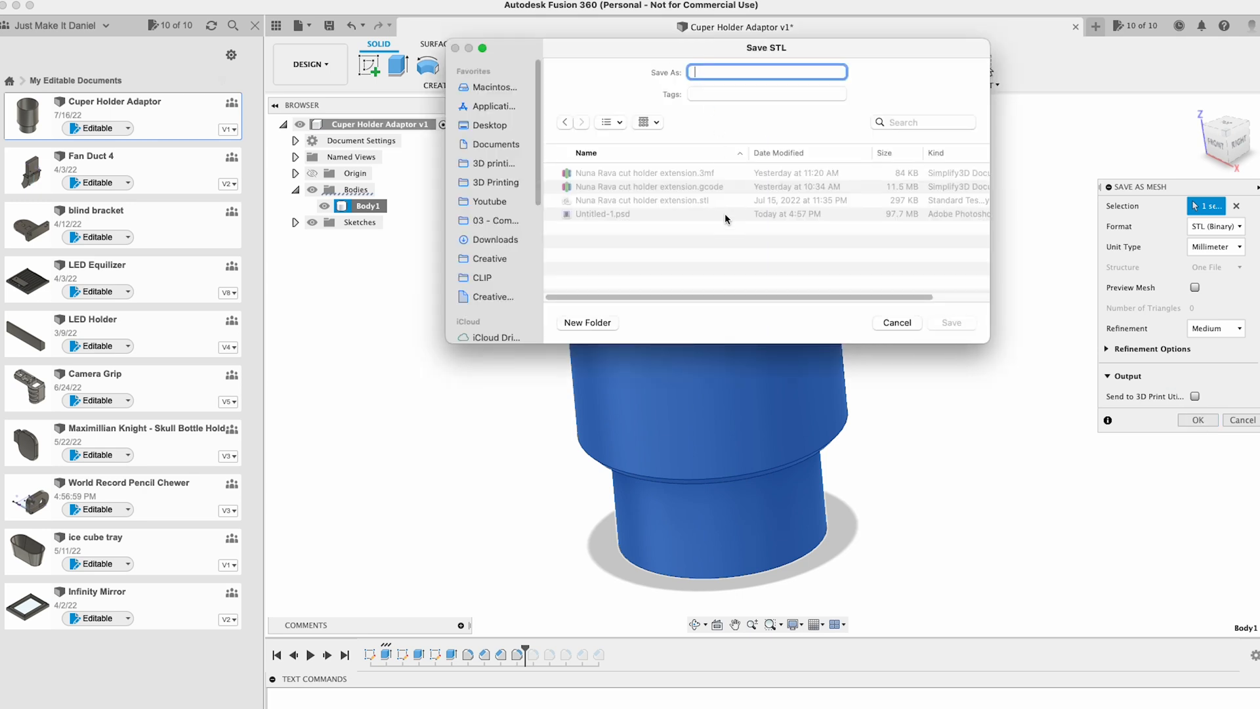
Save the STL file under the name 'cup holder adato'
type("cup")
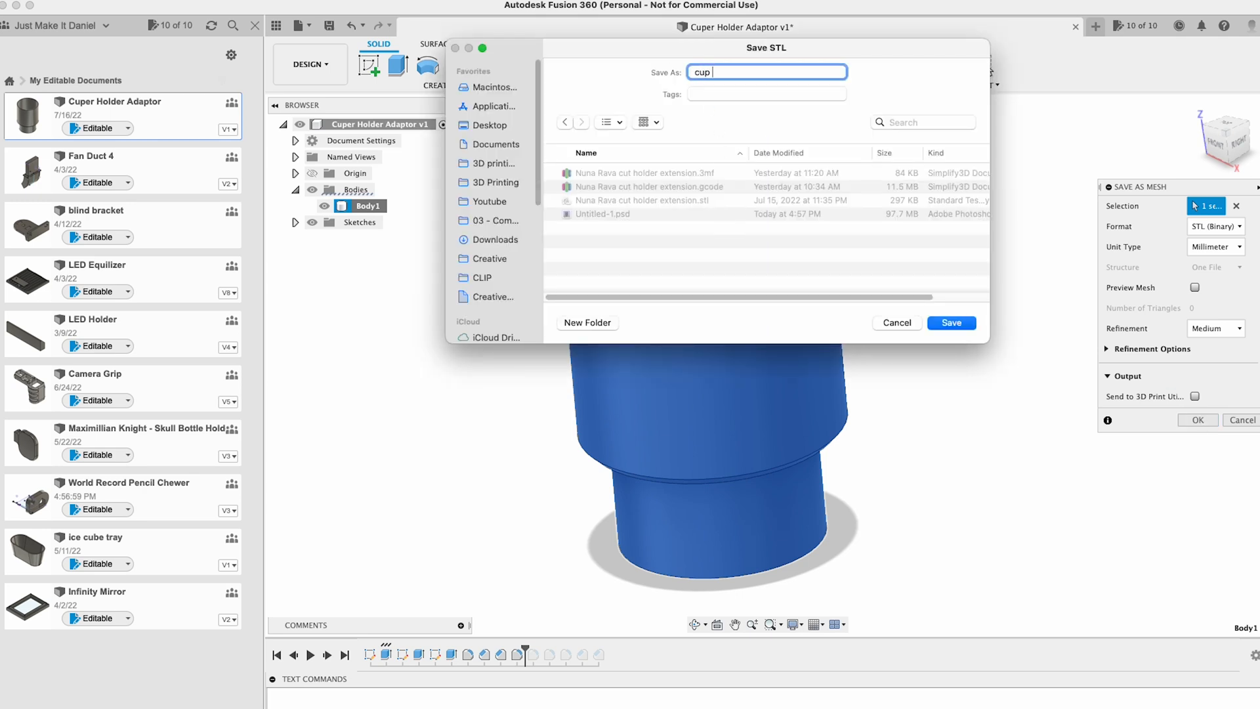
type("holder adato")
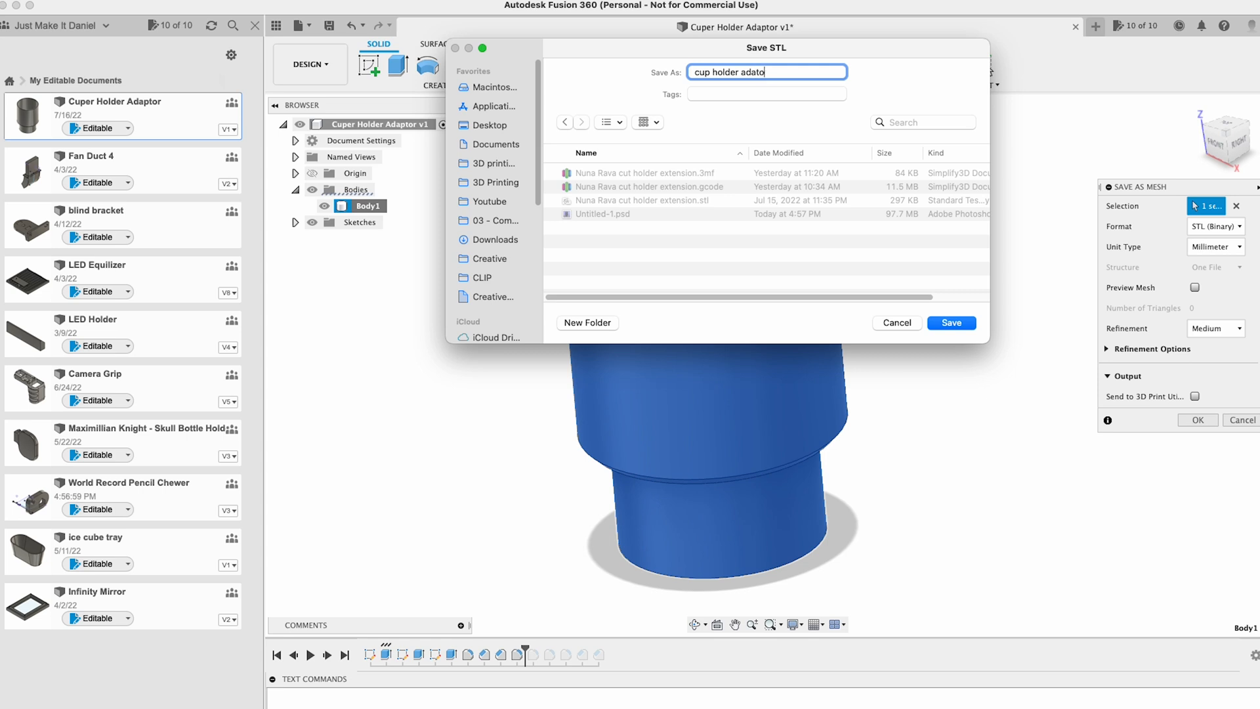
left_click(950, 323)
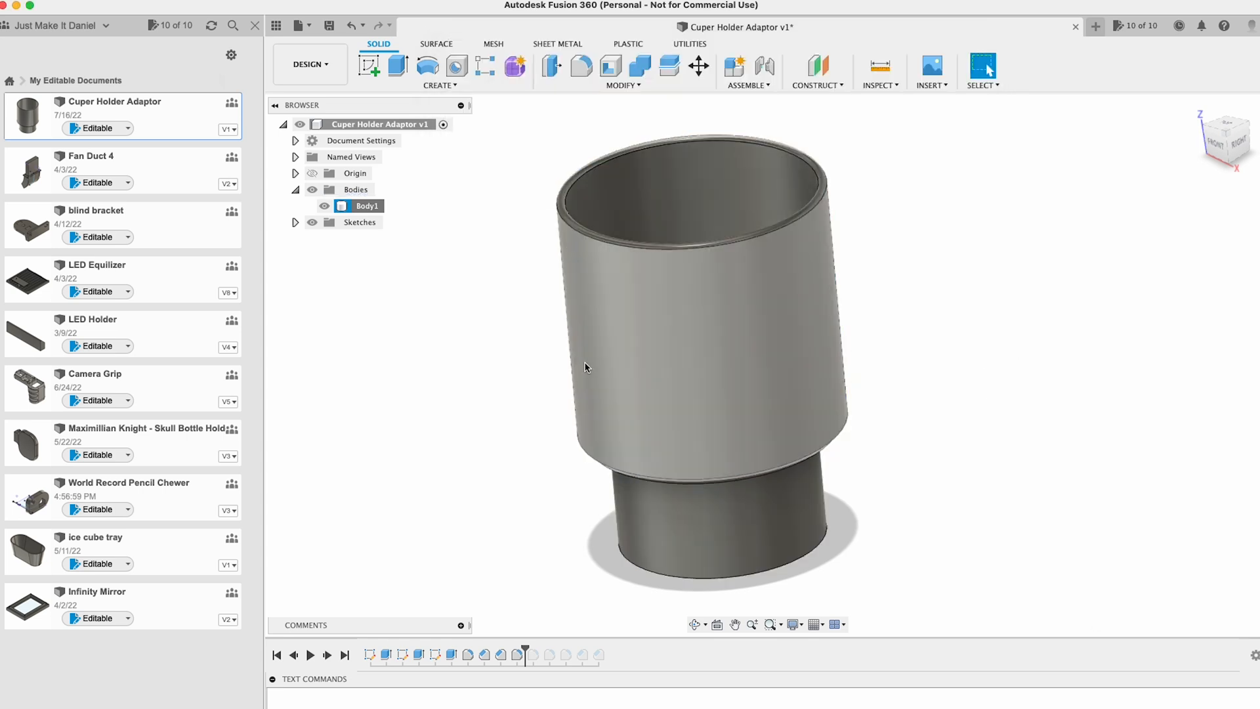